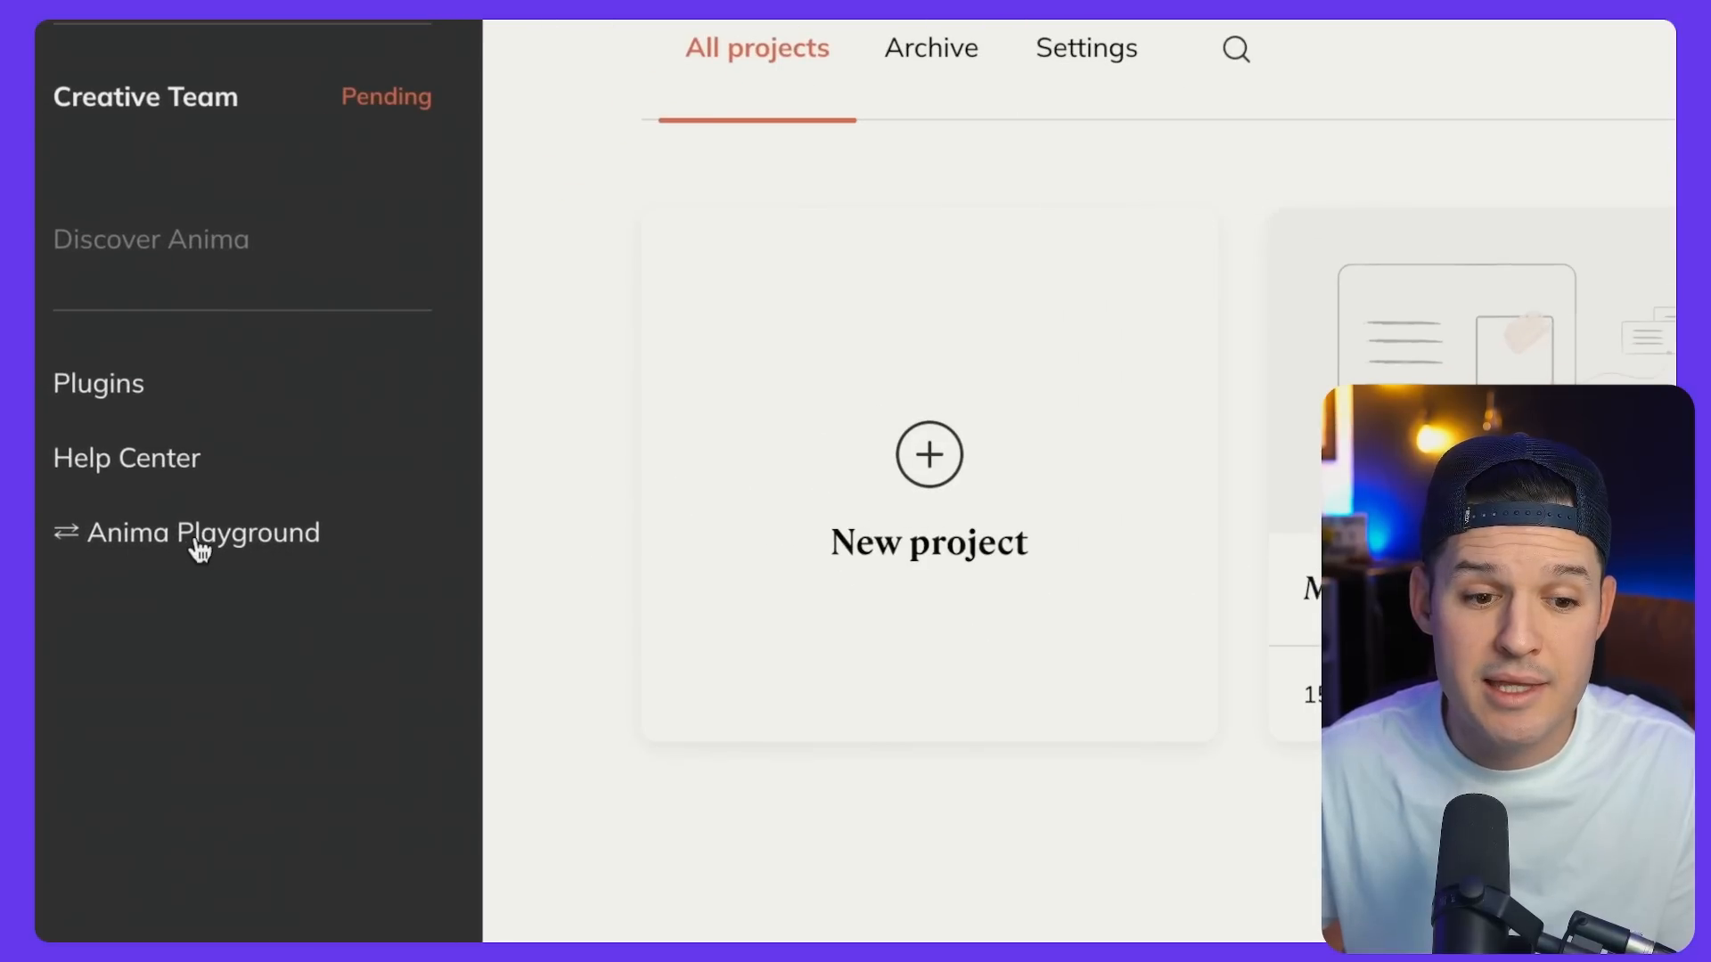
Go to Anima Playground from the sidebar, then bring up the Figma Dashboard design
click(204, 533)
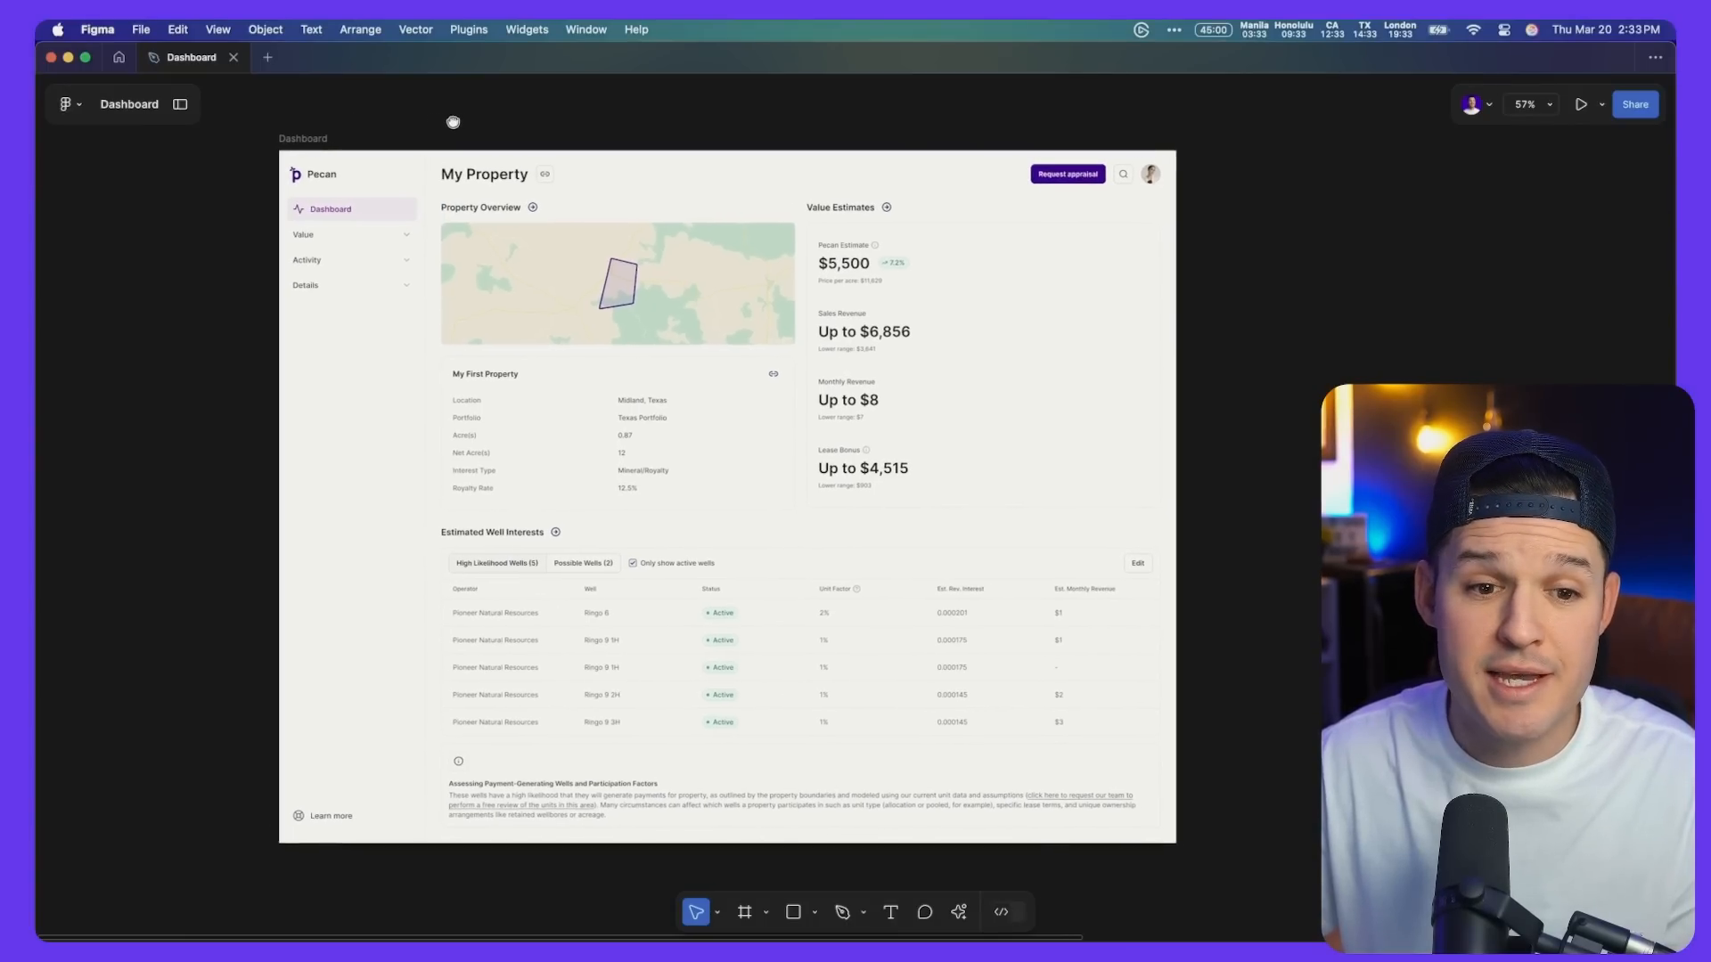
Select the Dashboard frame in Figma and copy its link for the Playground
click(1635, 103)
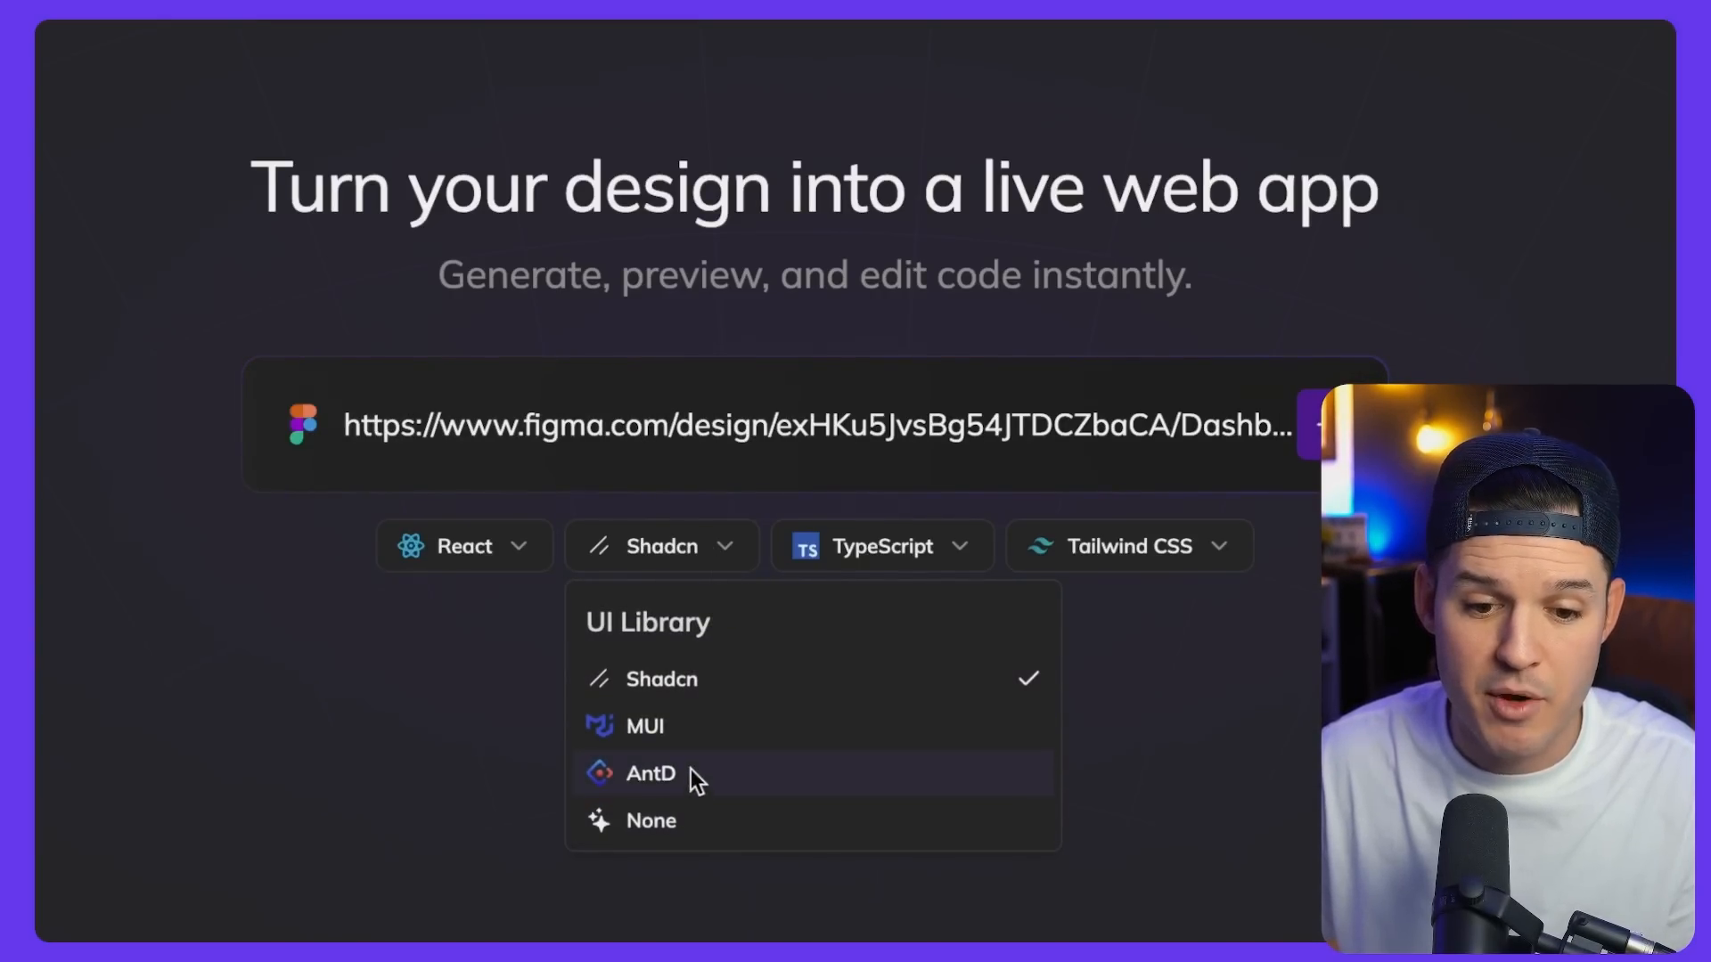
Generate the app from the Figma link with React, Shadcn, TypeScript and Tailwind CSS kept
click(883, 545)
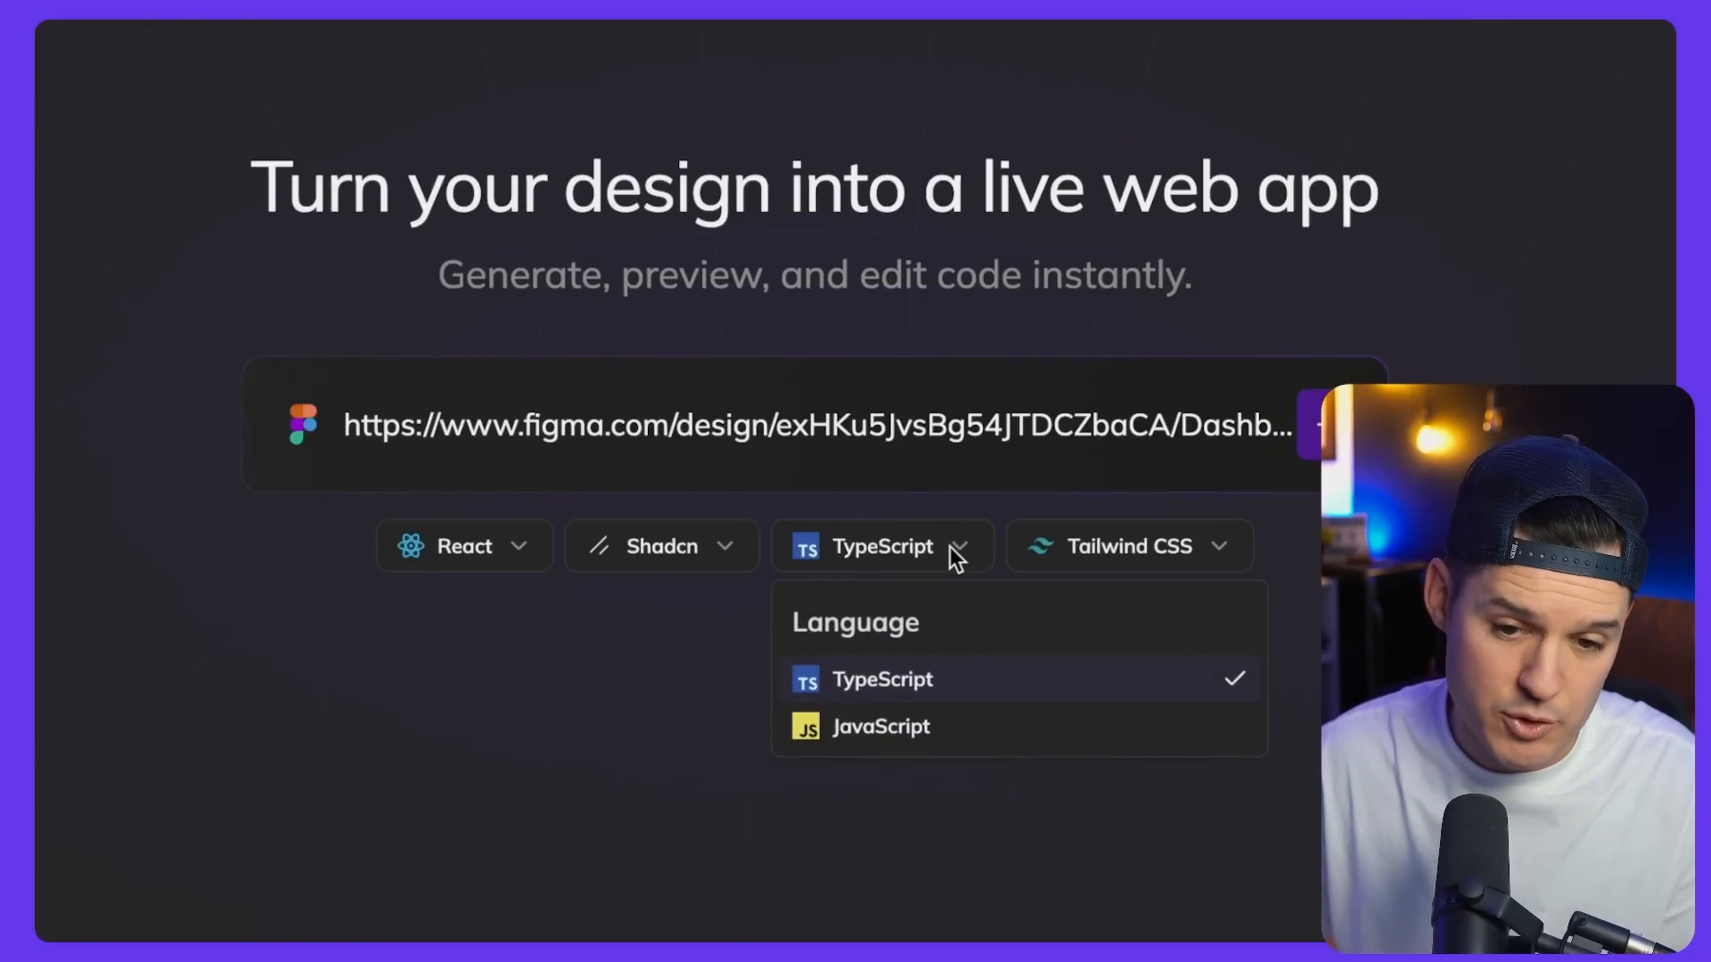
click(882, 545)
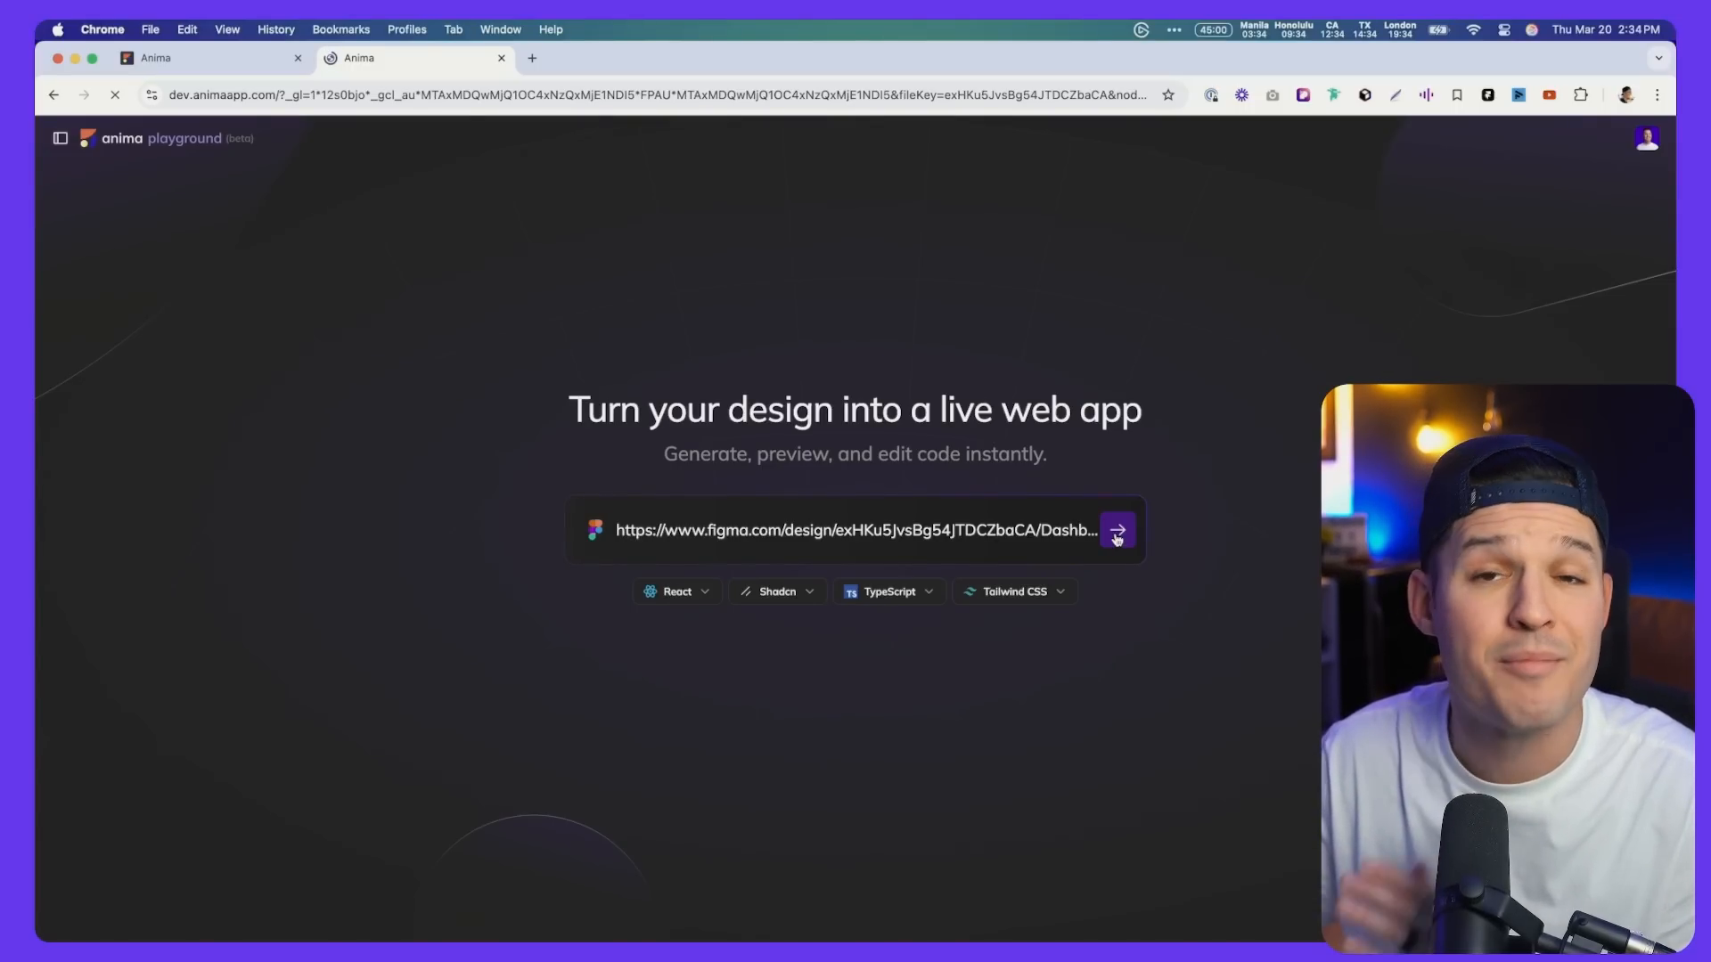
click(1116, 531)
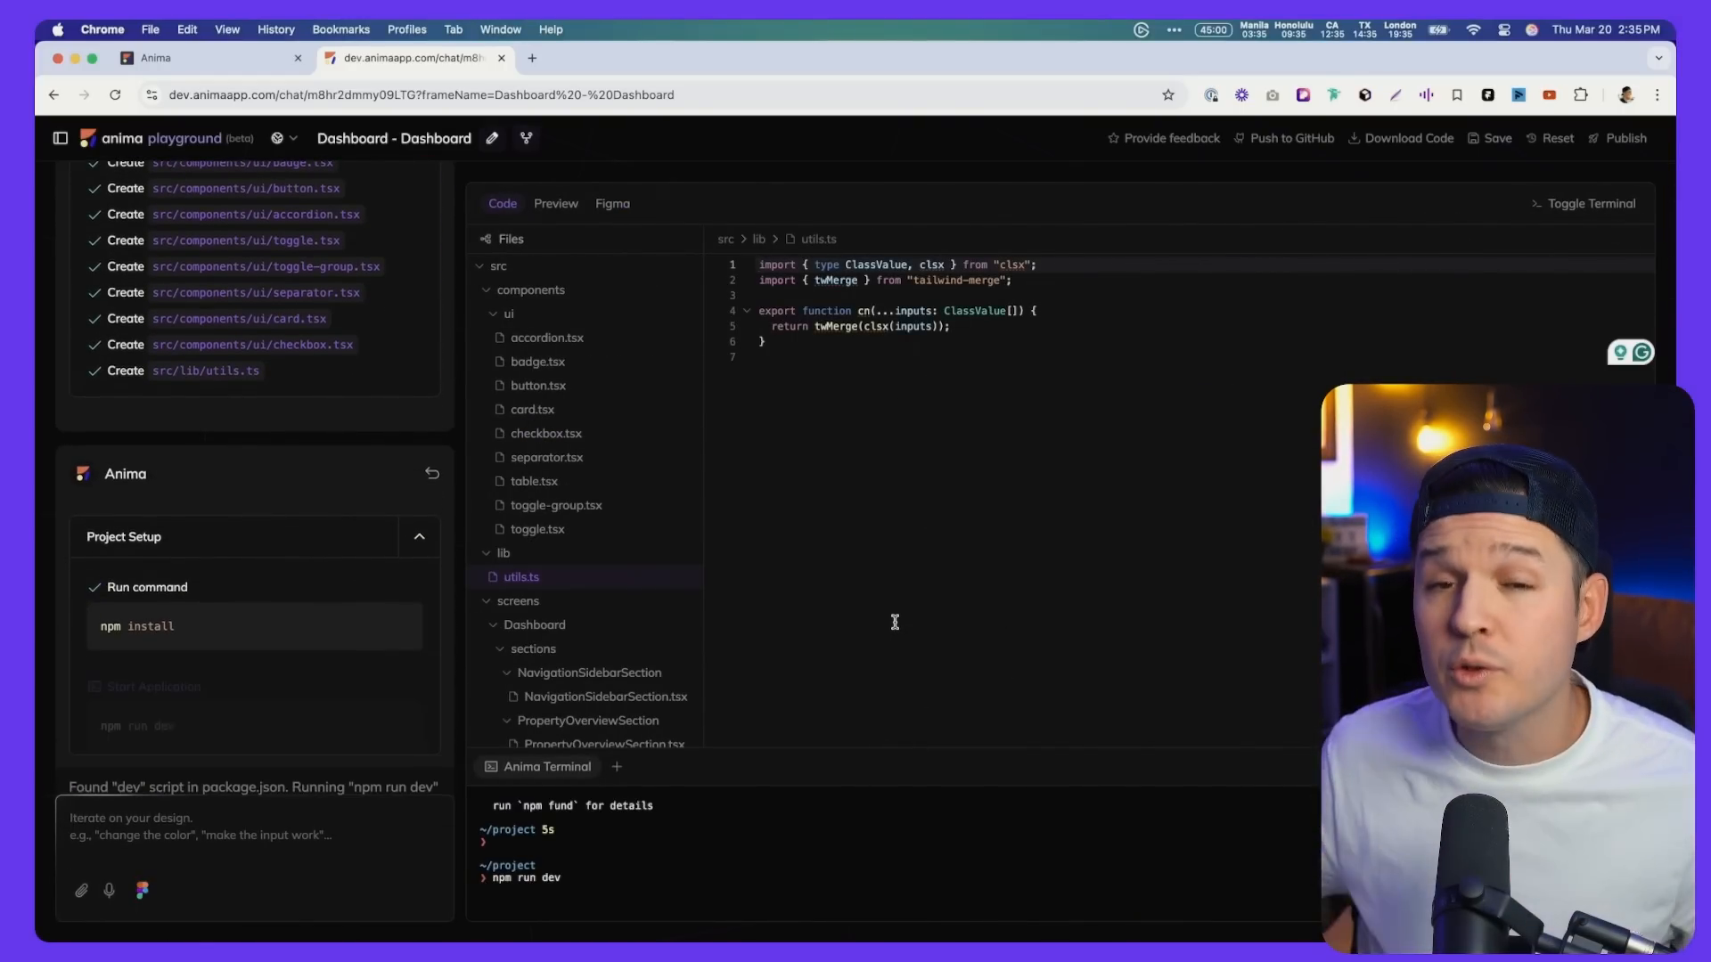
View the generated Pecan 'My Property' dashboard running in the live Preview
click(555, 203)
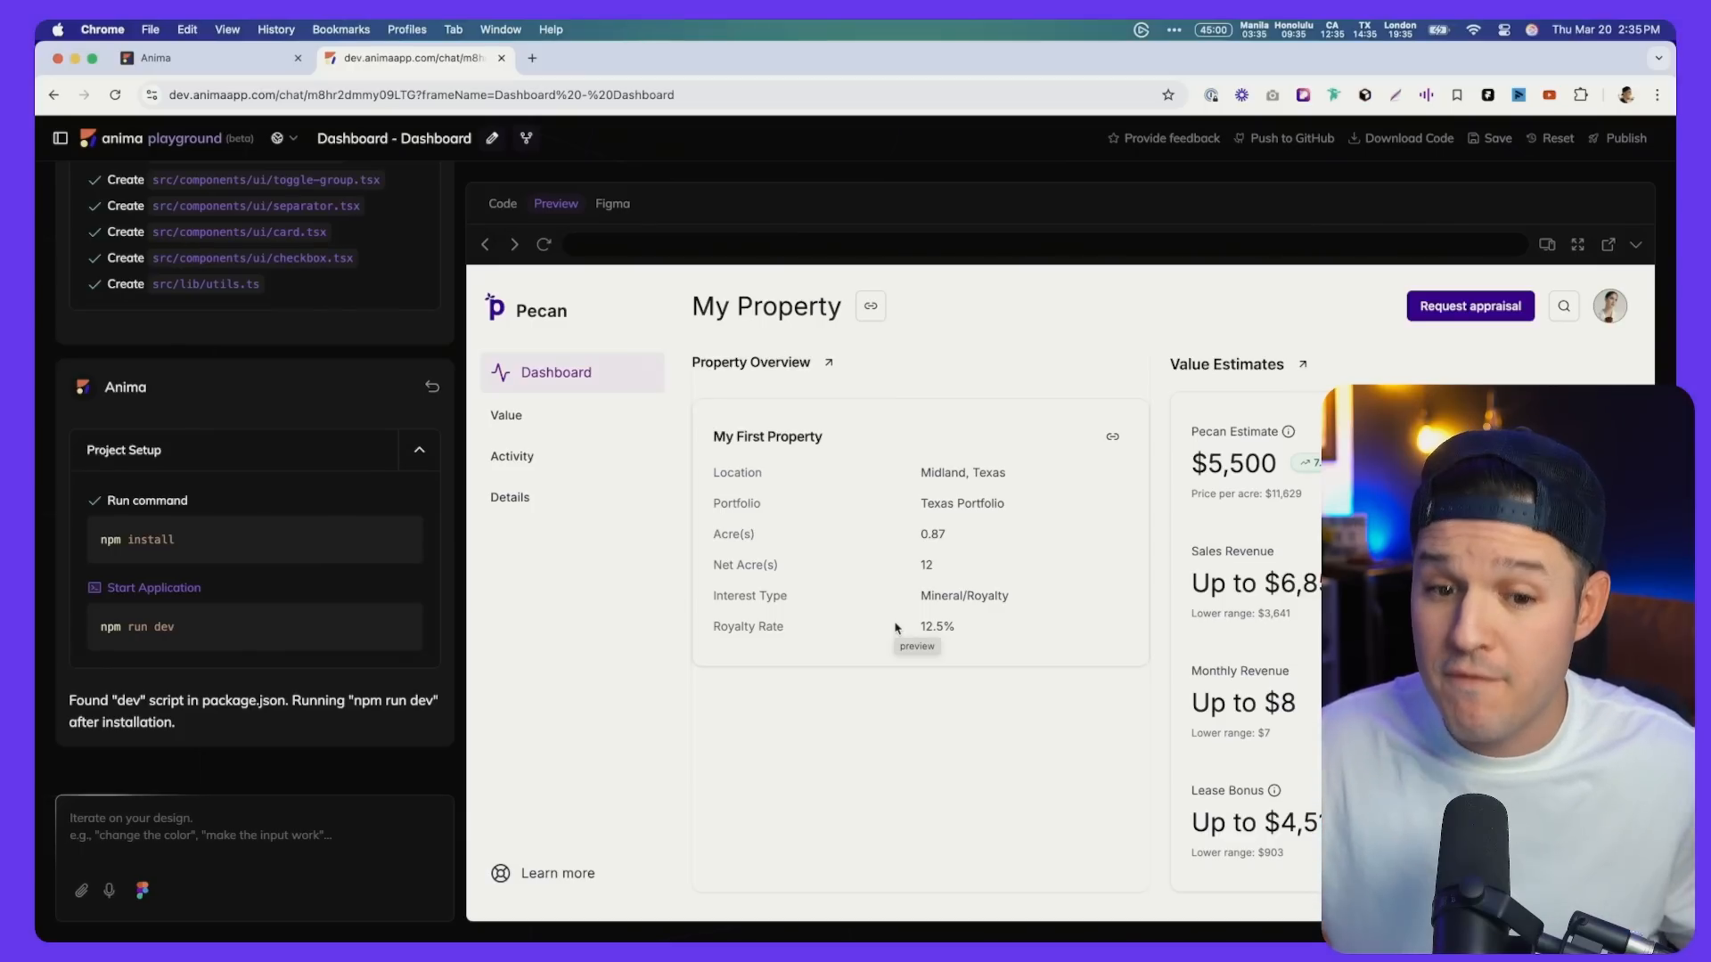
mouse_move(560, 502)
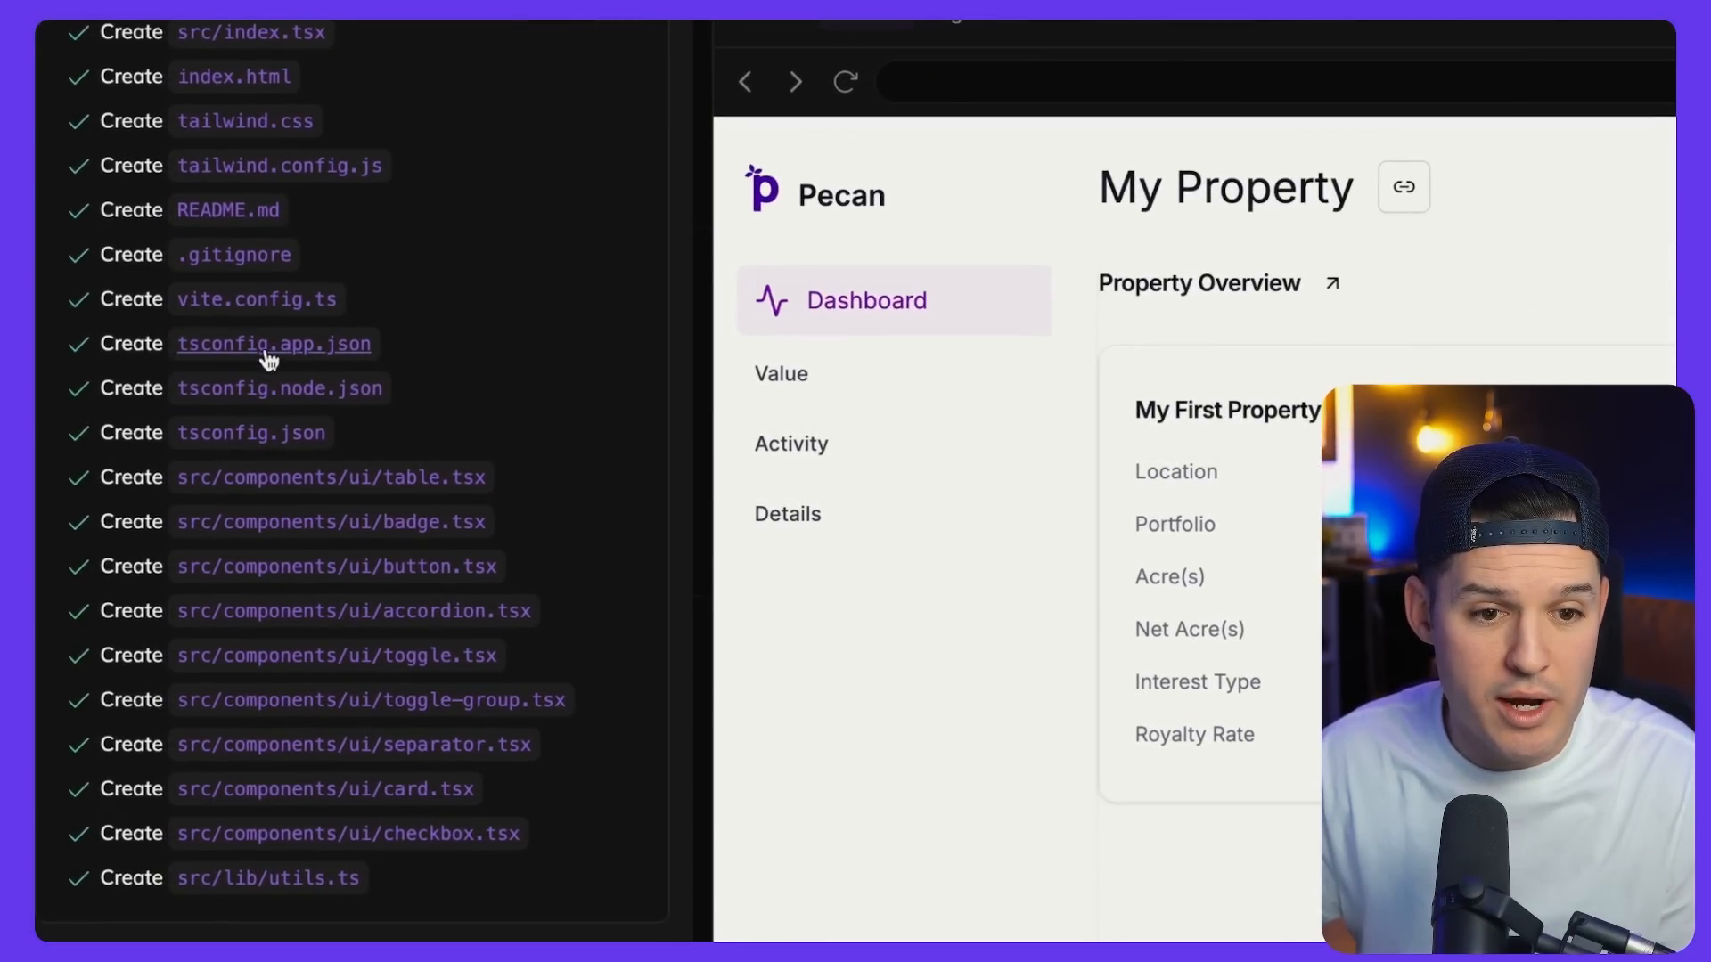
mouse_move(258, 382)
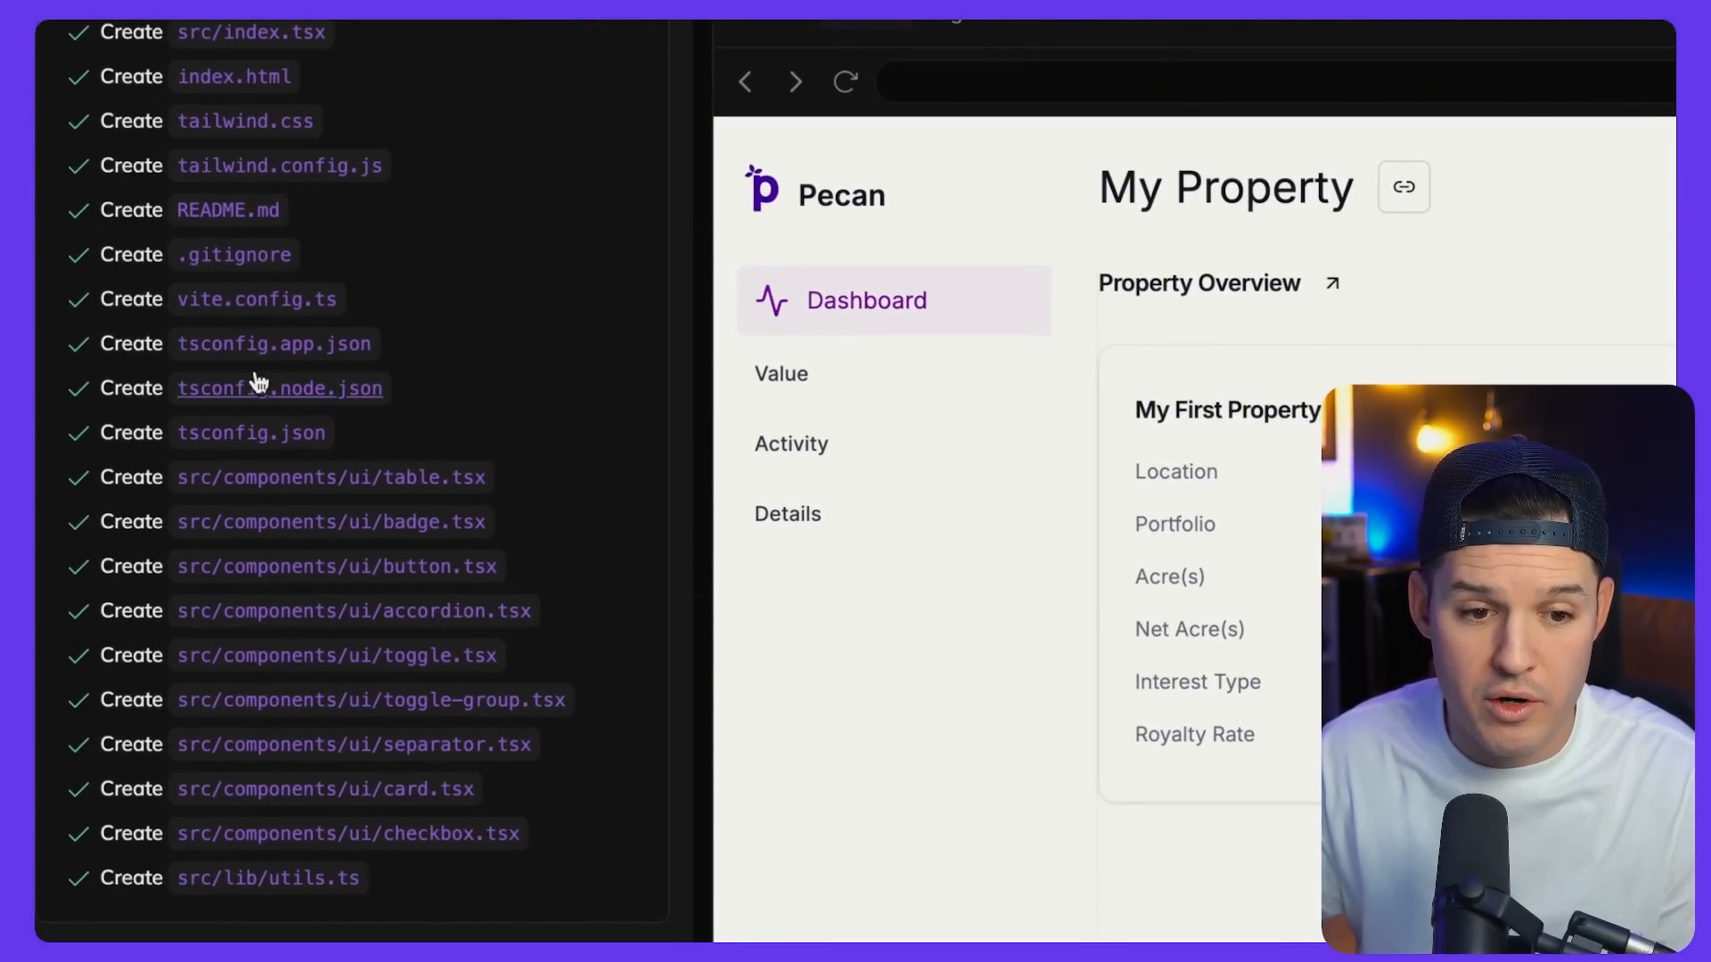
scroll(down, 3)
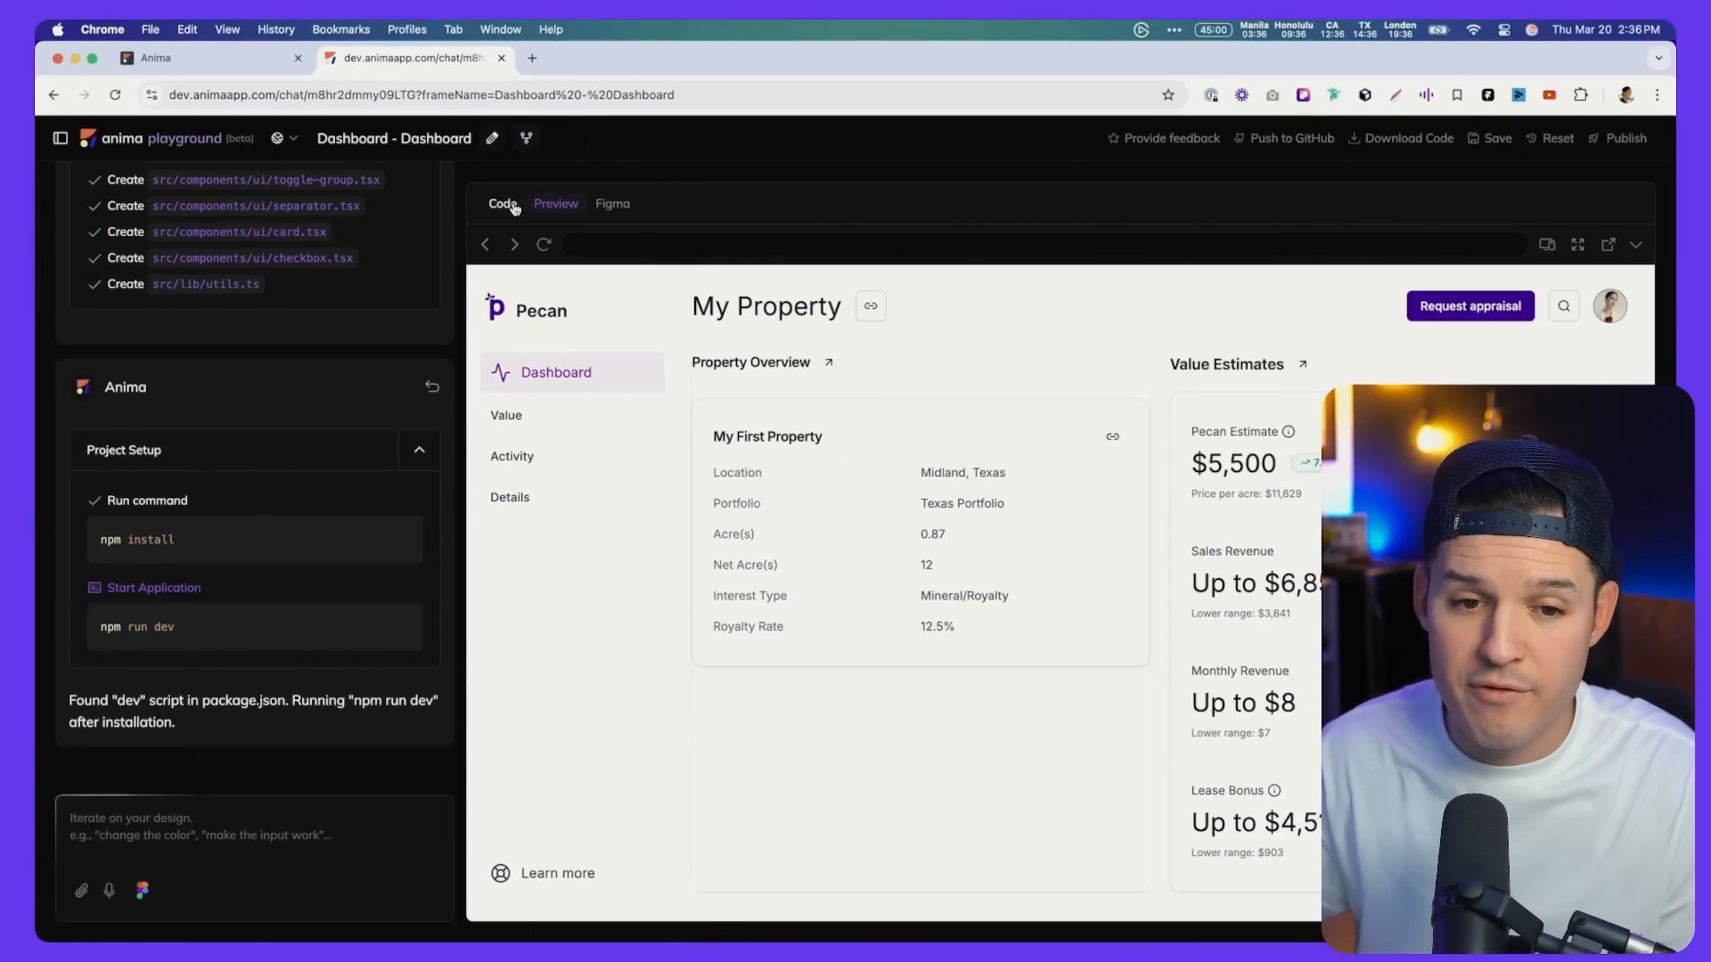
Check the terminal shows the Vite dev server ready, then show the Figma design for comparison
click(503, 203)
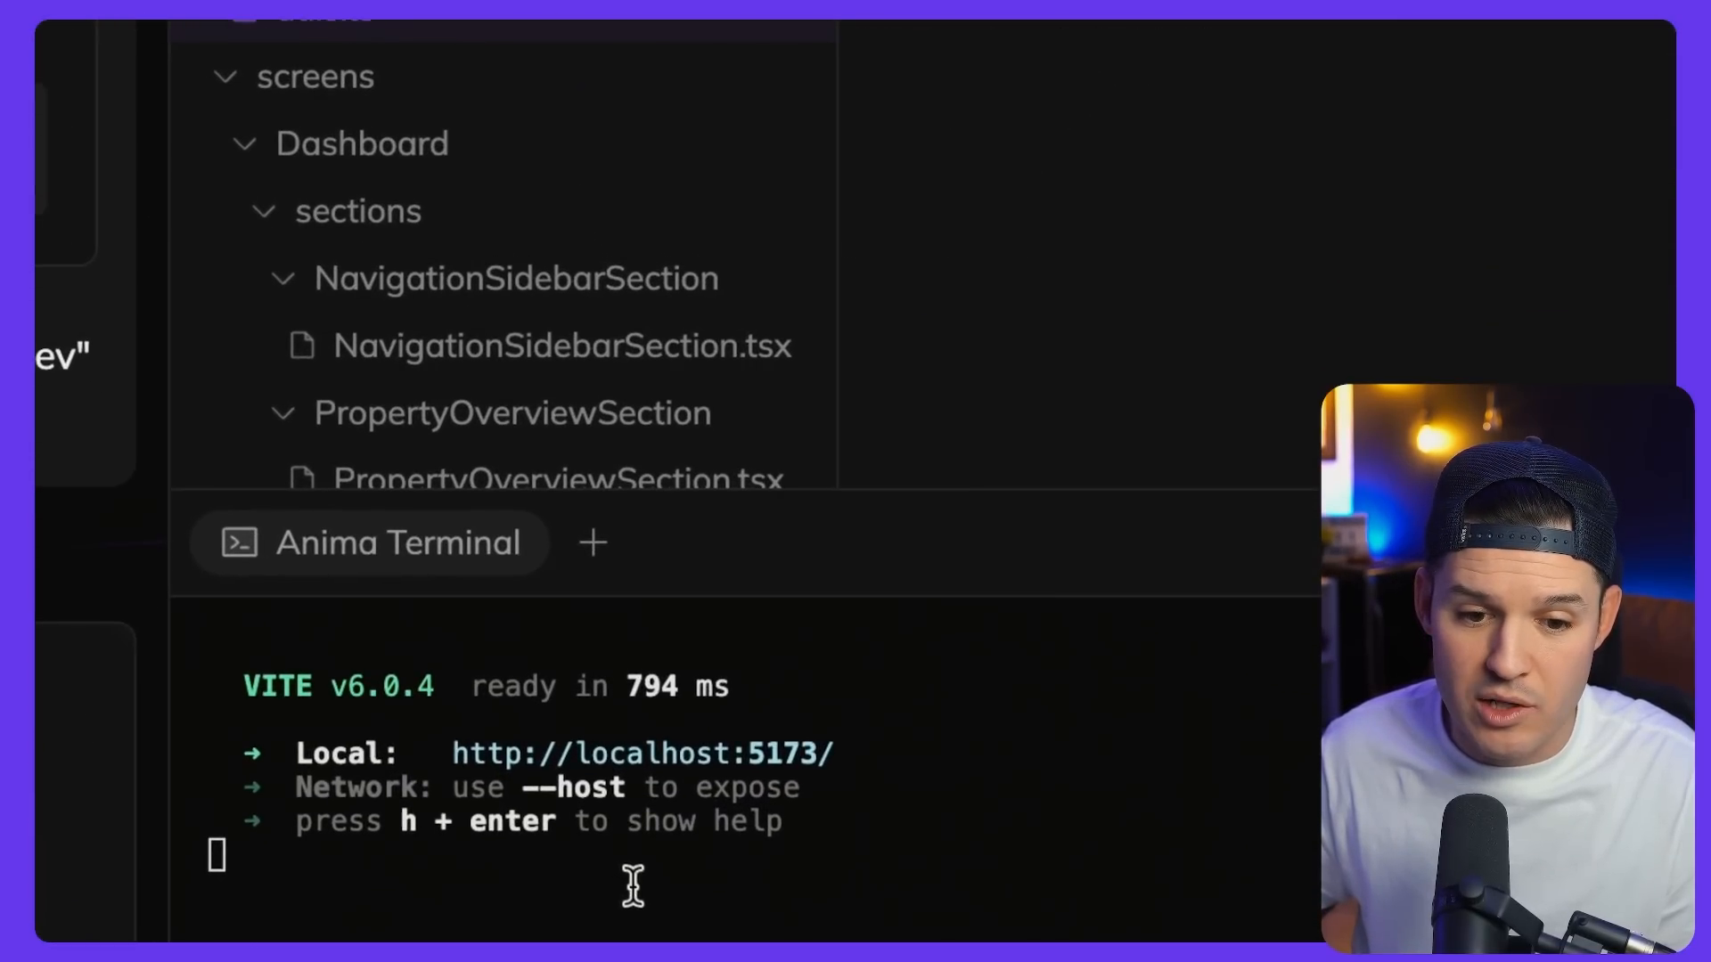
mouse_move(678, 776)
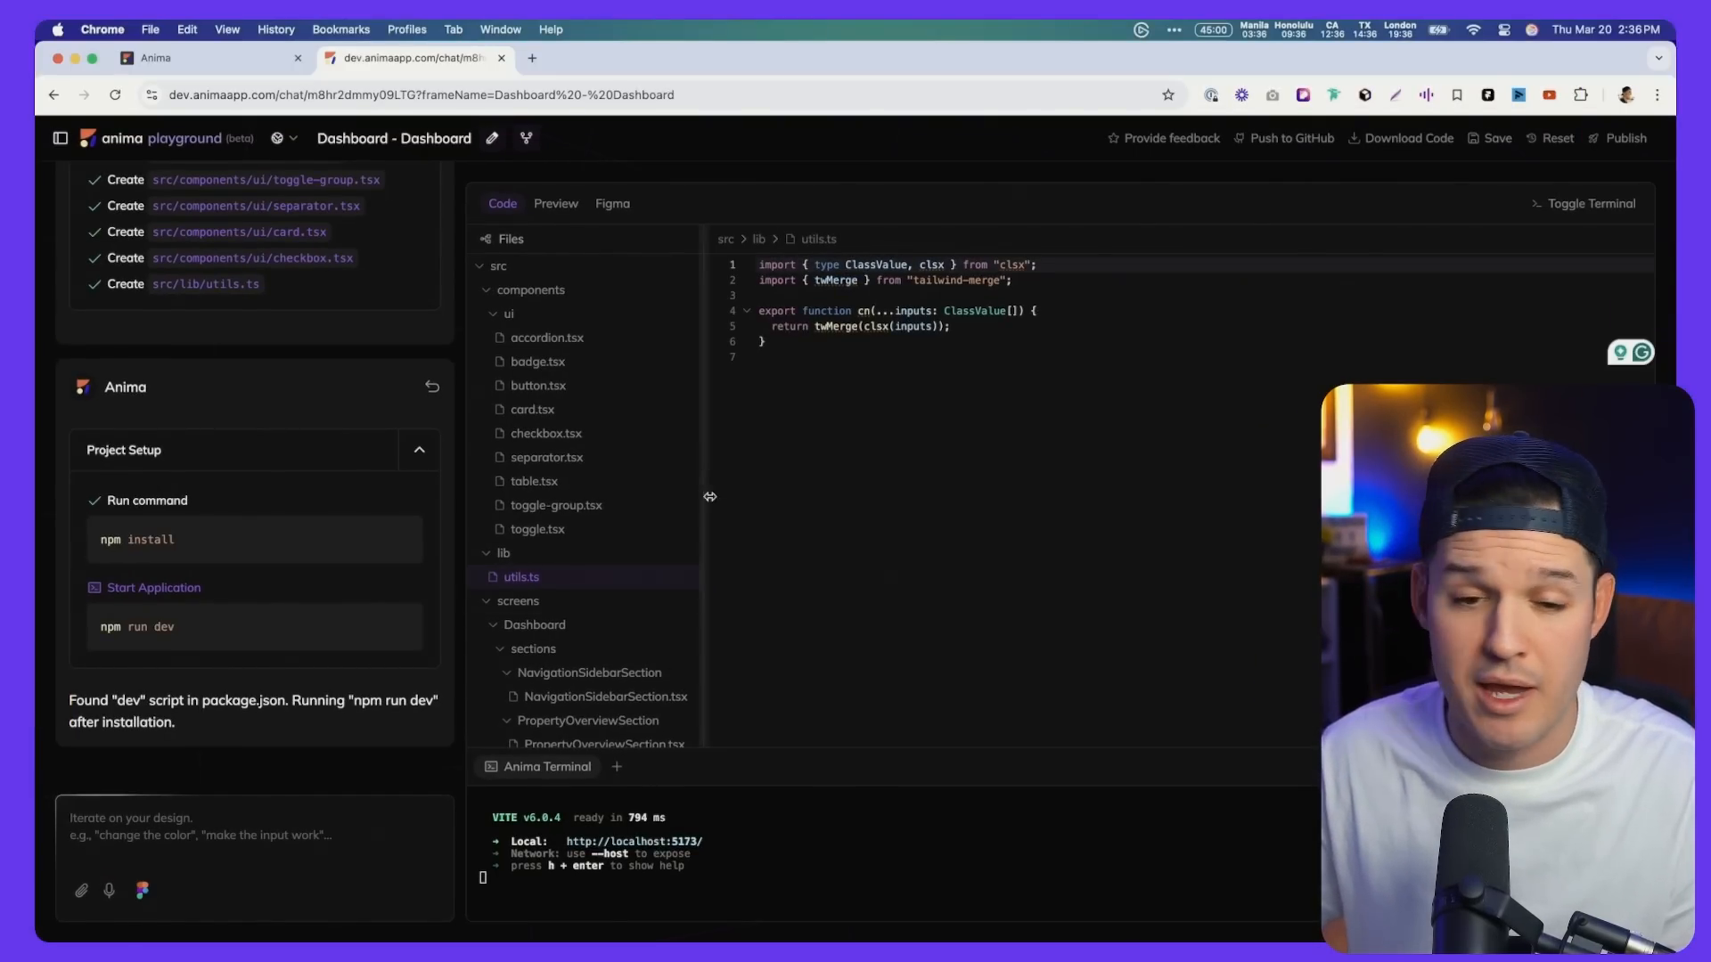
click(556, 204)
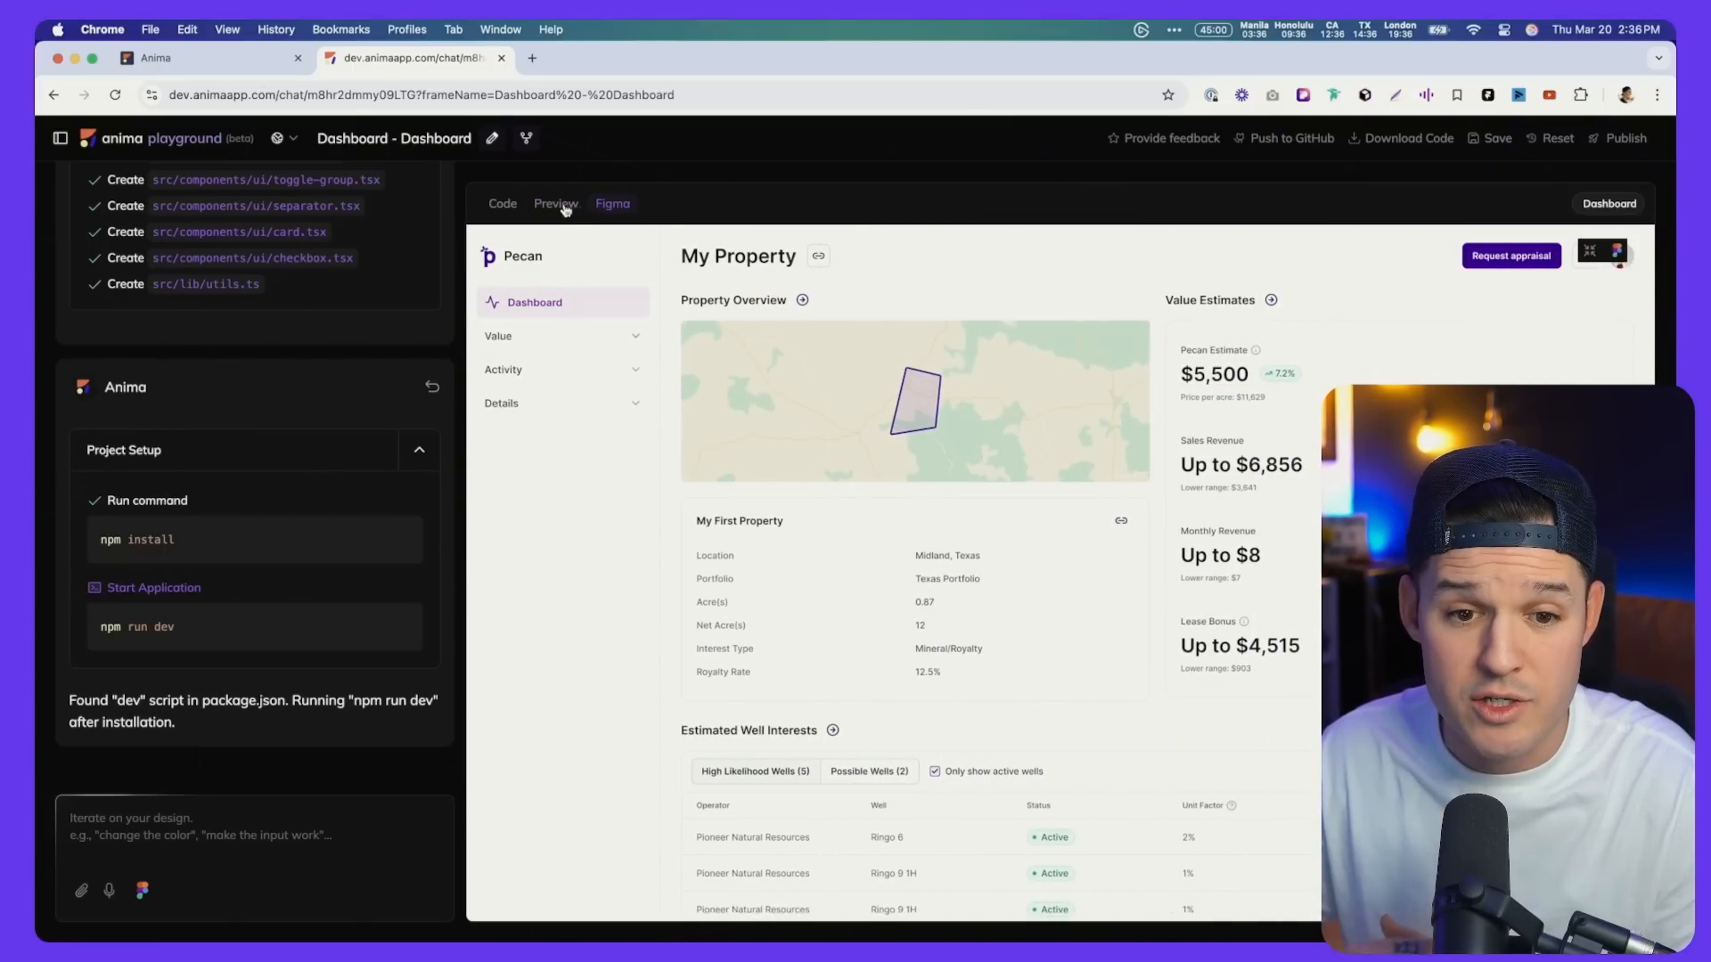
Return to the live Preview and inspect the search button in the dashboard header
click(557, 203)
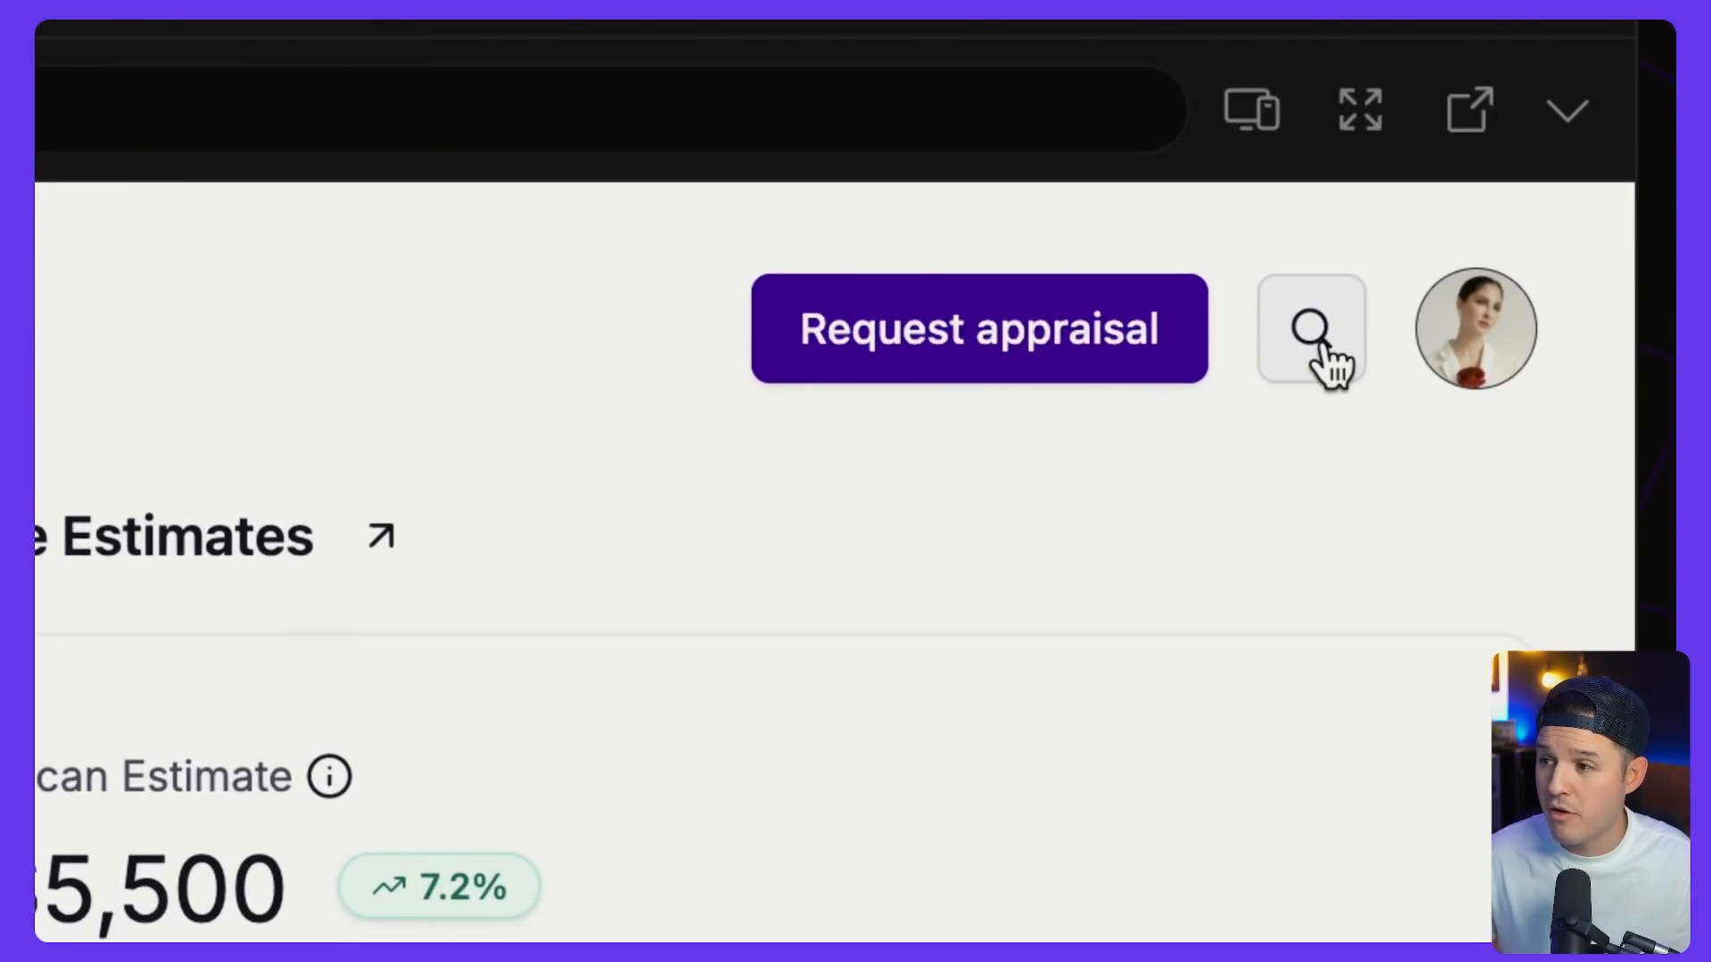
mouse_move(1330, 420)
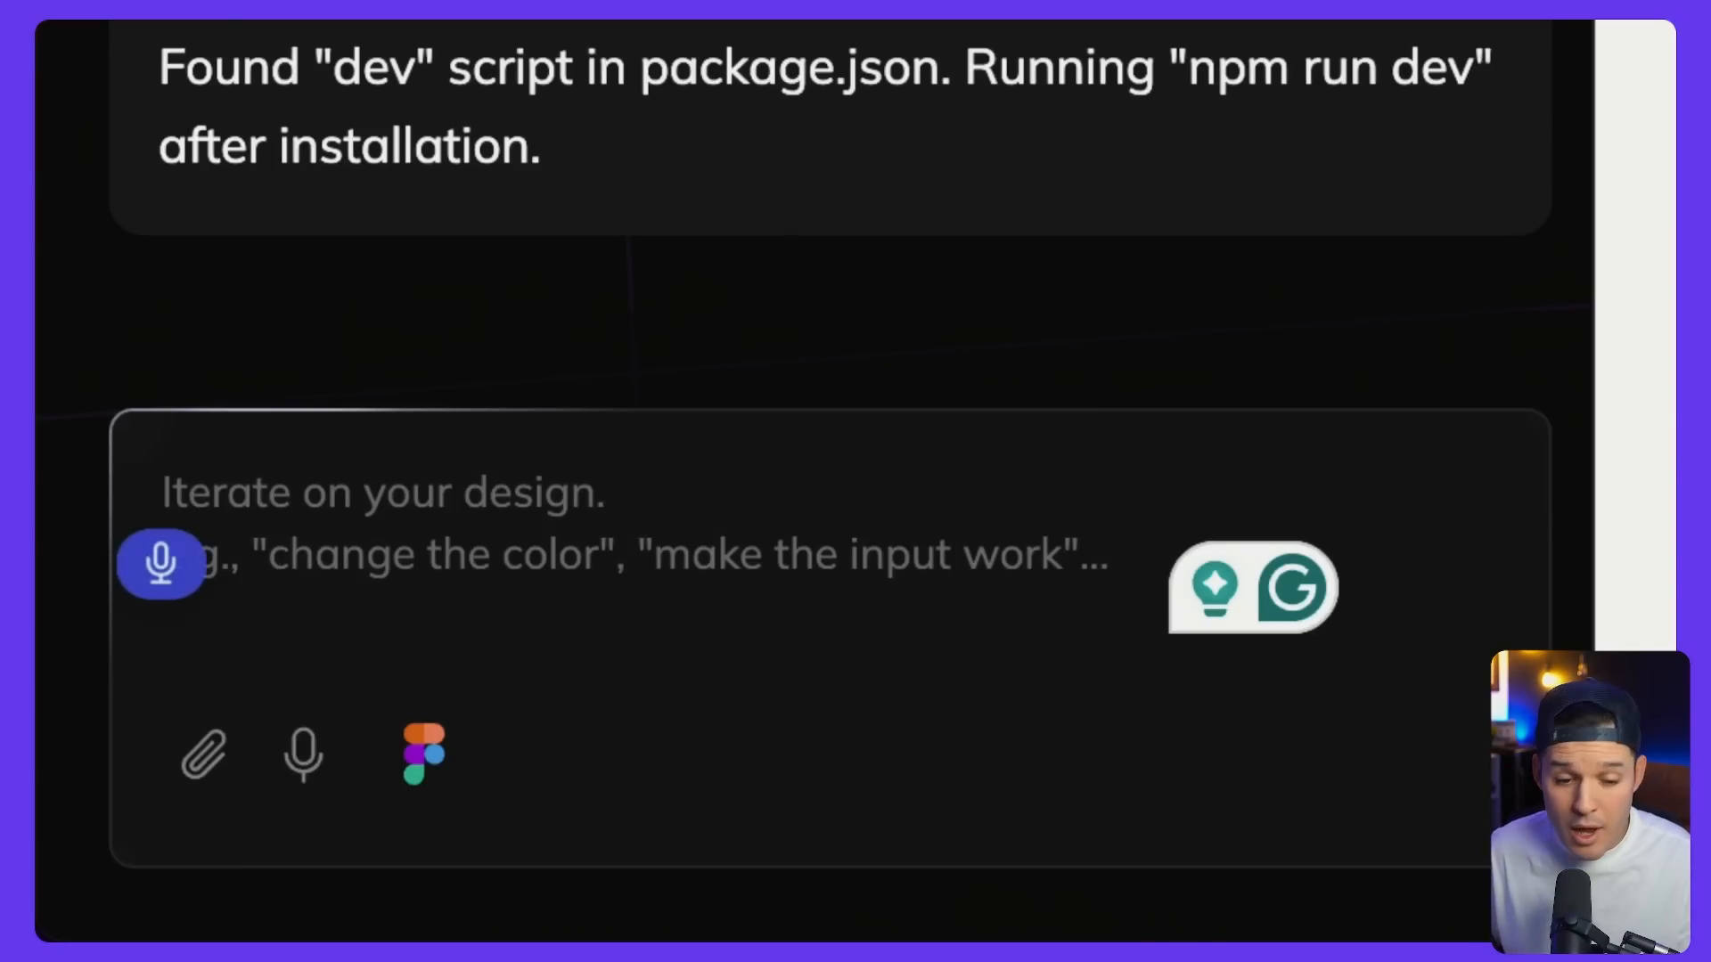
Send a prompt asking for a search modal overlay with advanced search, user feedback and categorized real-time results
text(Make the search button in the top right hand)
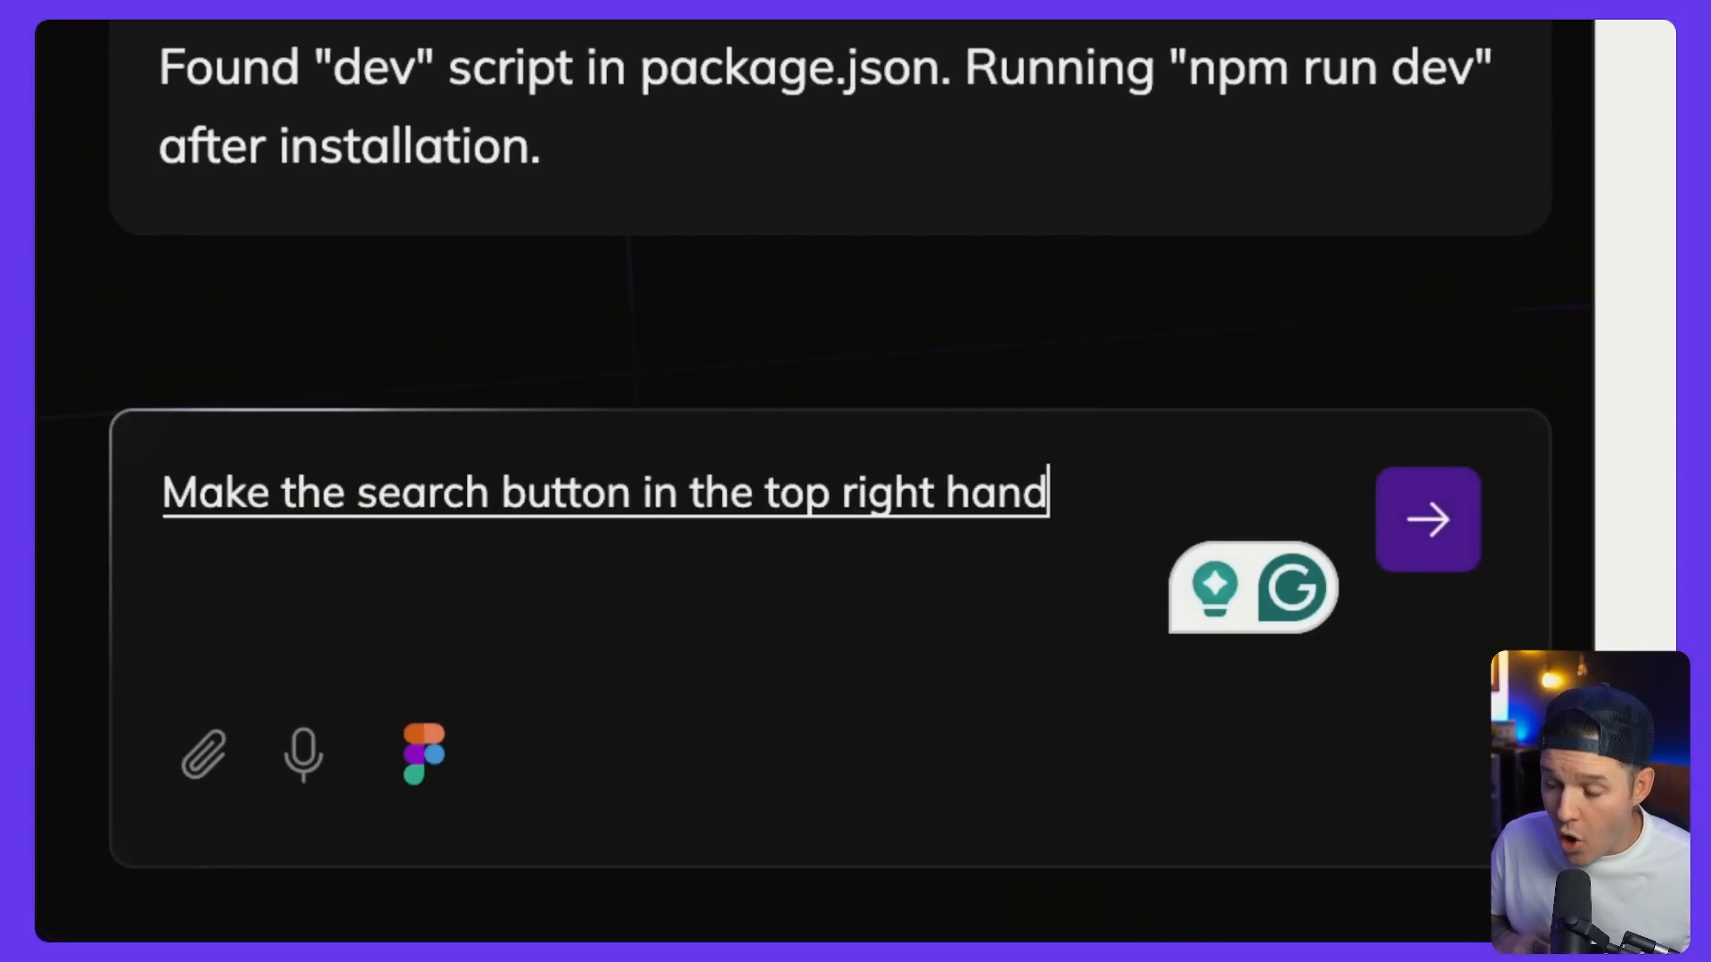
text(corner open up a)
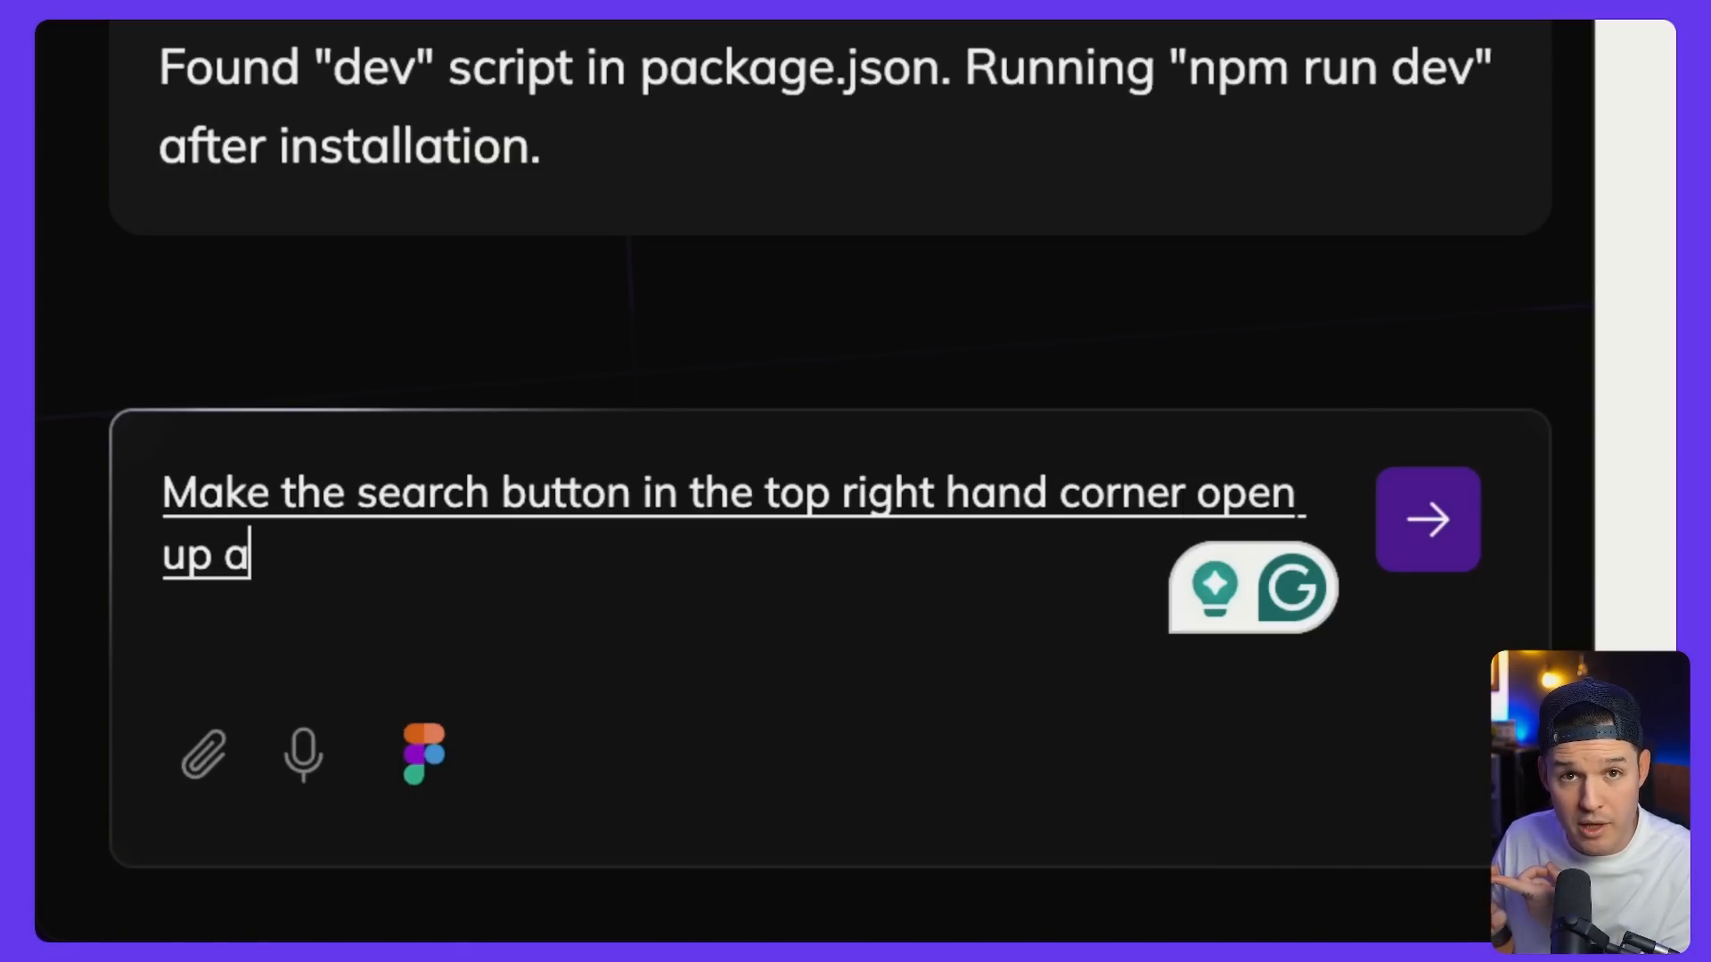
text(model overlay that has)
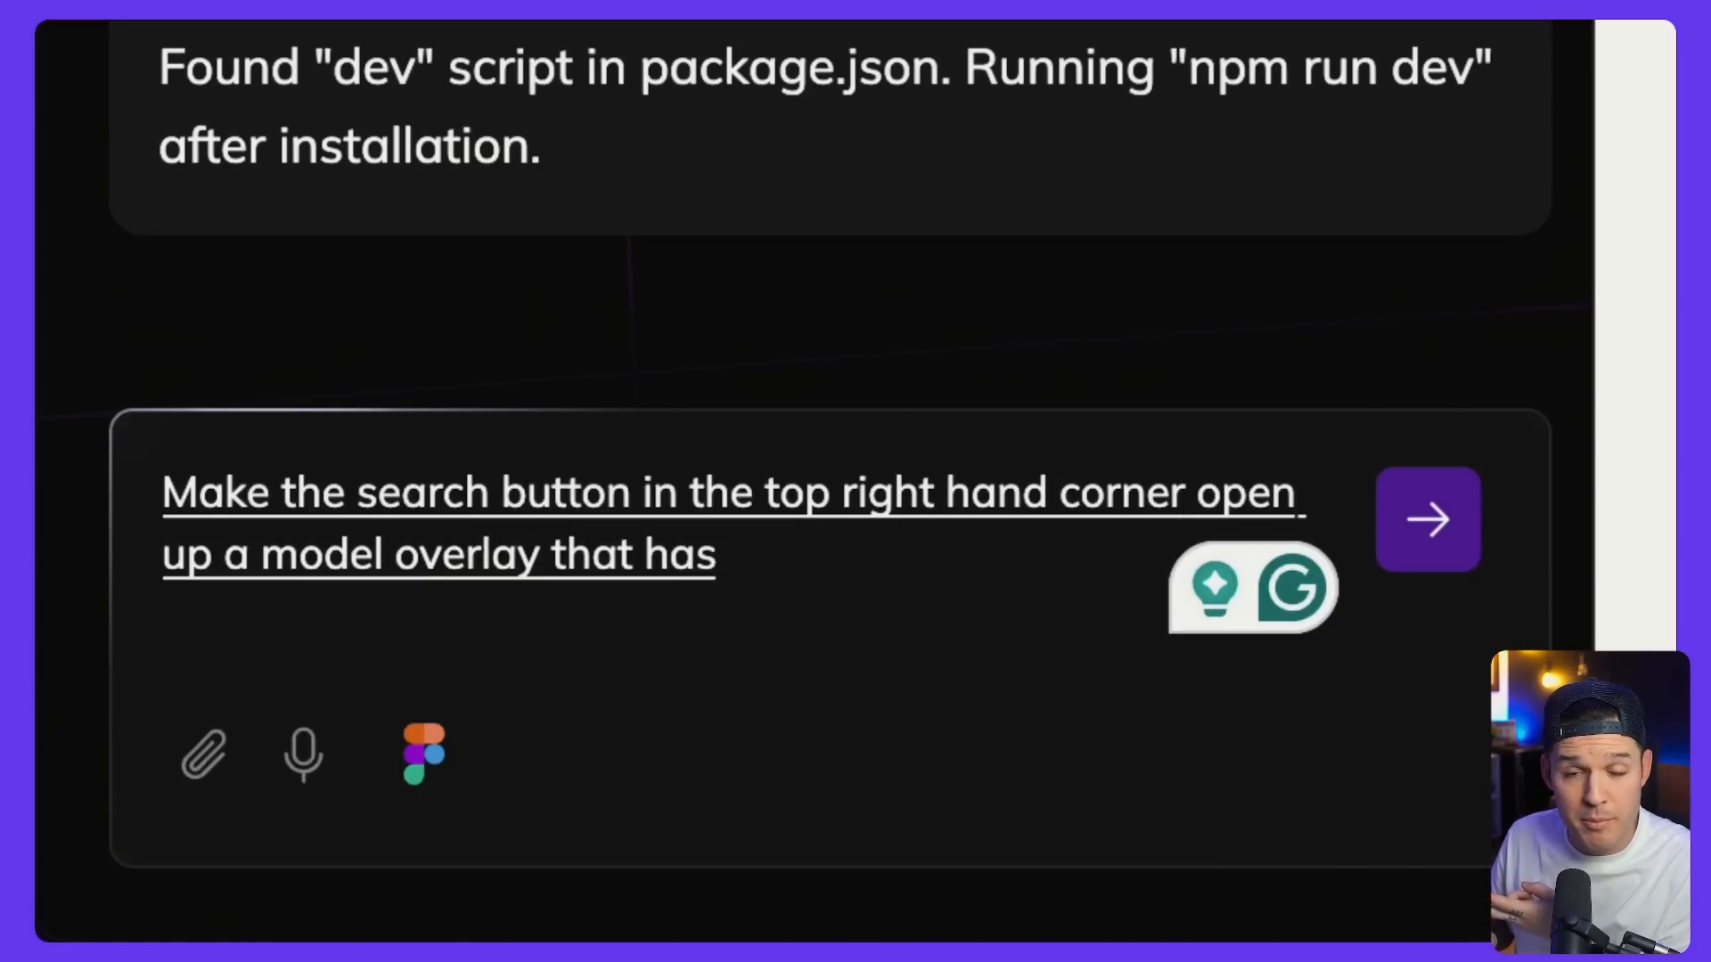
text(advanced search capabilities)
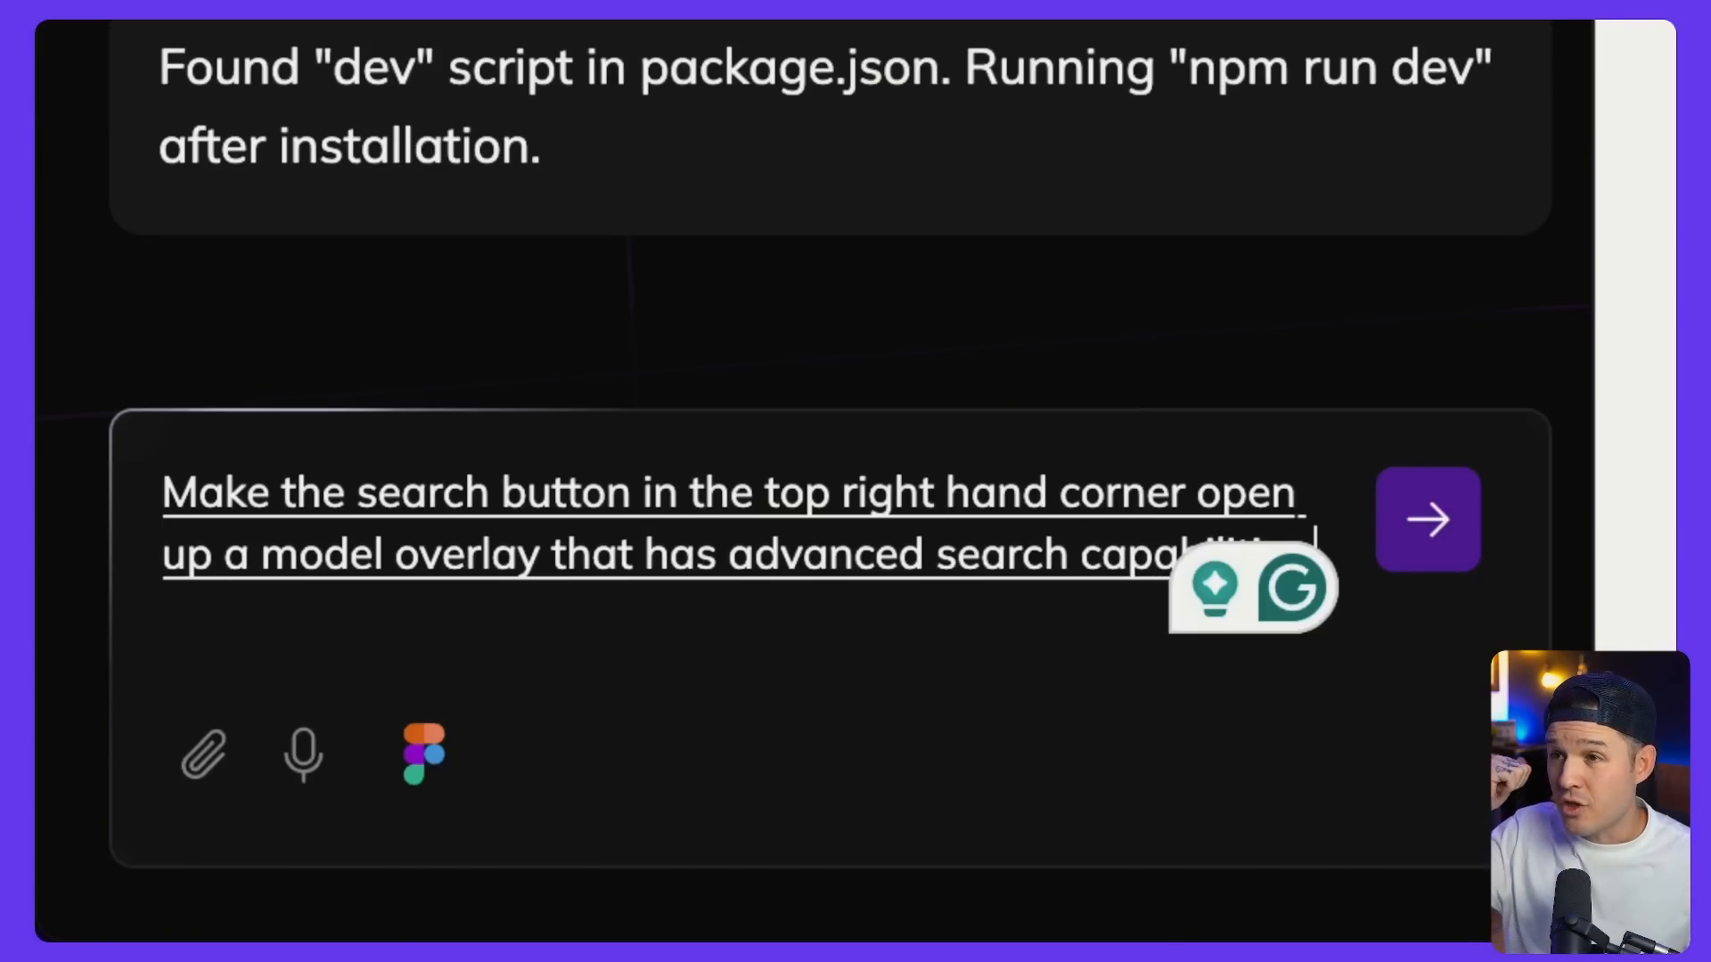
text(user feedback)
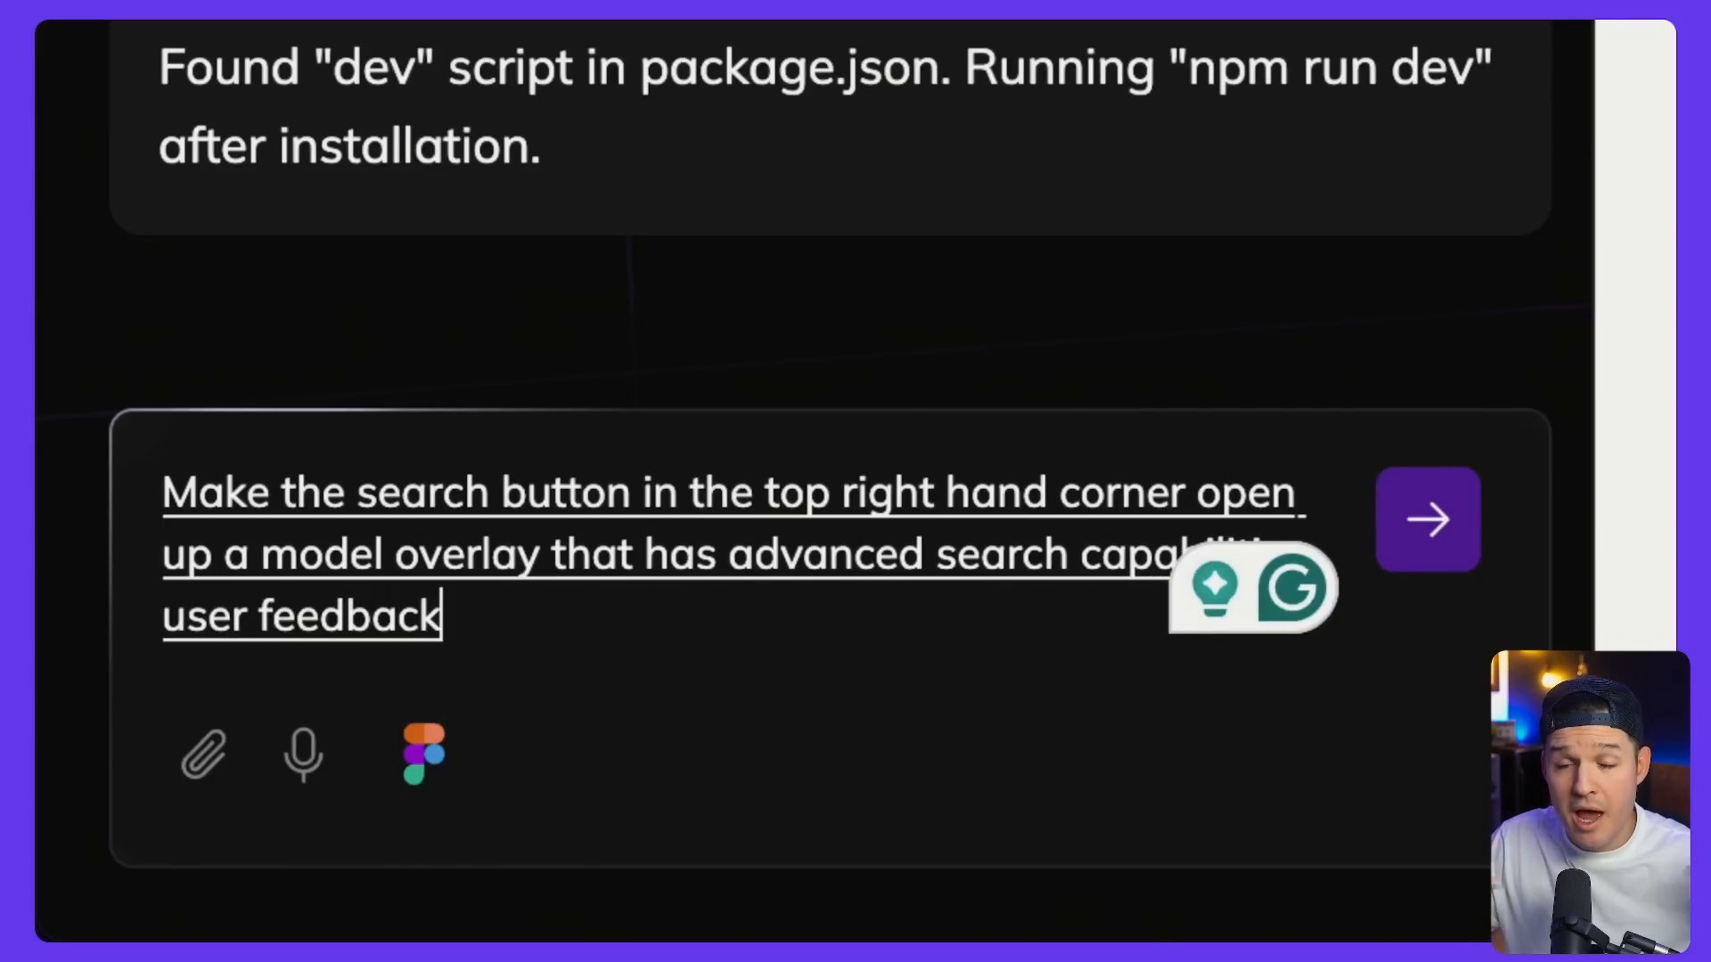
text(, and real time results)
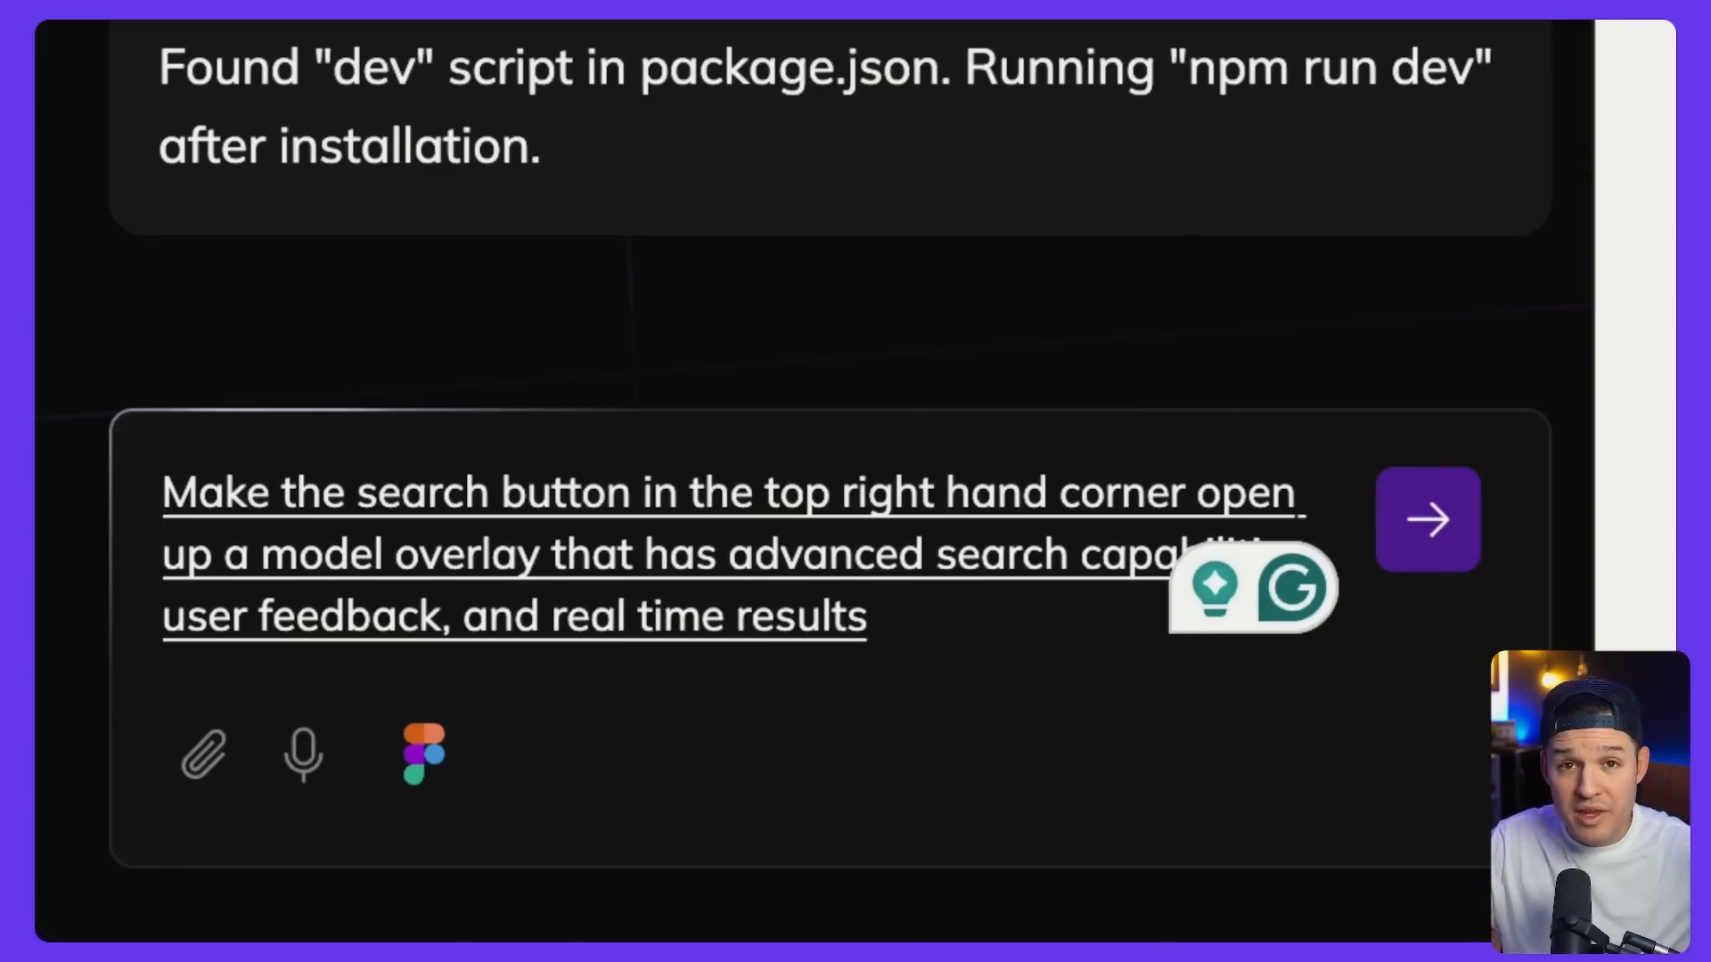
text(with categories underneath)
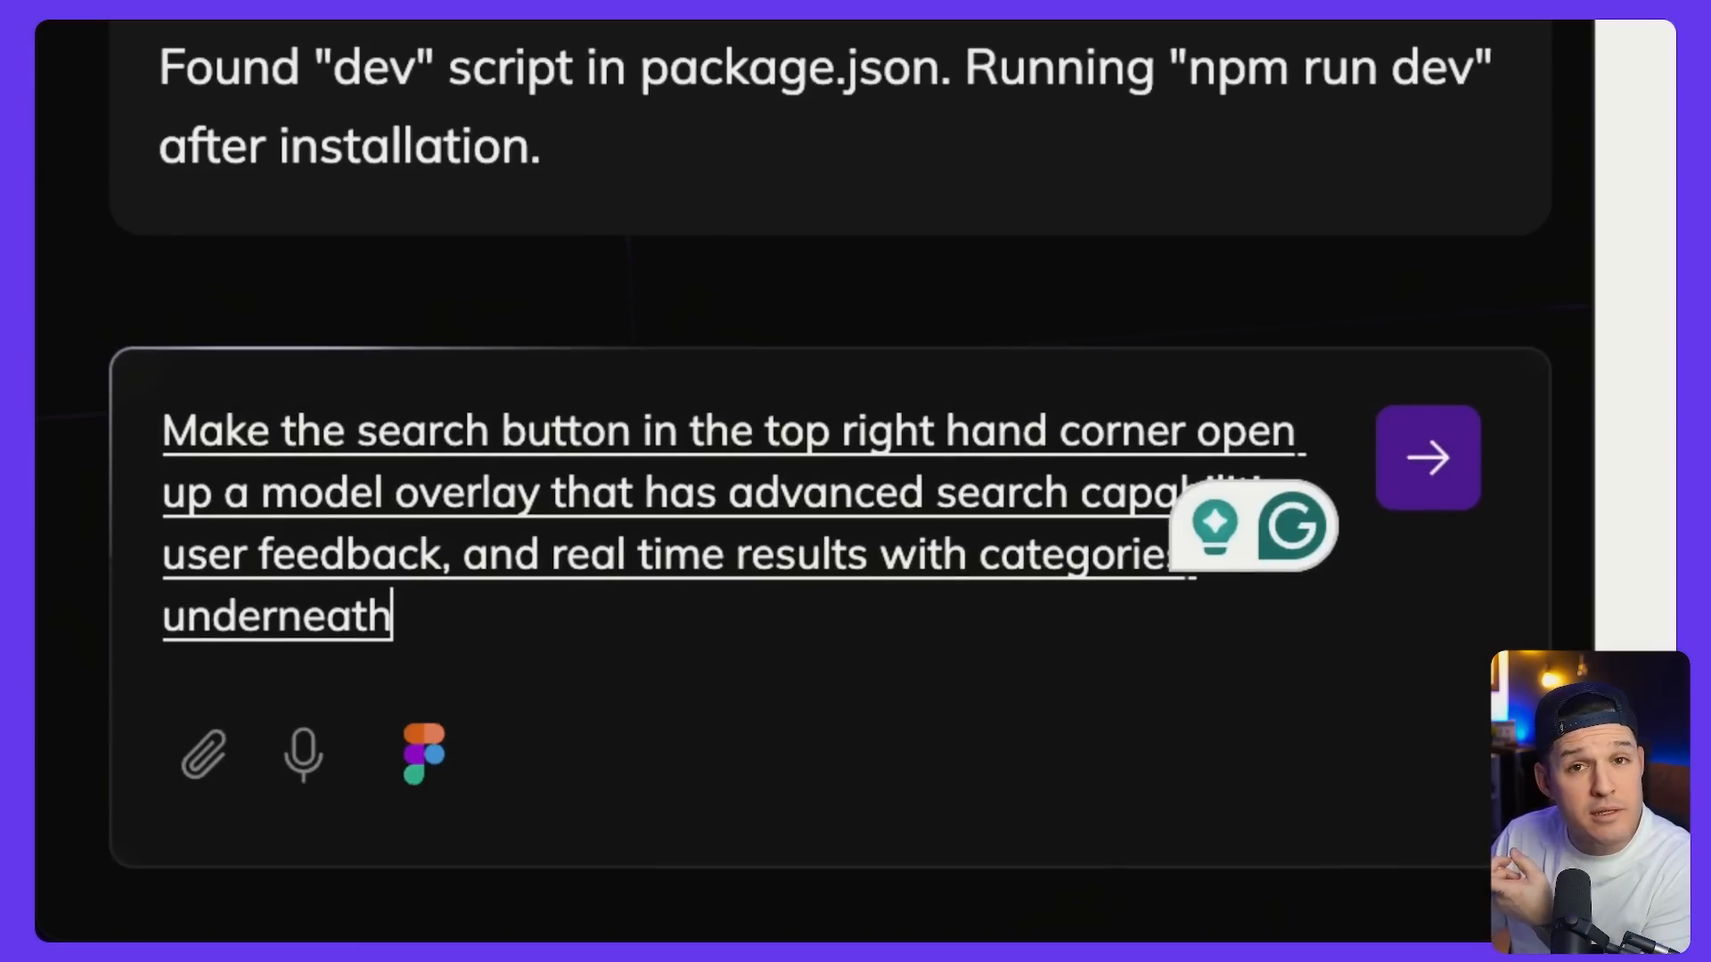
click(1427, 458)
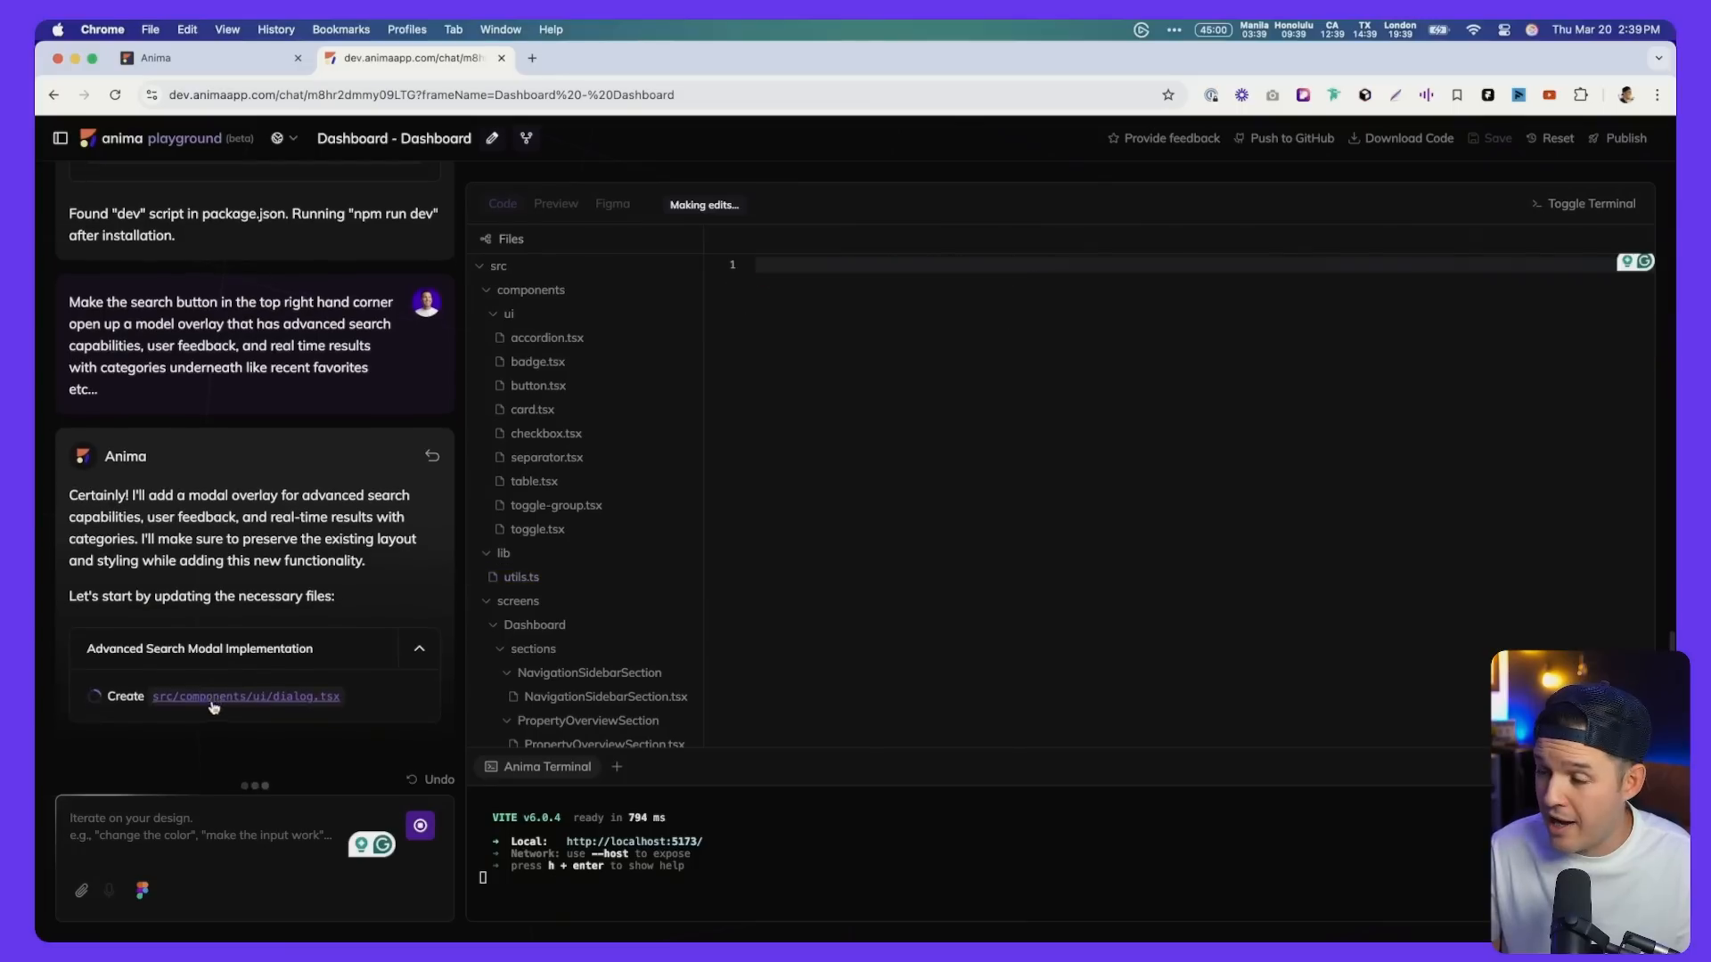
After SearchModal.tsx is created, open the search modal in the Preview to see recent searches and categories
click(246, 697)
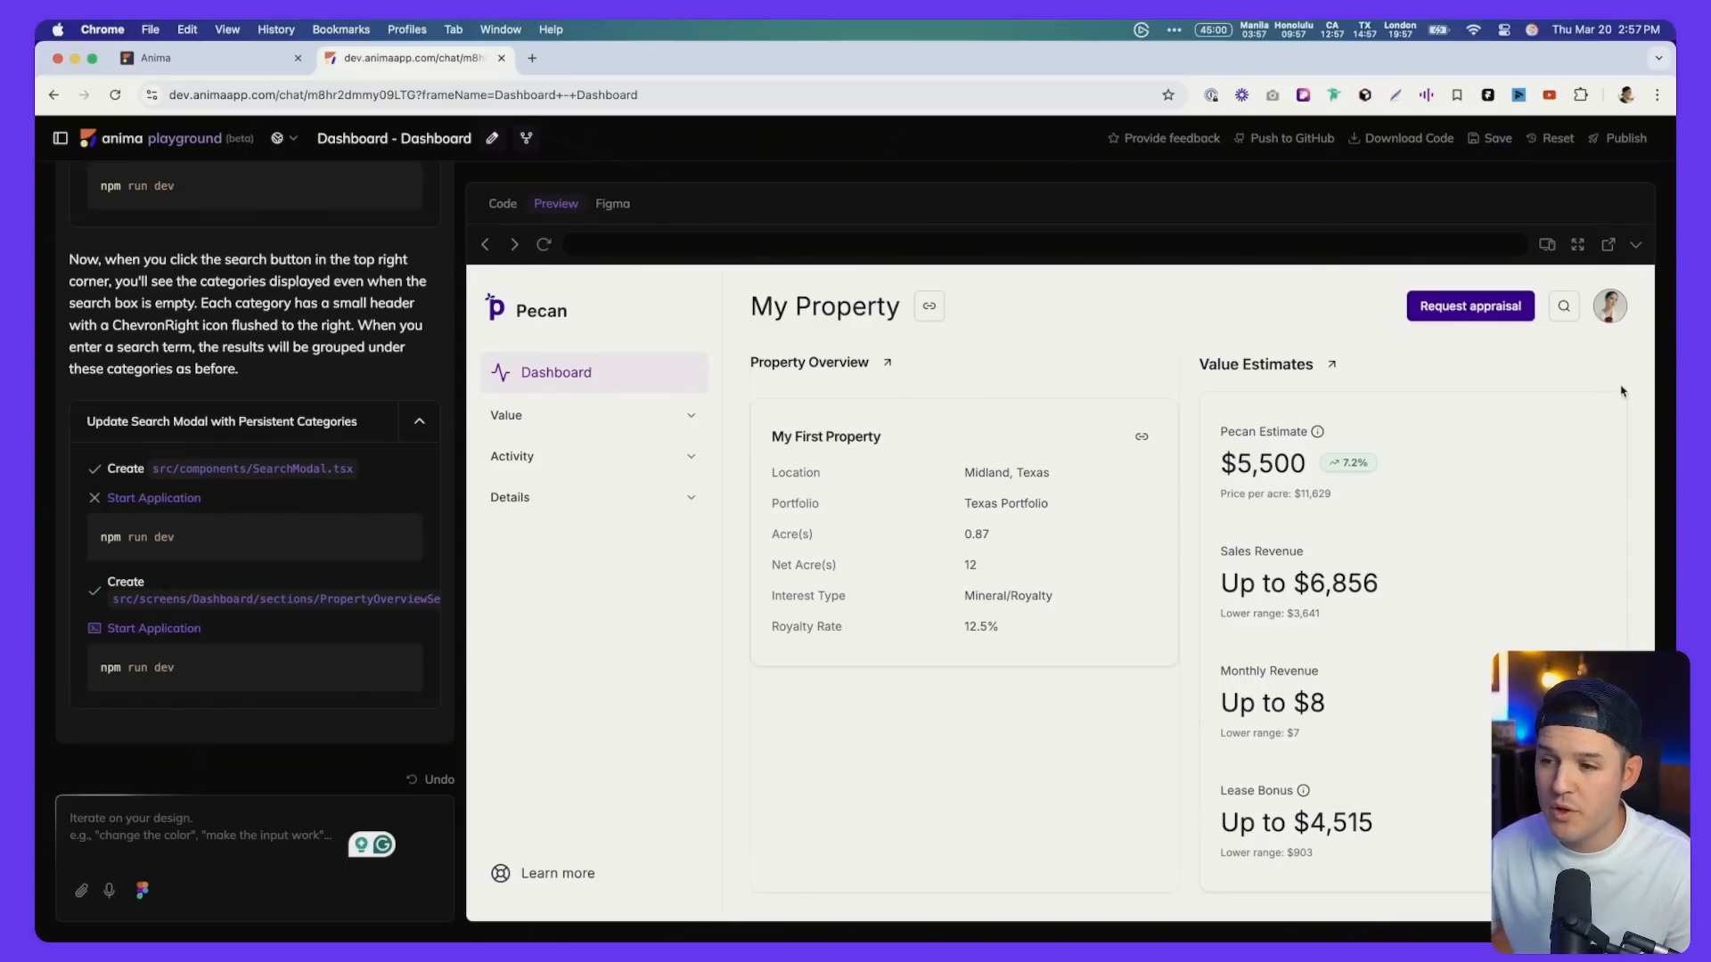
click(1563, 305)
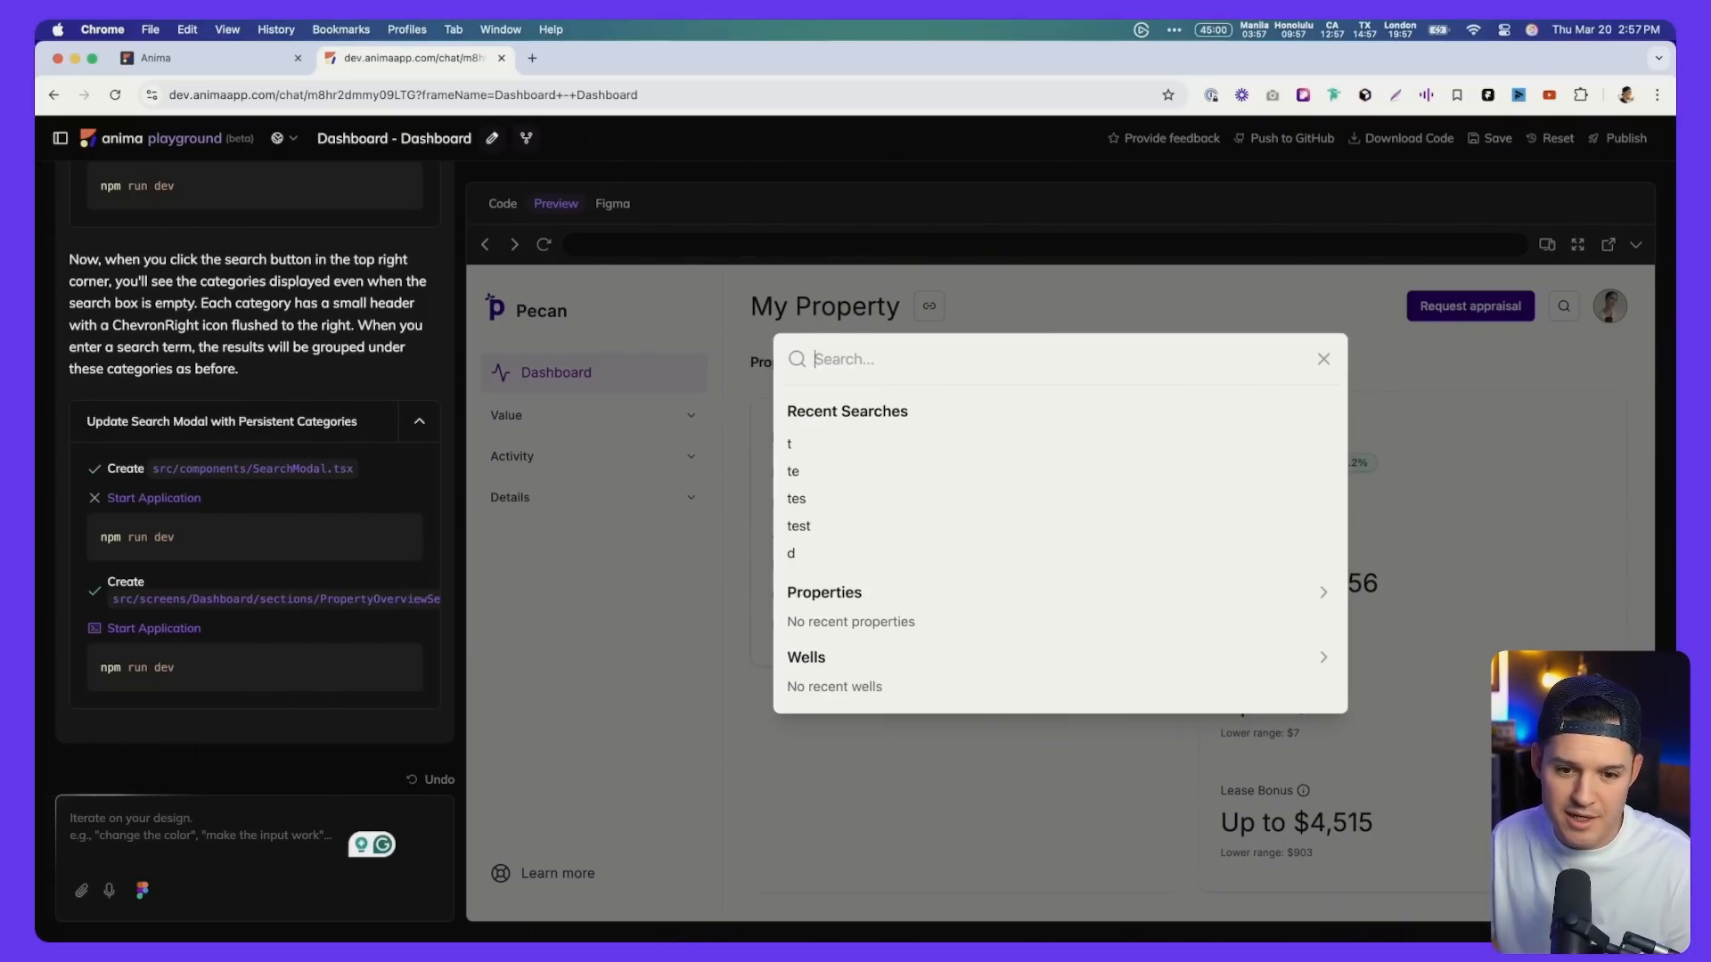
Search for 'jesse' in the modal, close it, and begin a new chat prompt with 'Make'
text(jesse)
click(255, 854)
text(Make)
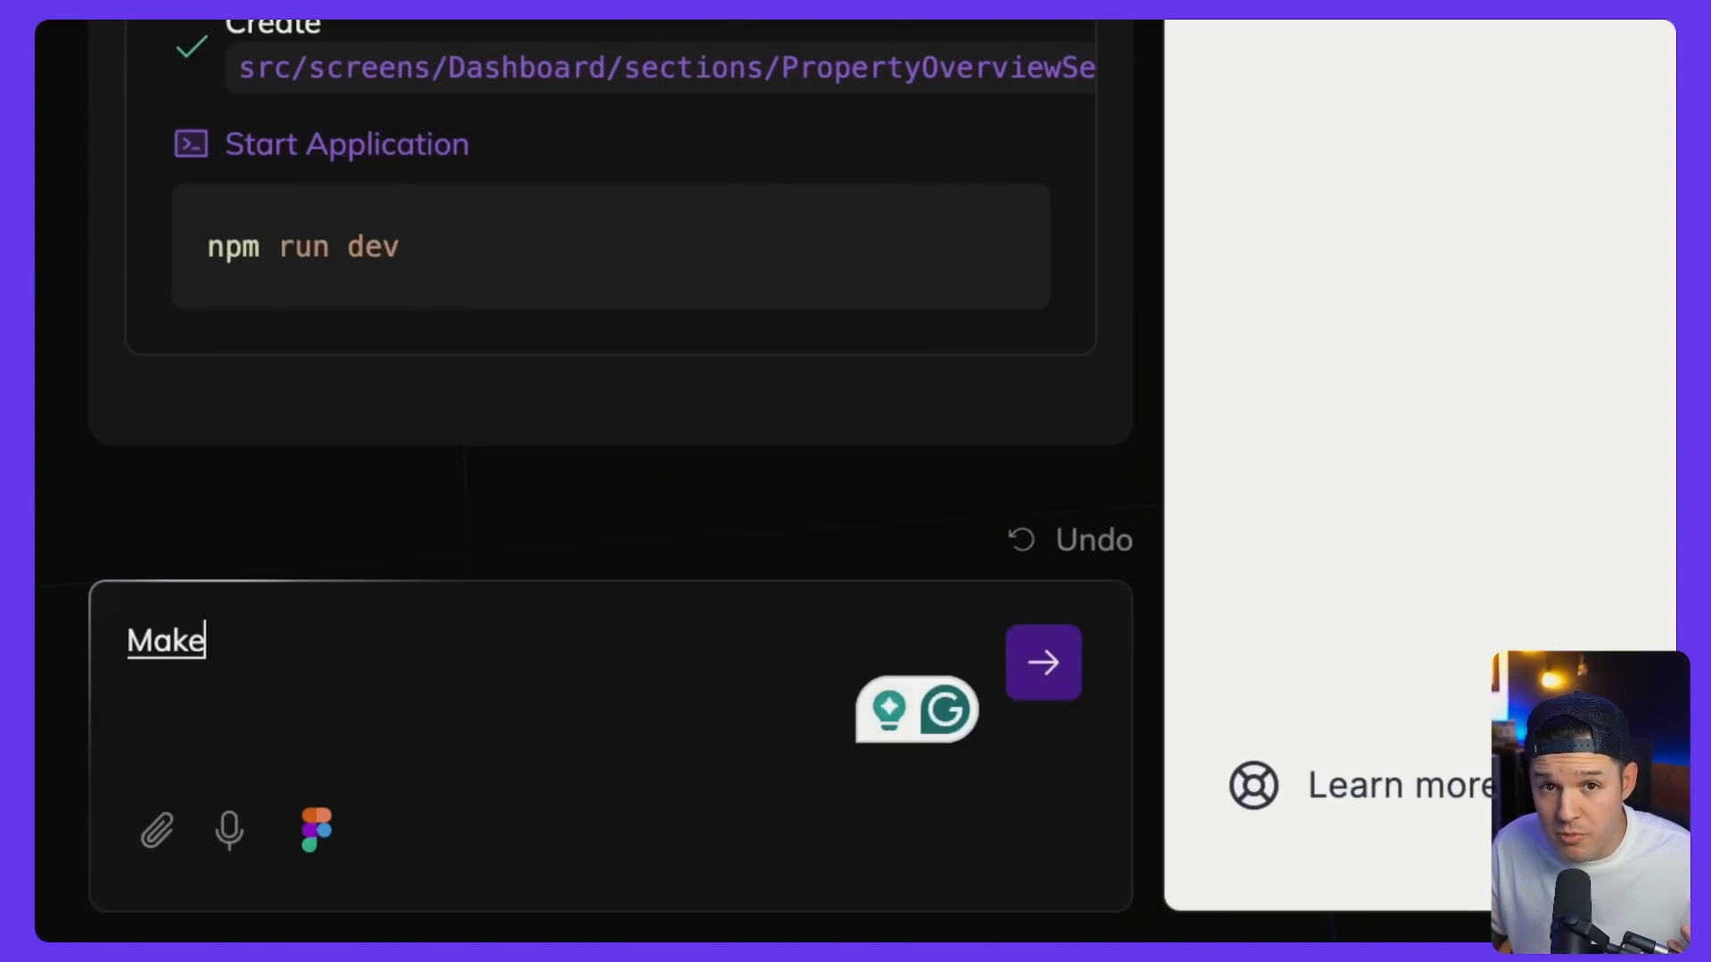
Send the prompt asking for Cmd+K to open the search modal with its input focused
text(the search model open up)
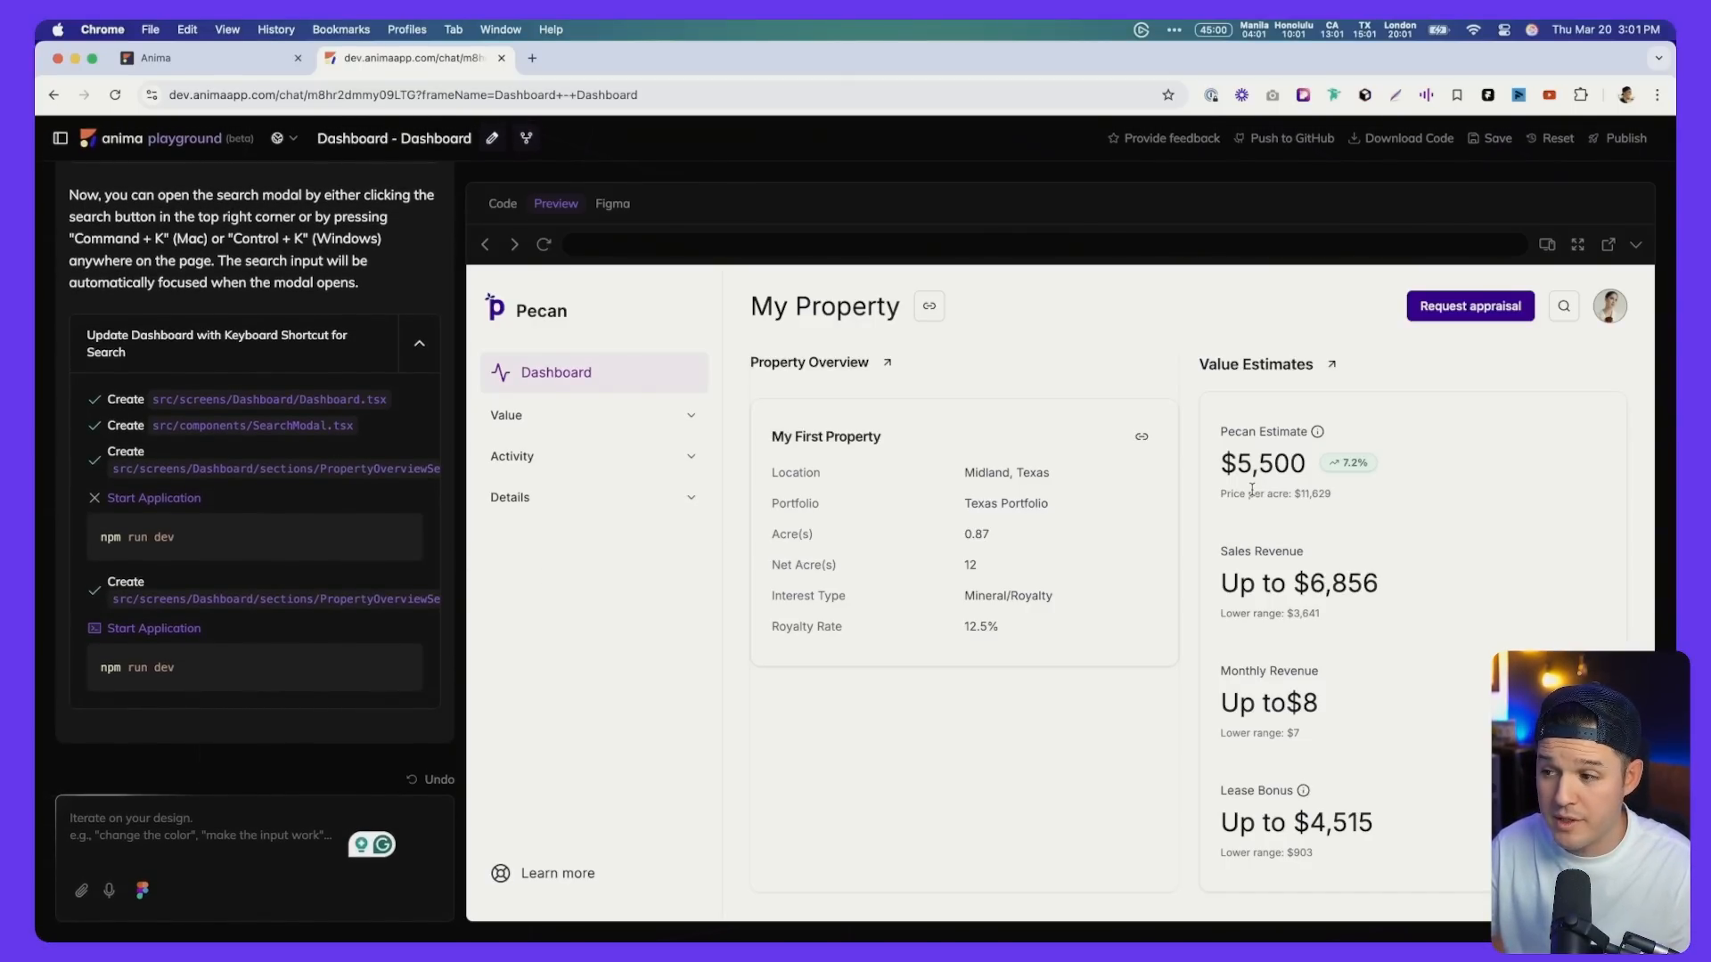
Open the Cmd+K search modal, enter 'tester', close it, and reopen to confirm it appears under Recent Searches
click(1564, 305)
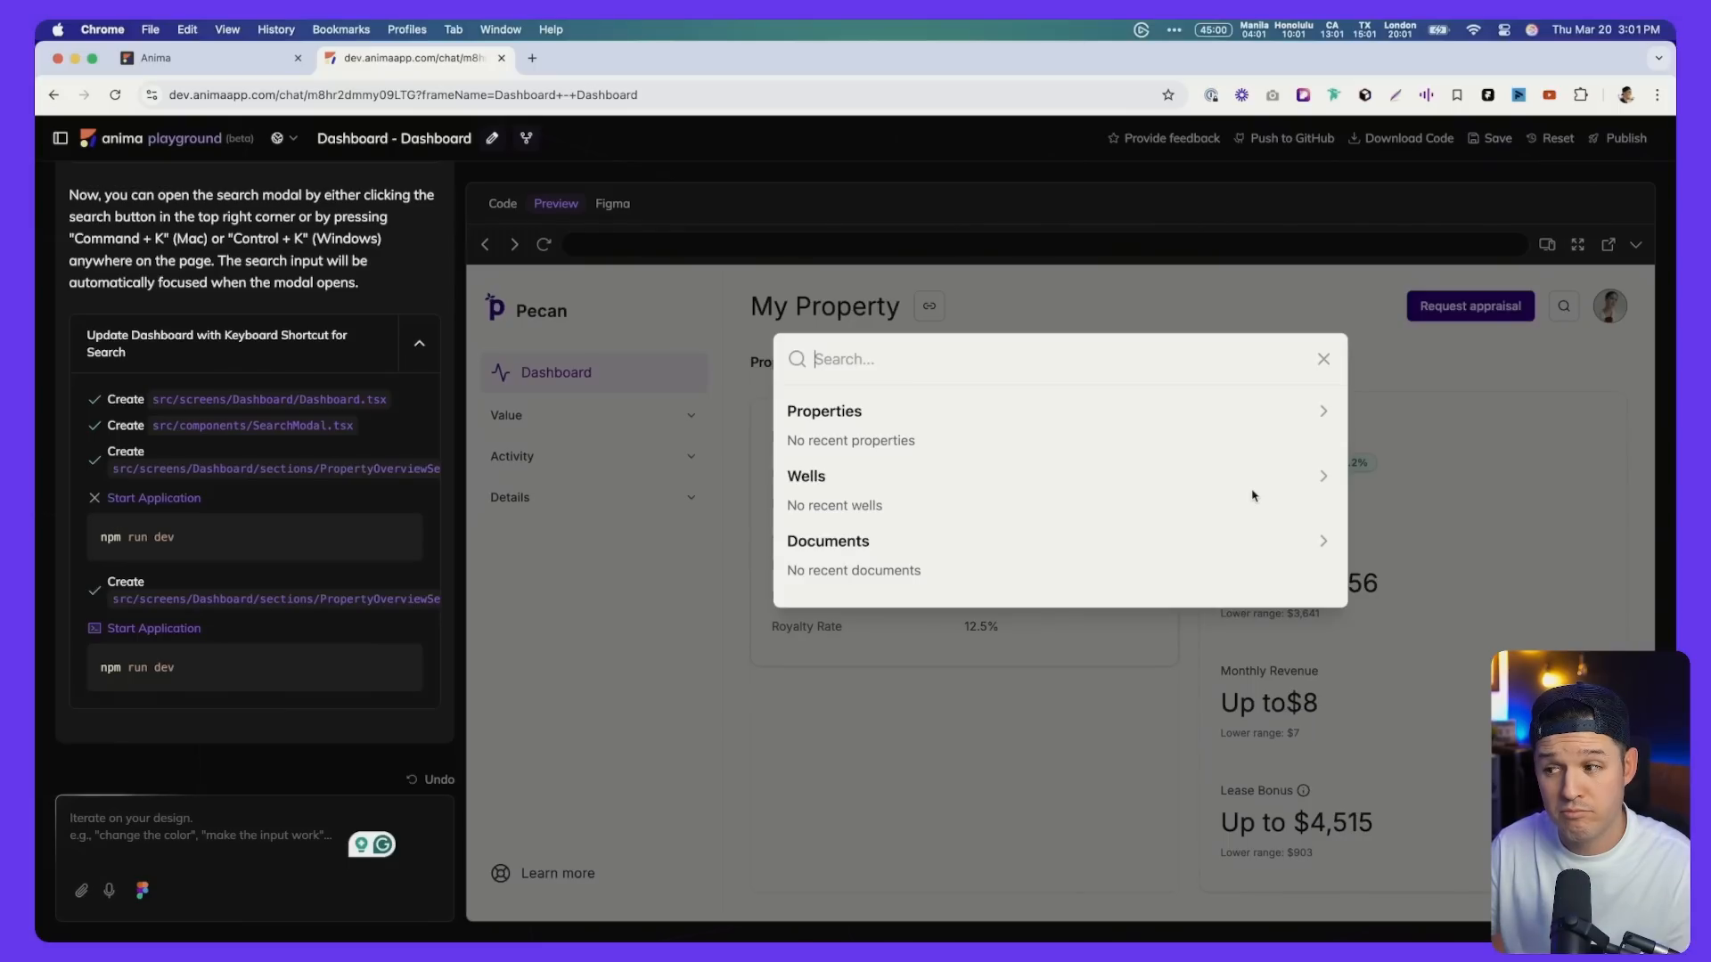
click(1323, 359)
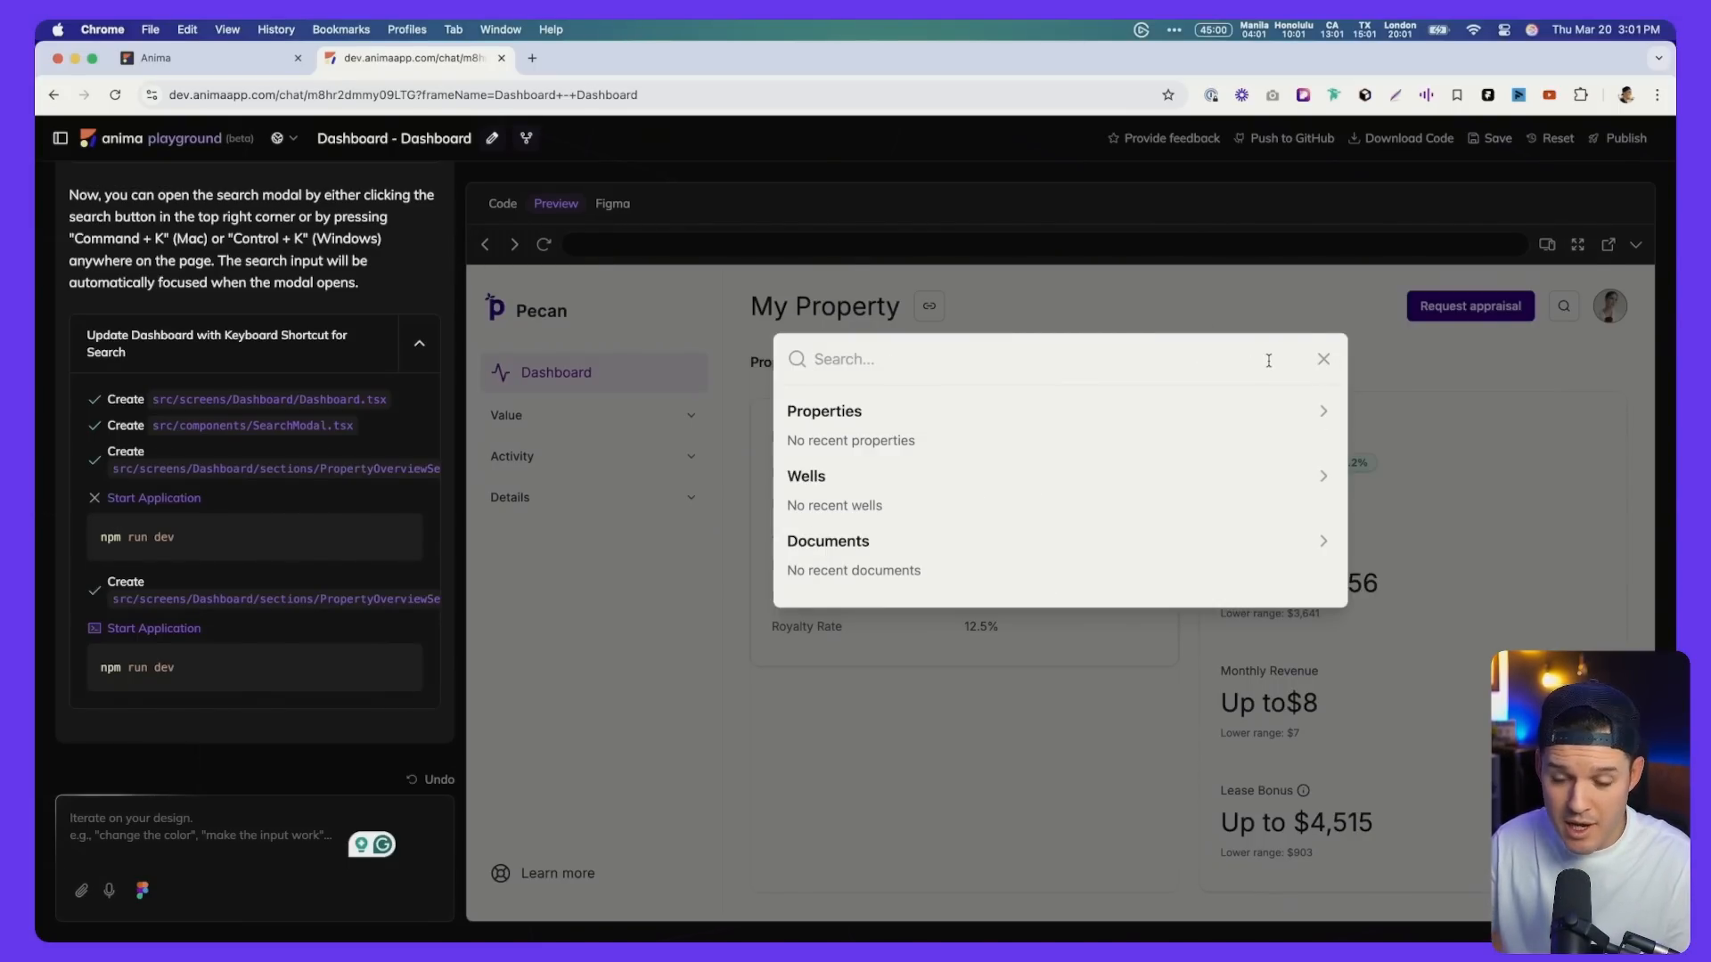
text(tester)
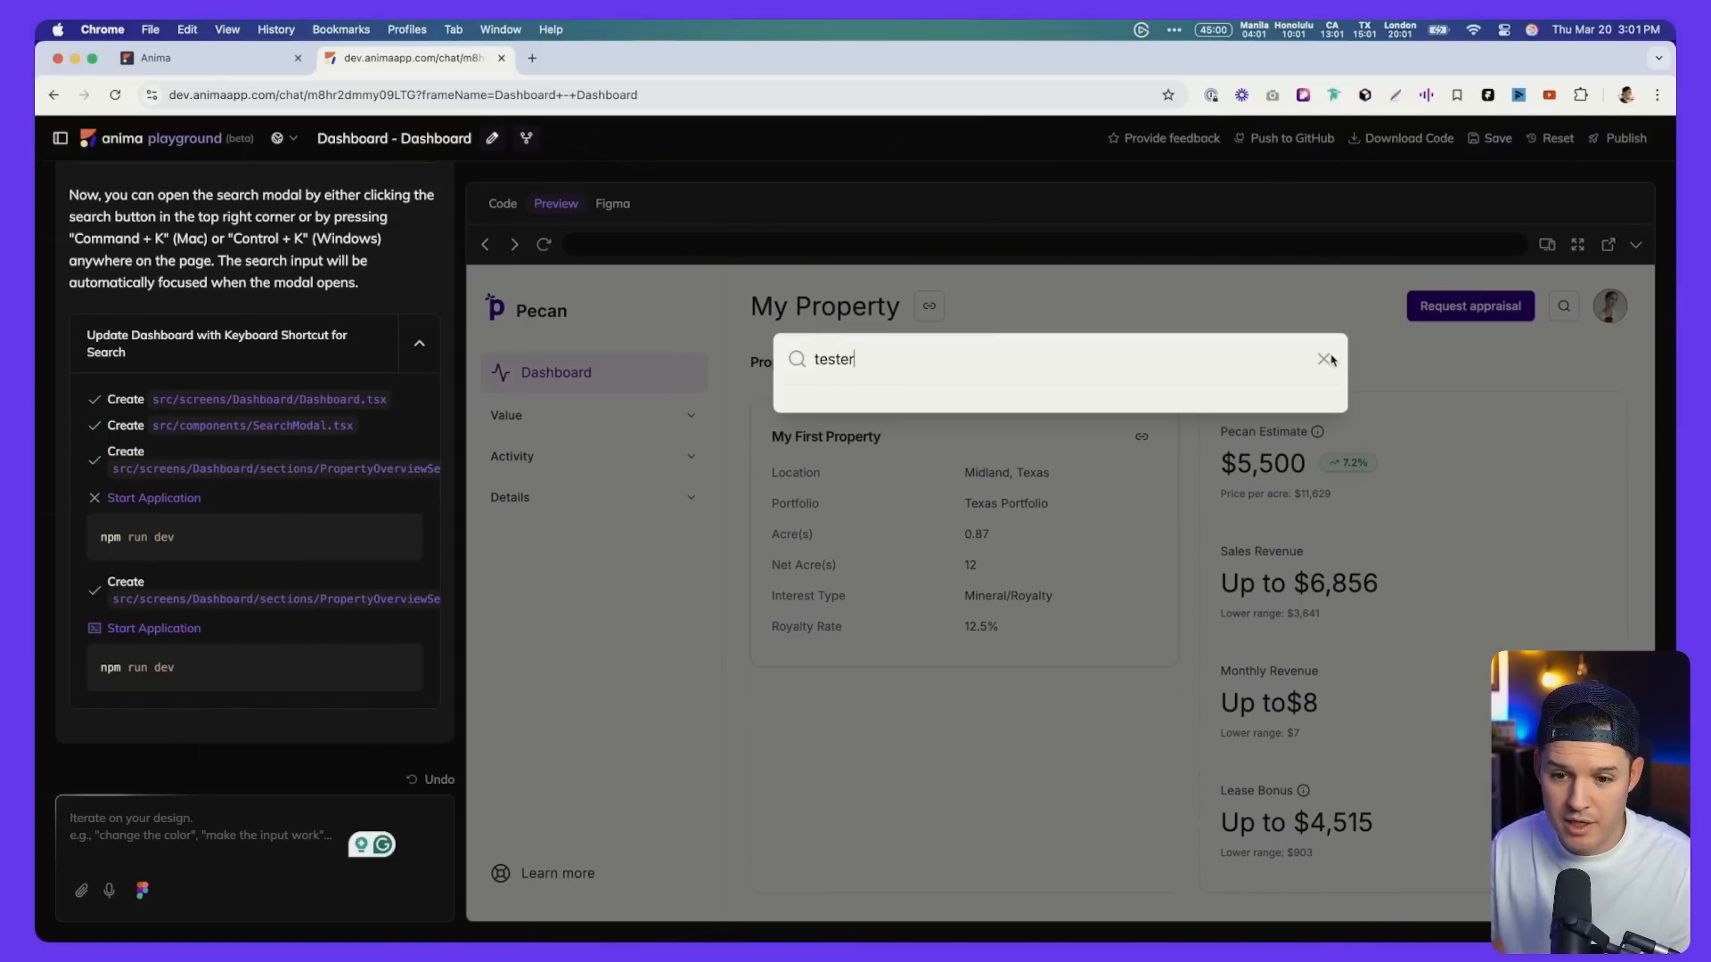
click(1324, 358)
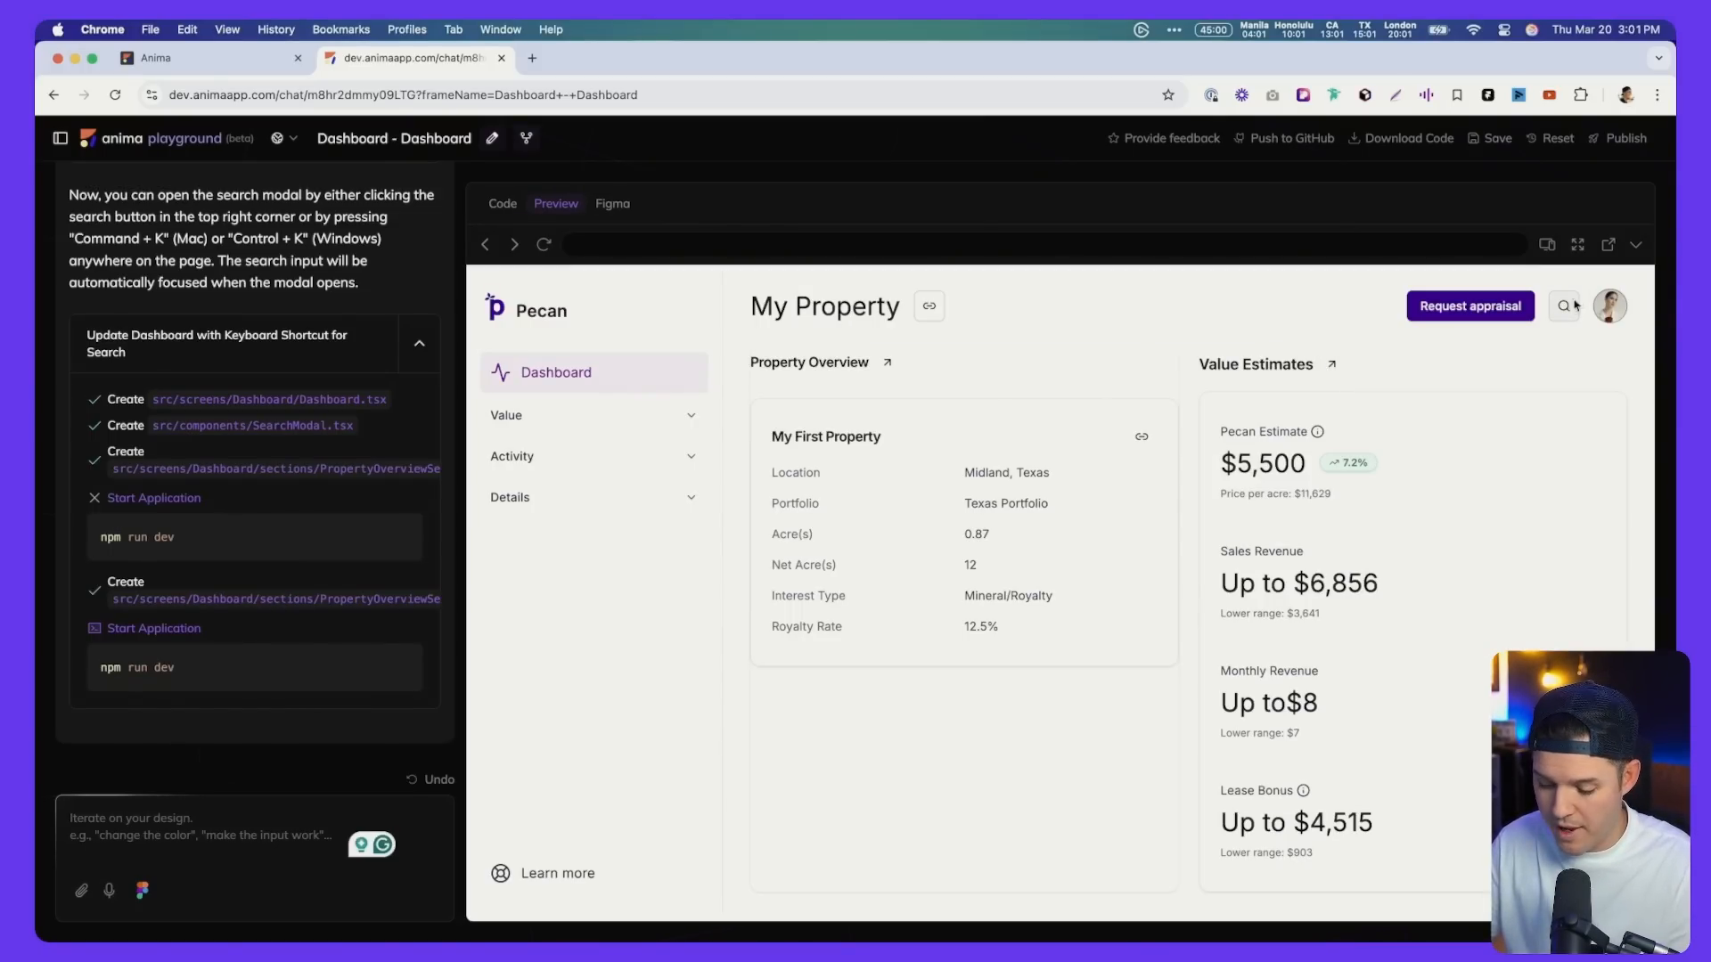
text(te)
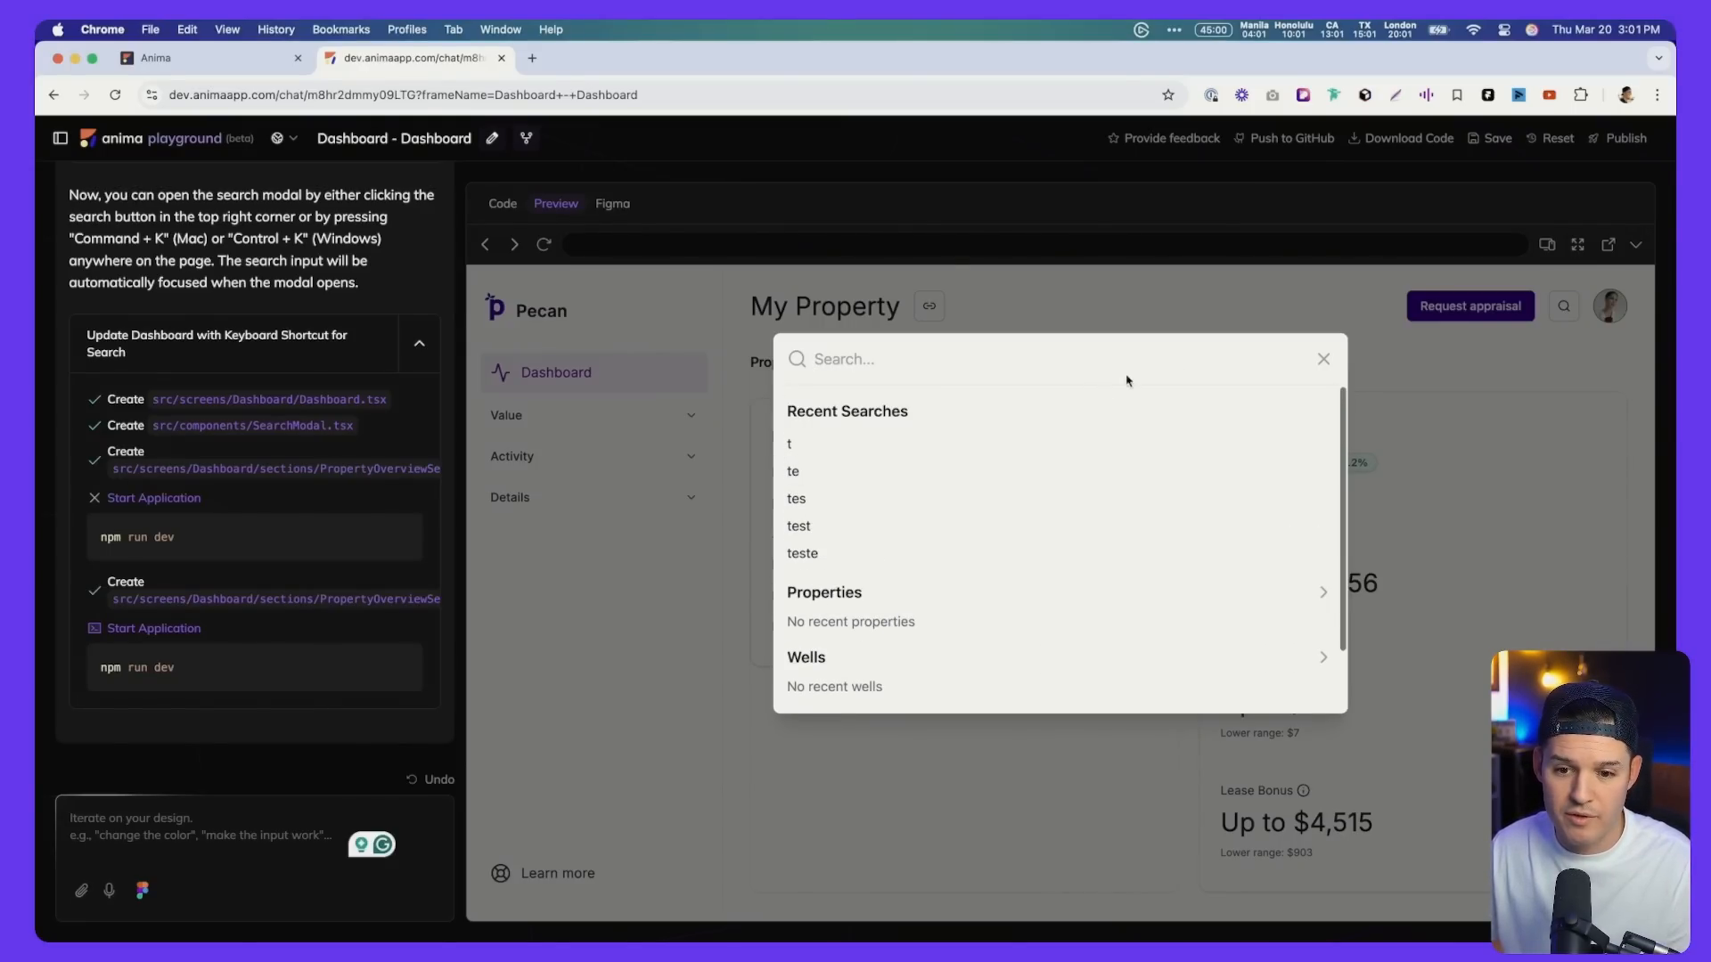
click(1322, 358)
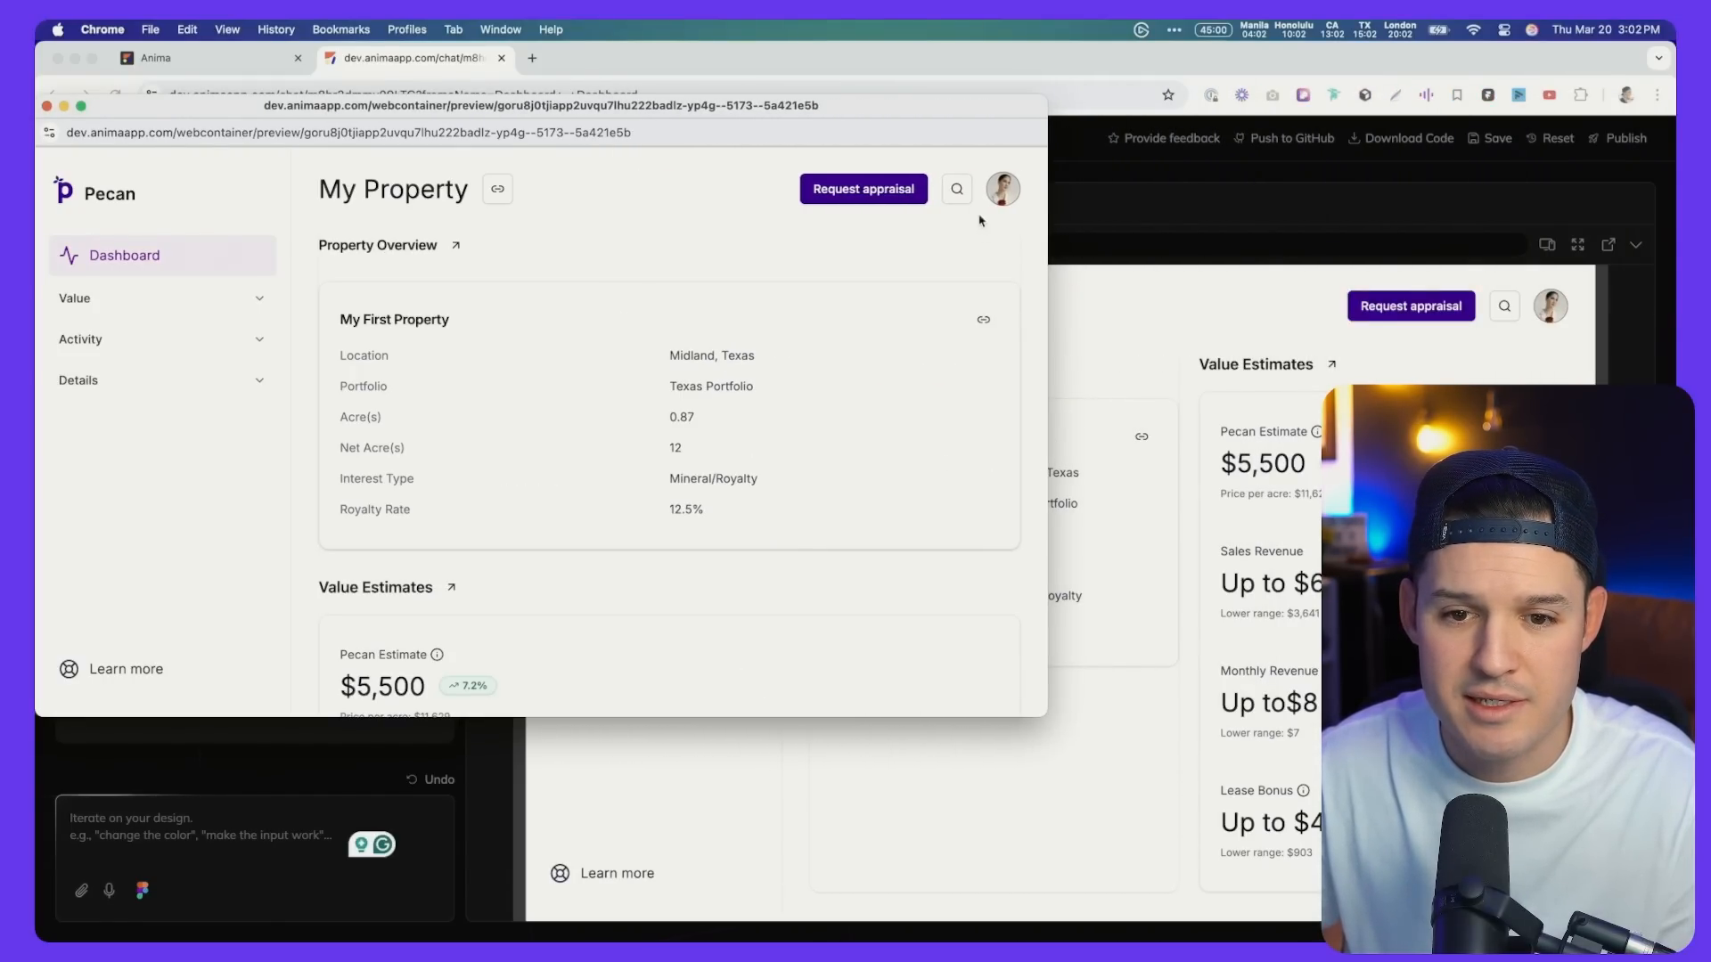
Pop the Pecan dashboard preview out into its own browser window
click(957, 189)
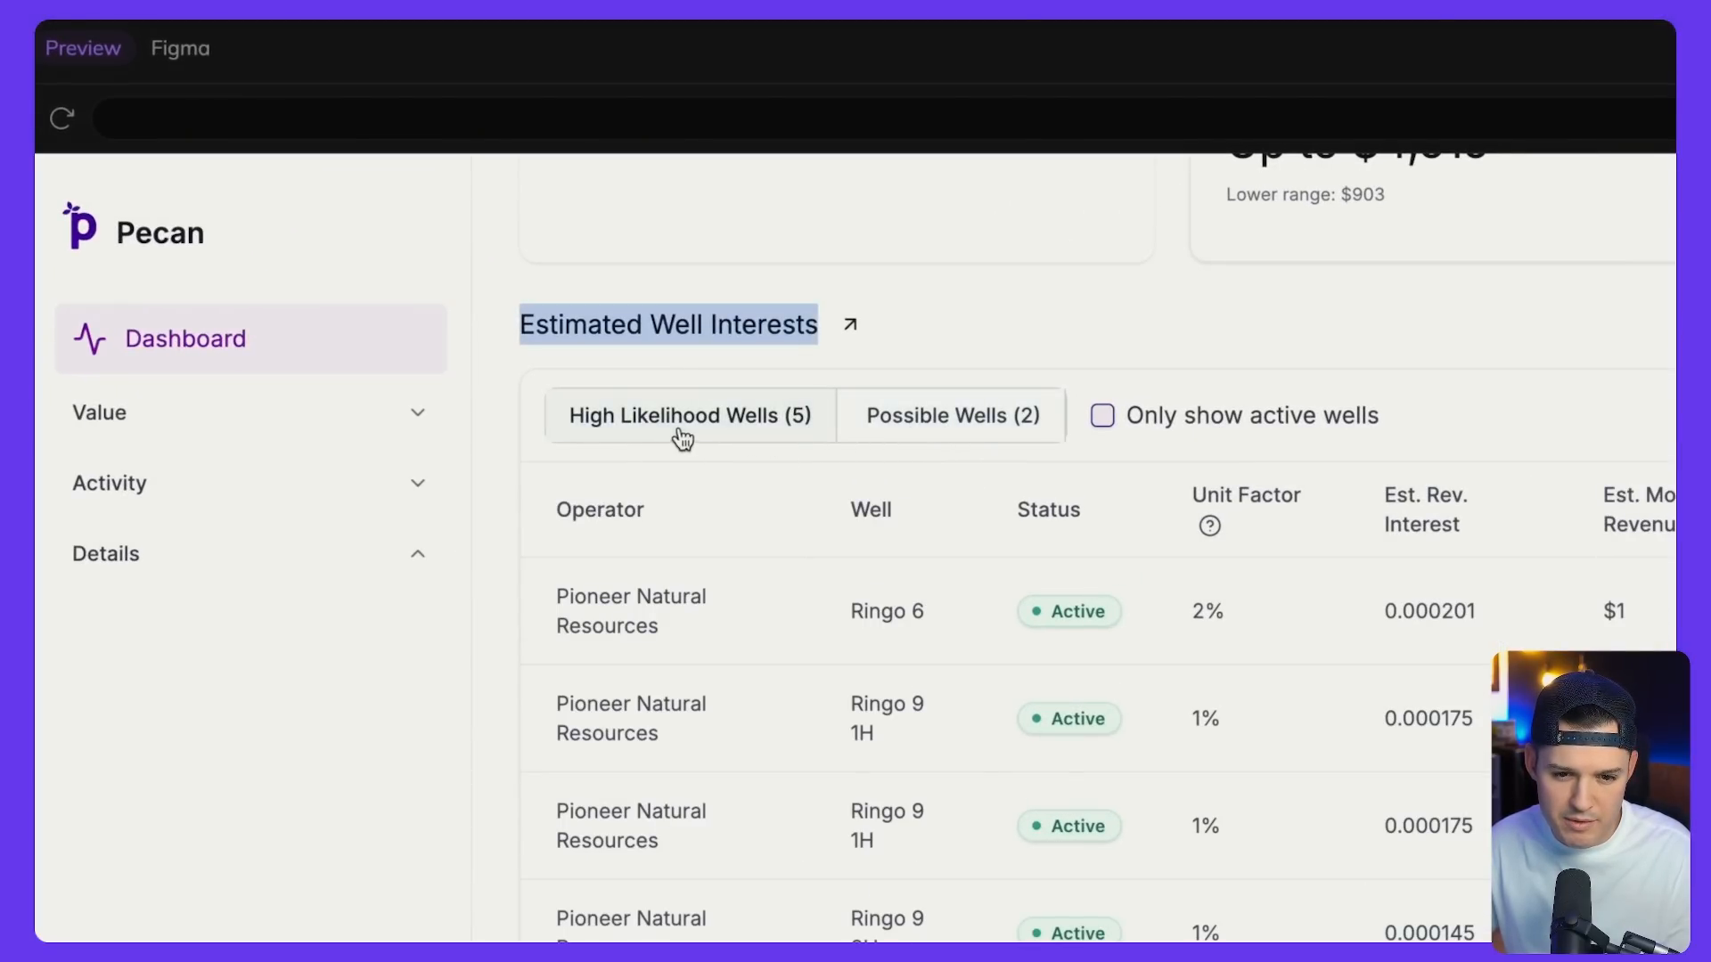
mouse_move(825, 424)
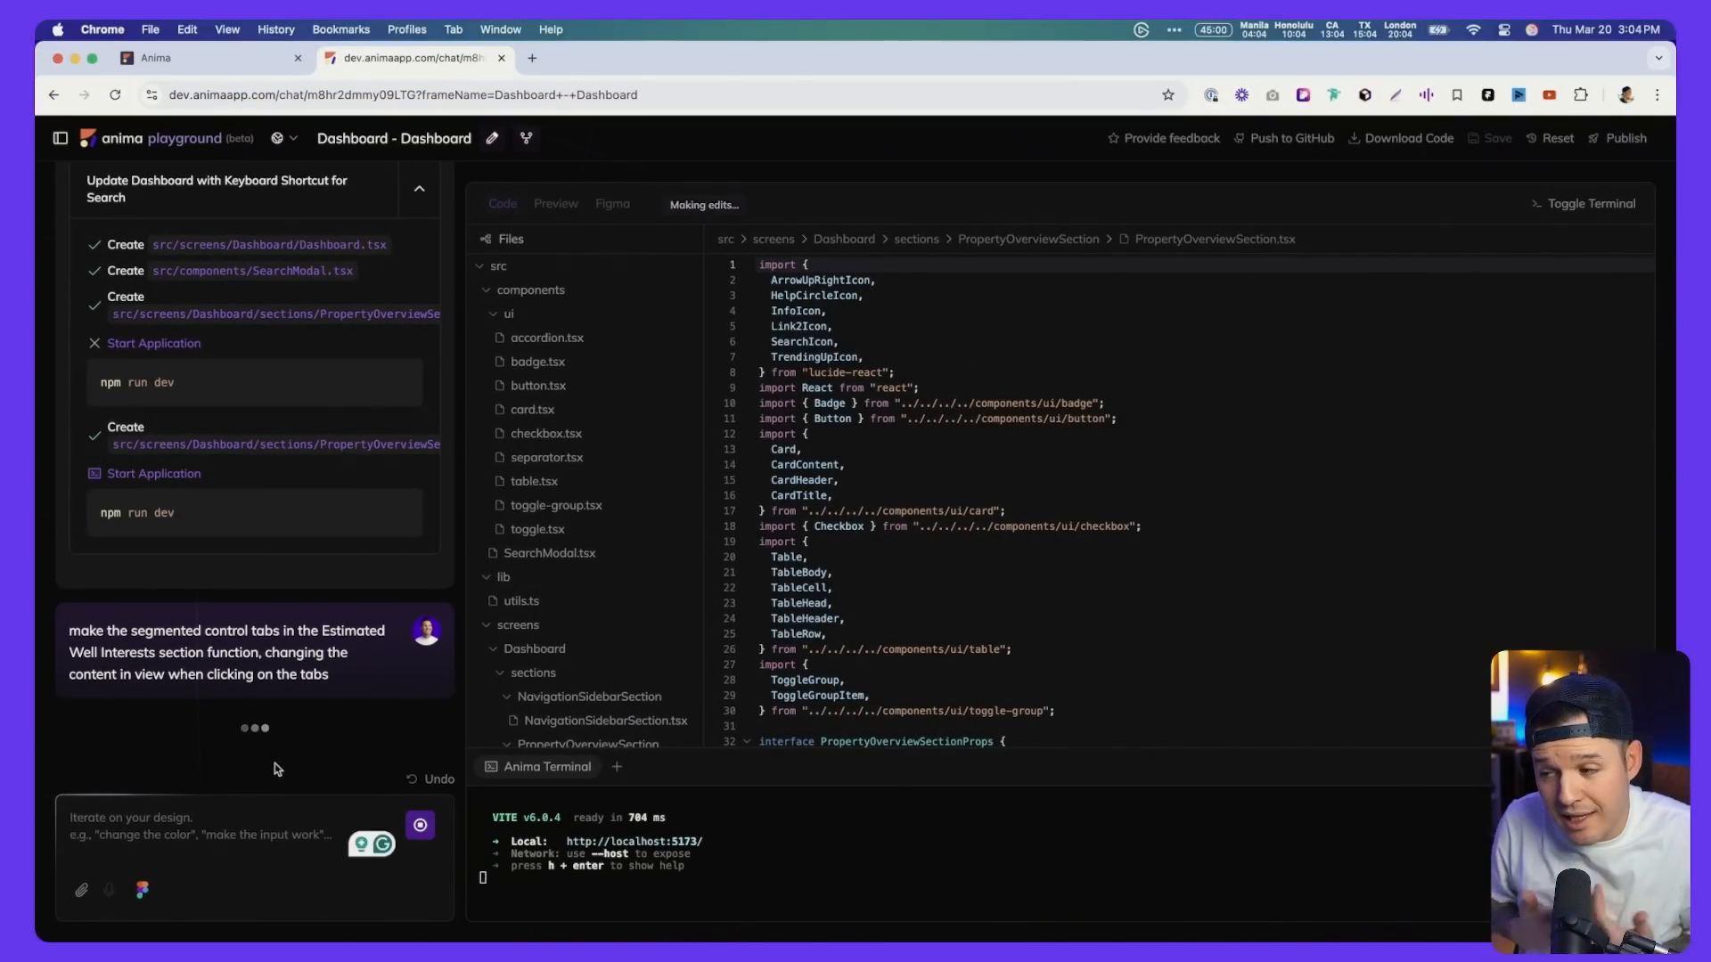
Return to the live dashboard preview after the tab-switching prompt
click(556, 203)
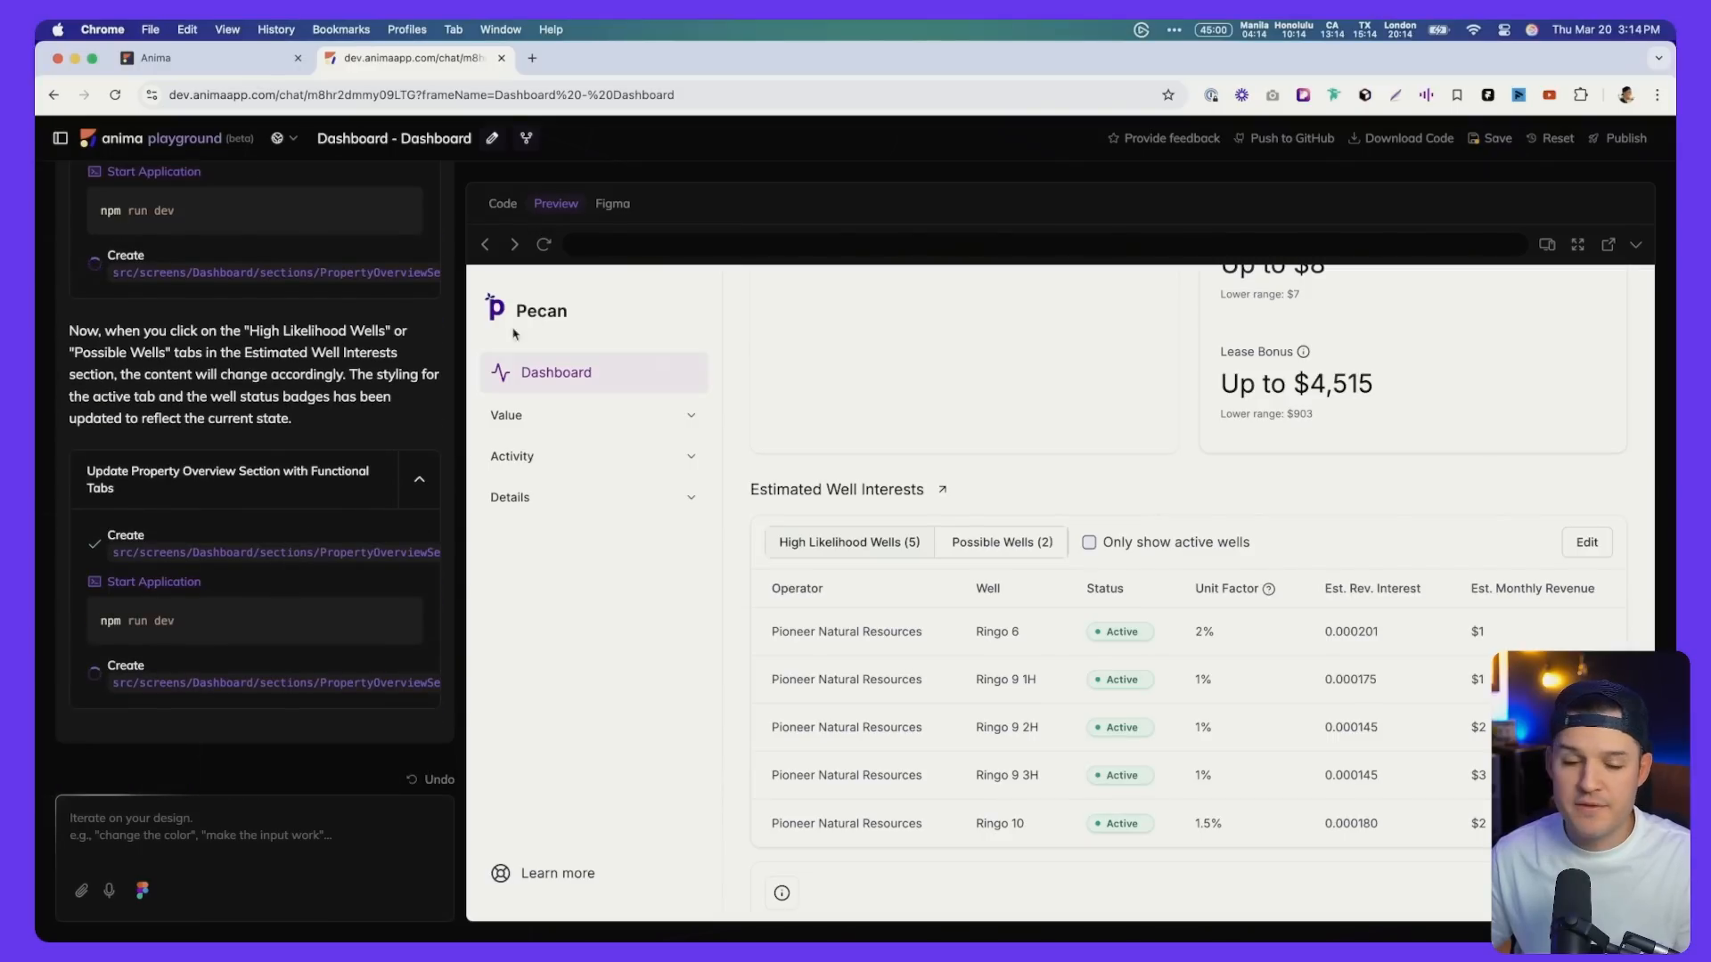
click(503, 203)
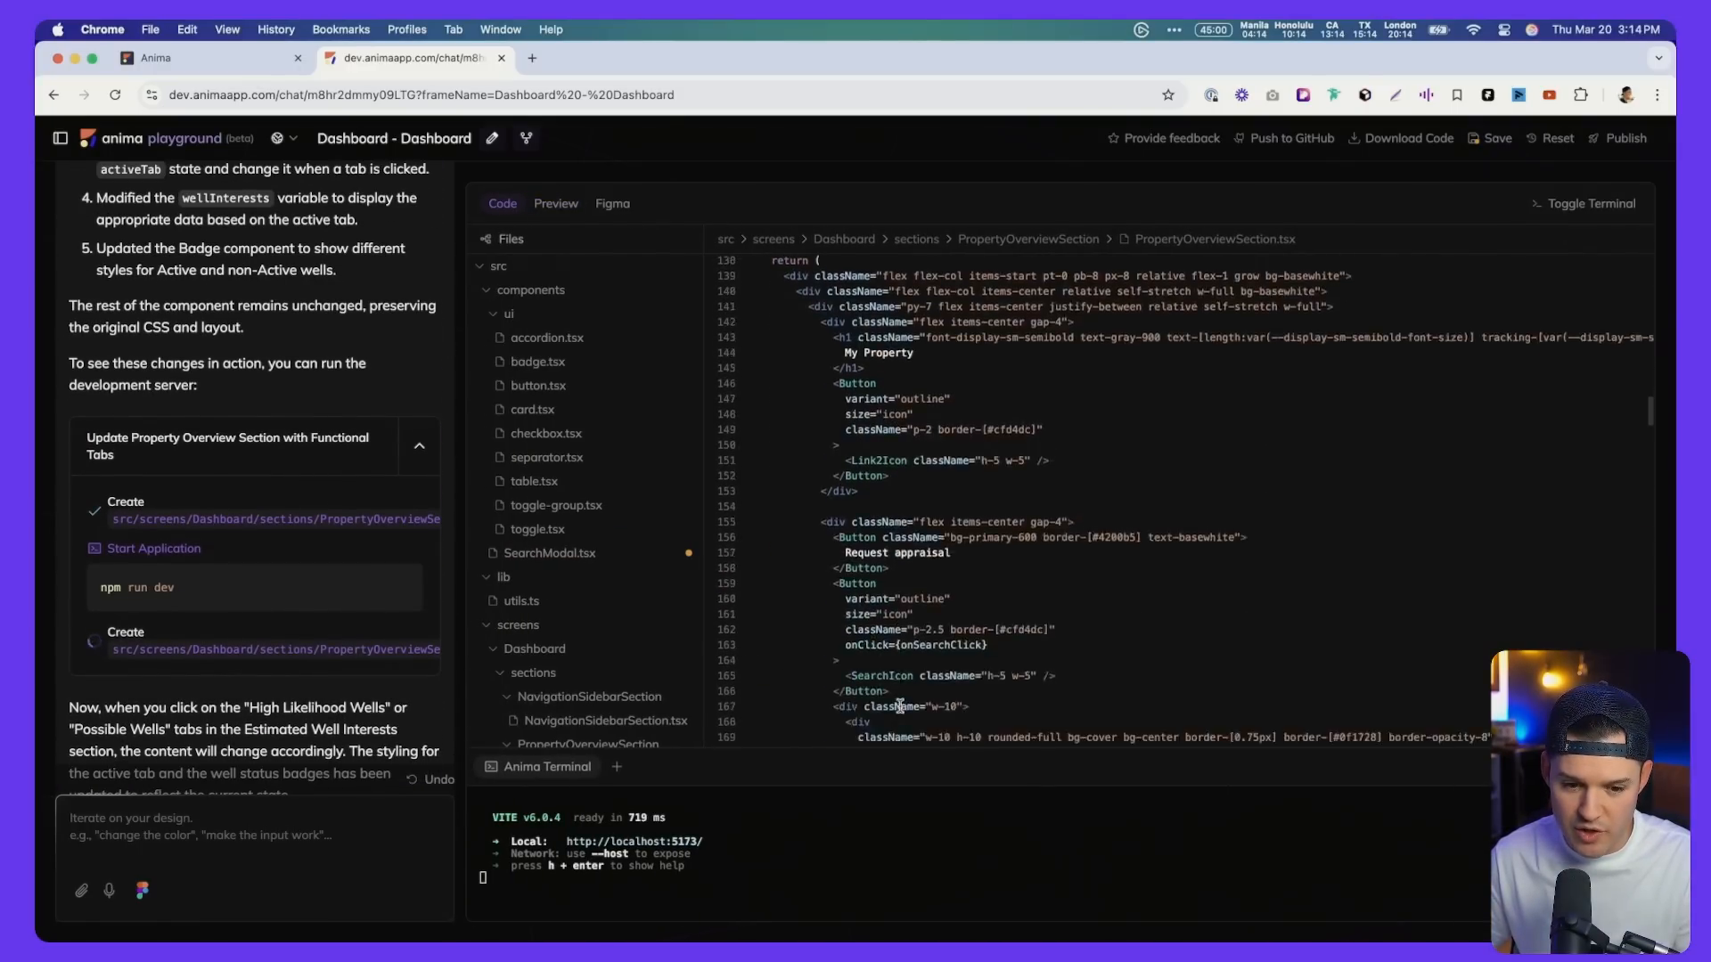
scroll(down, 3)
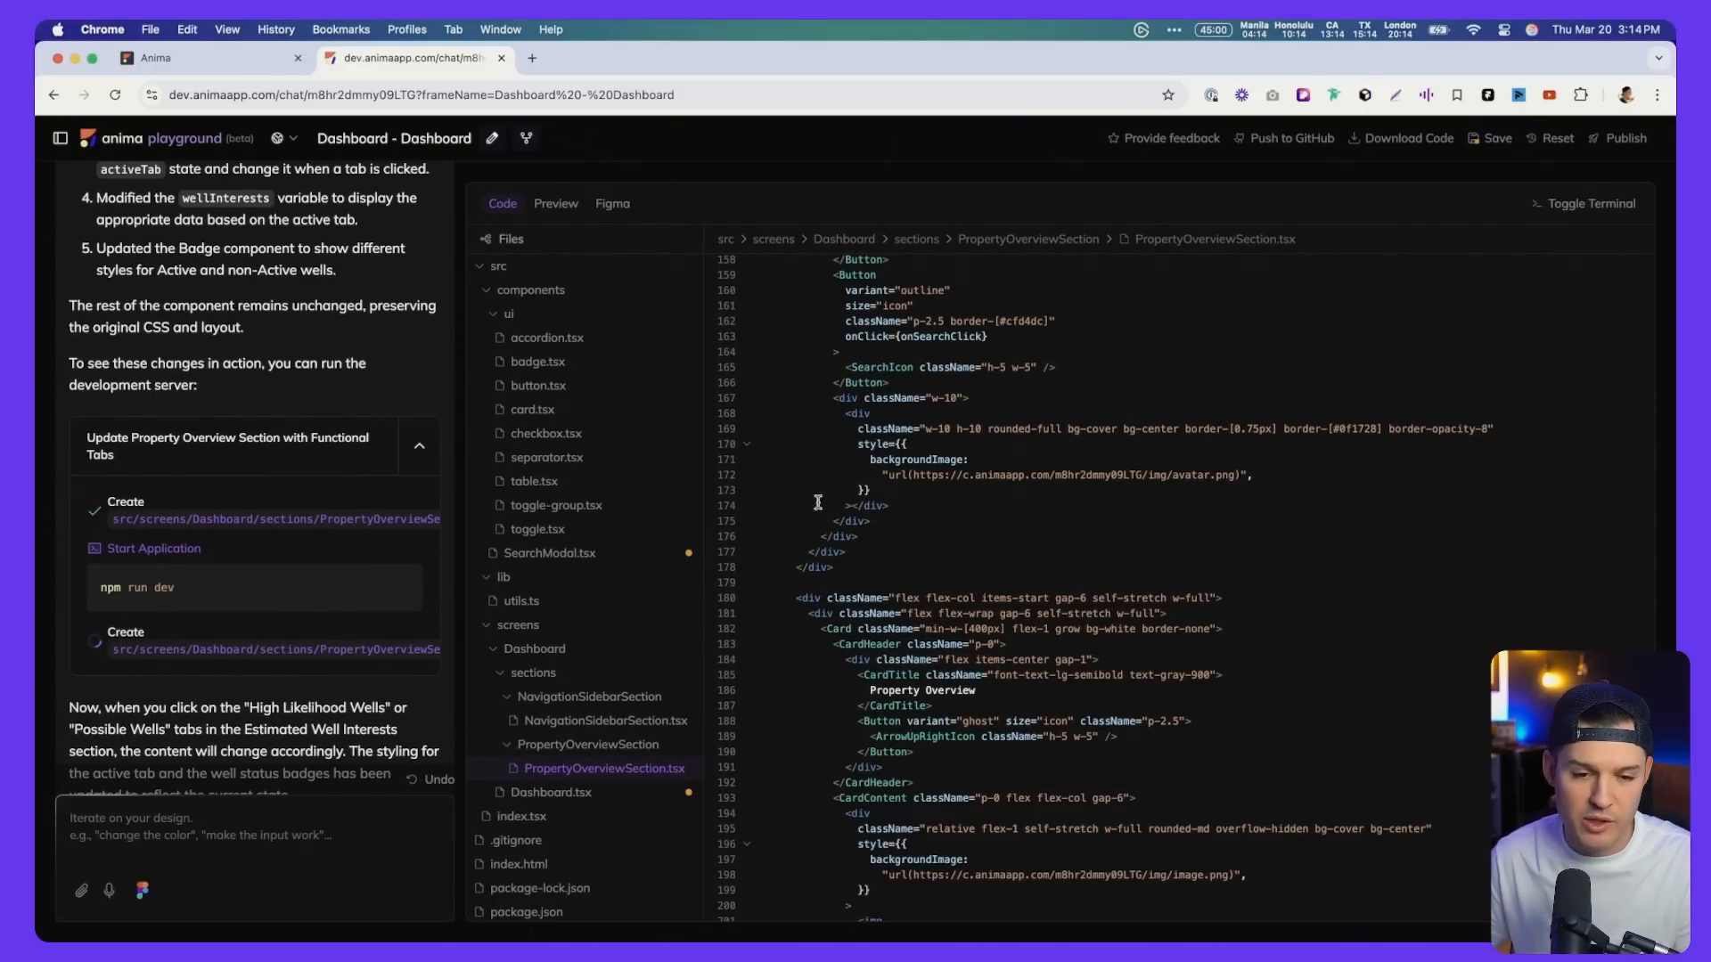
click(554, 204)
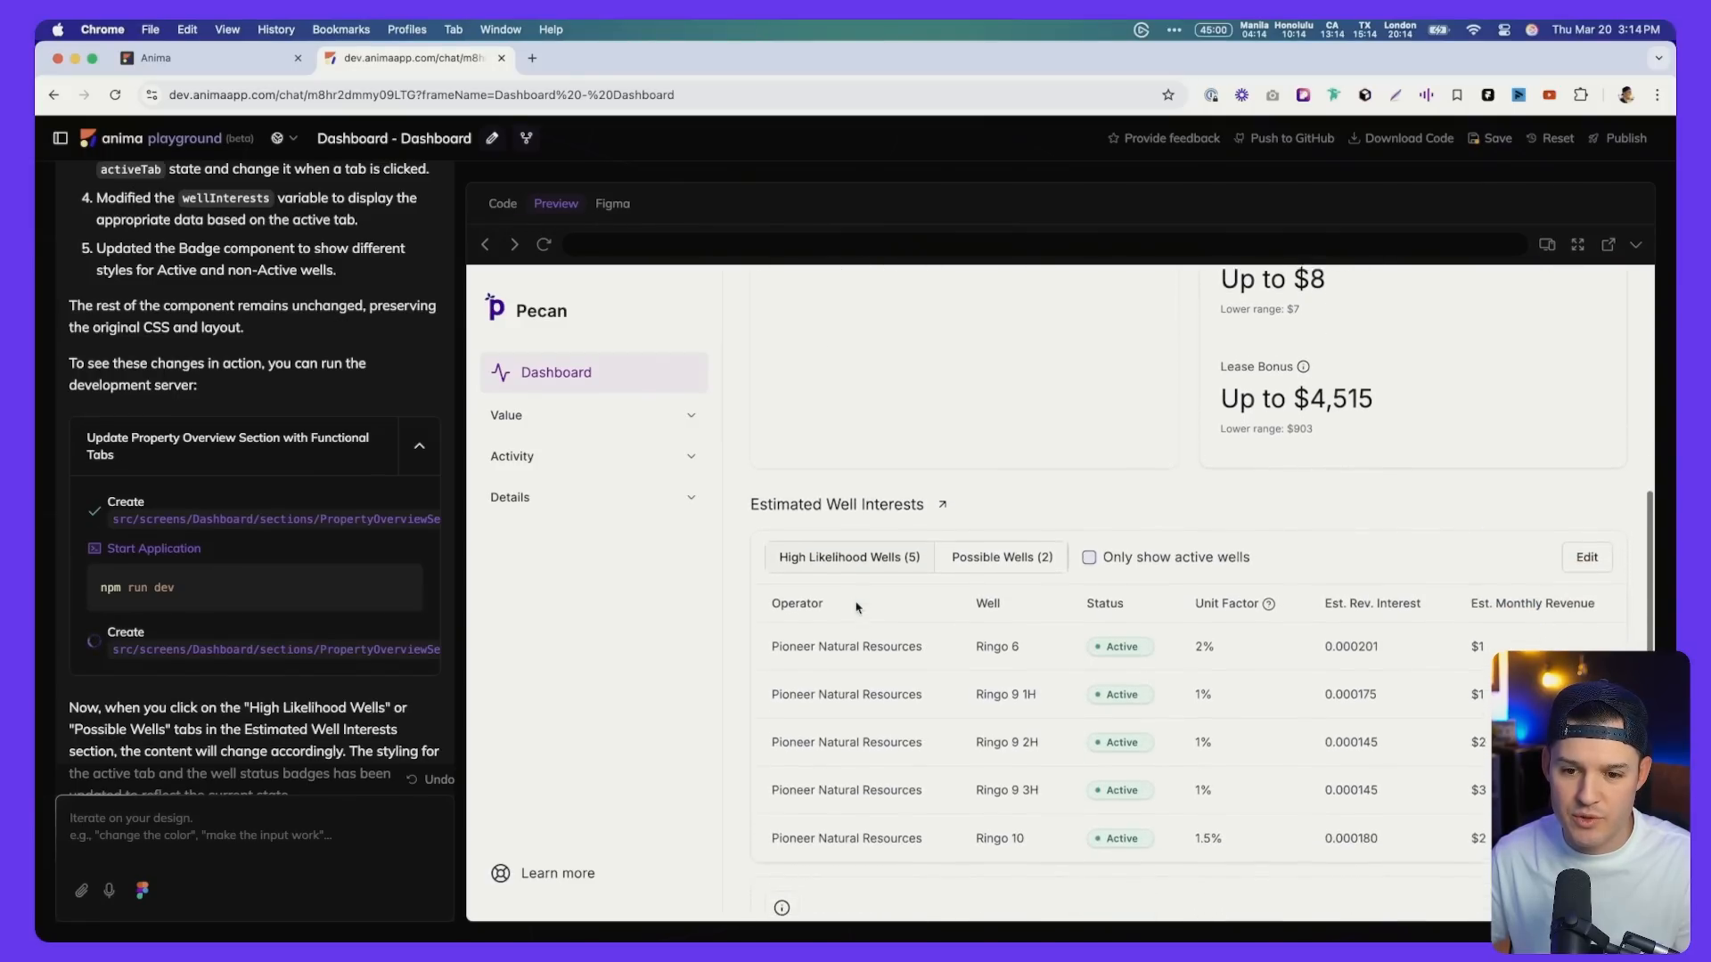
Toggle the Estimated Well Interests table between Possible Wells and High Likelihood Wells lists
click(1000, 556)
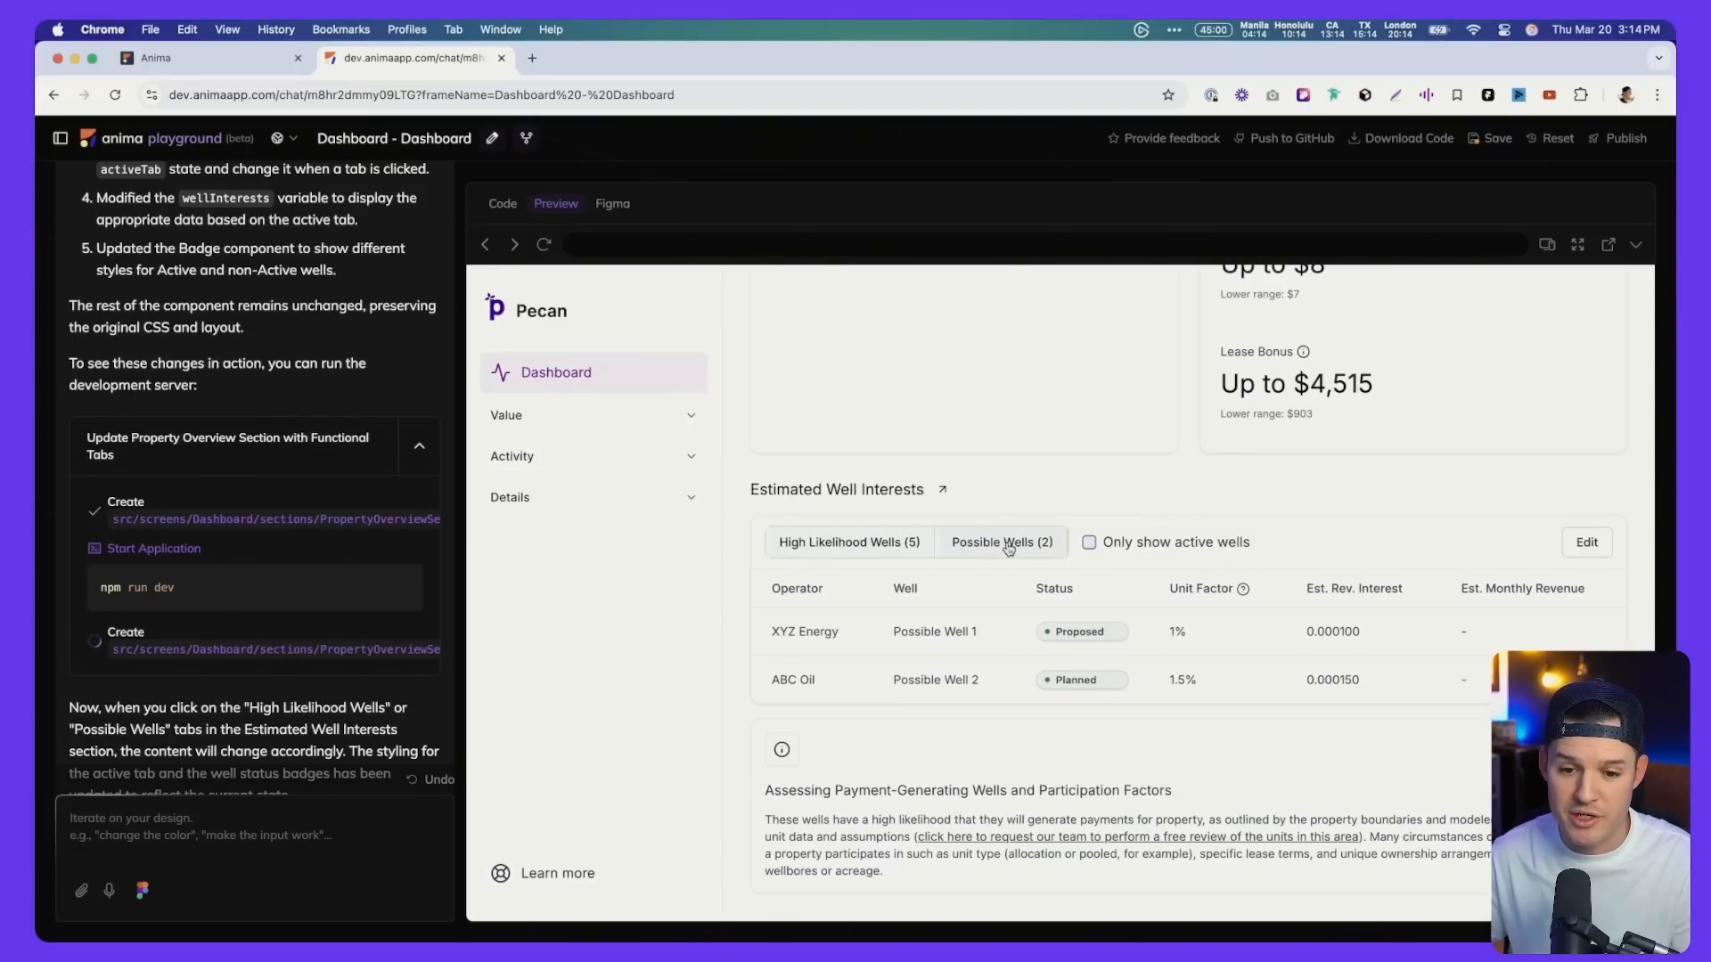
click(849, 542)
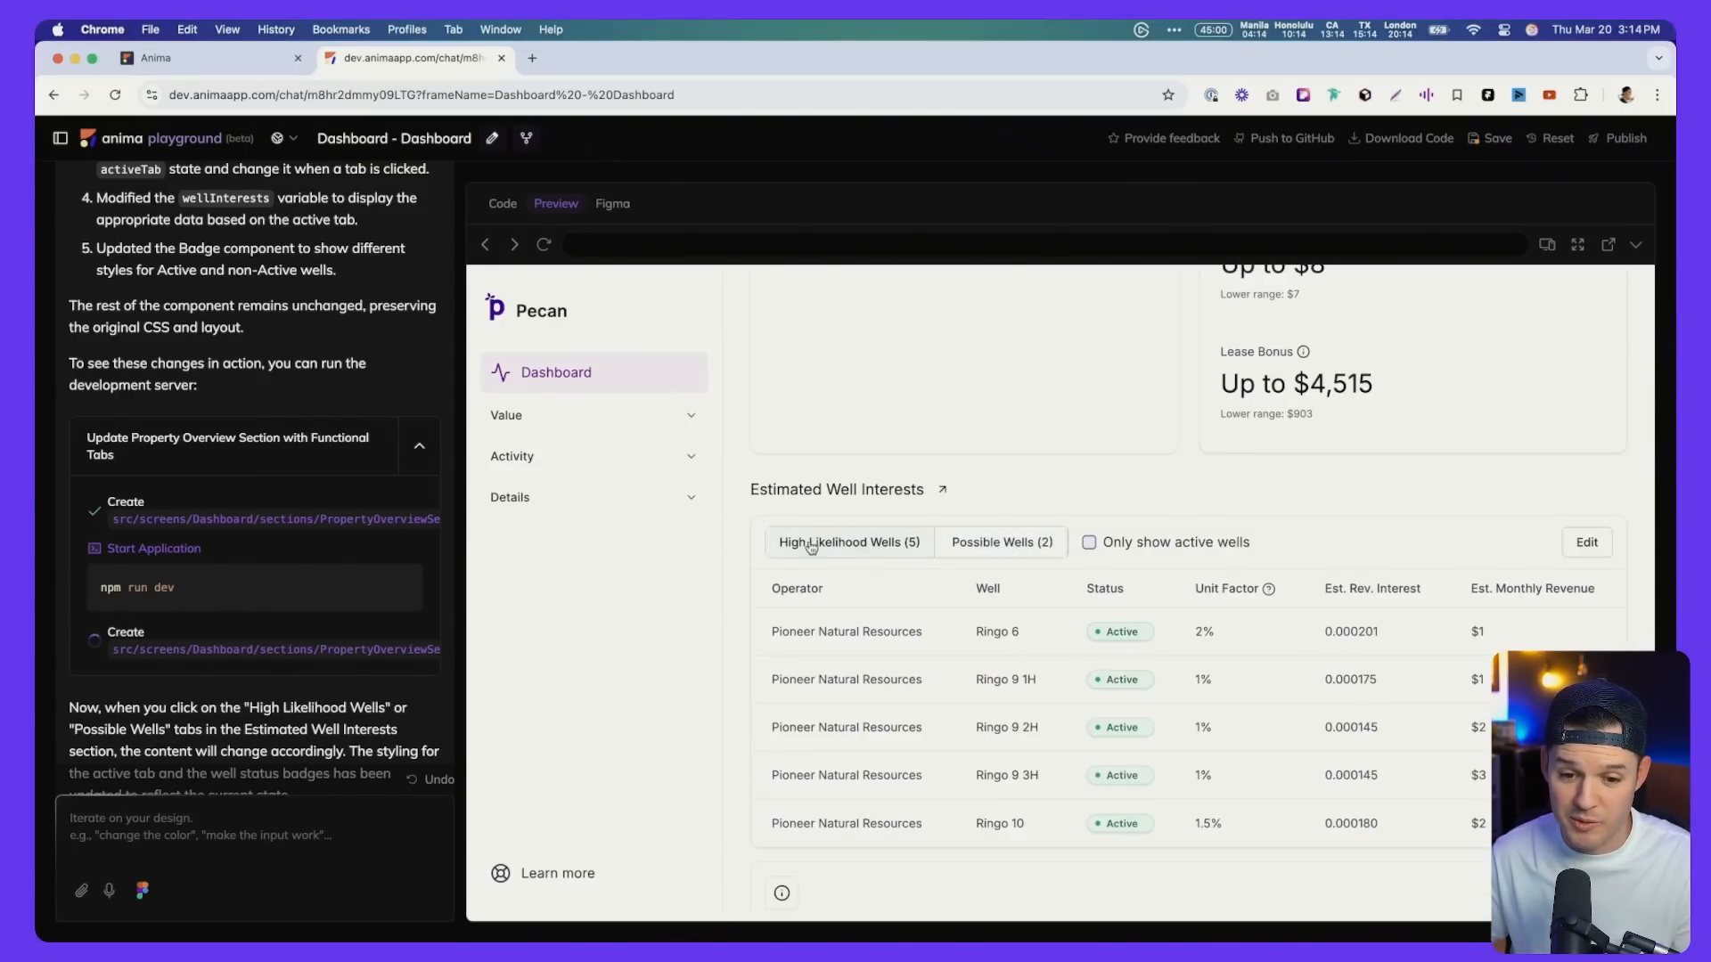
click(1000, 542)
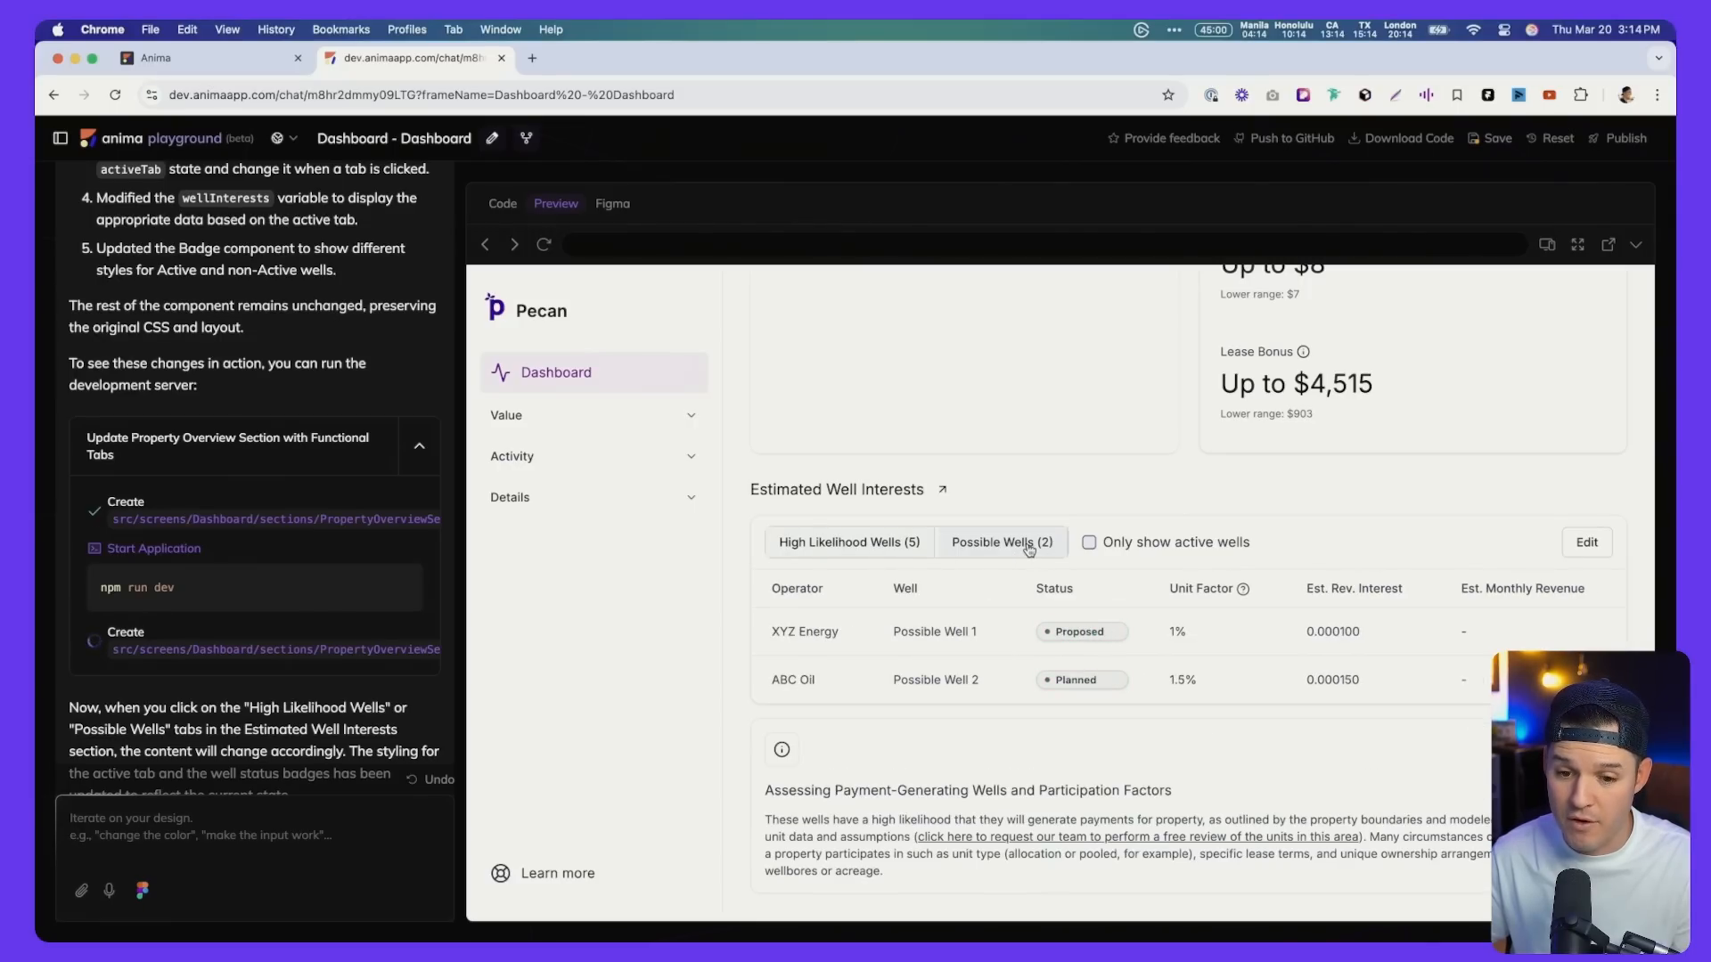
click(848, 542)
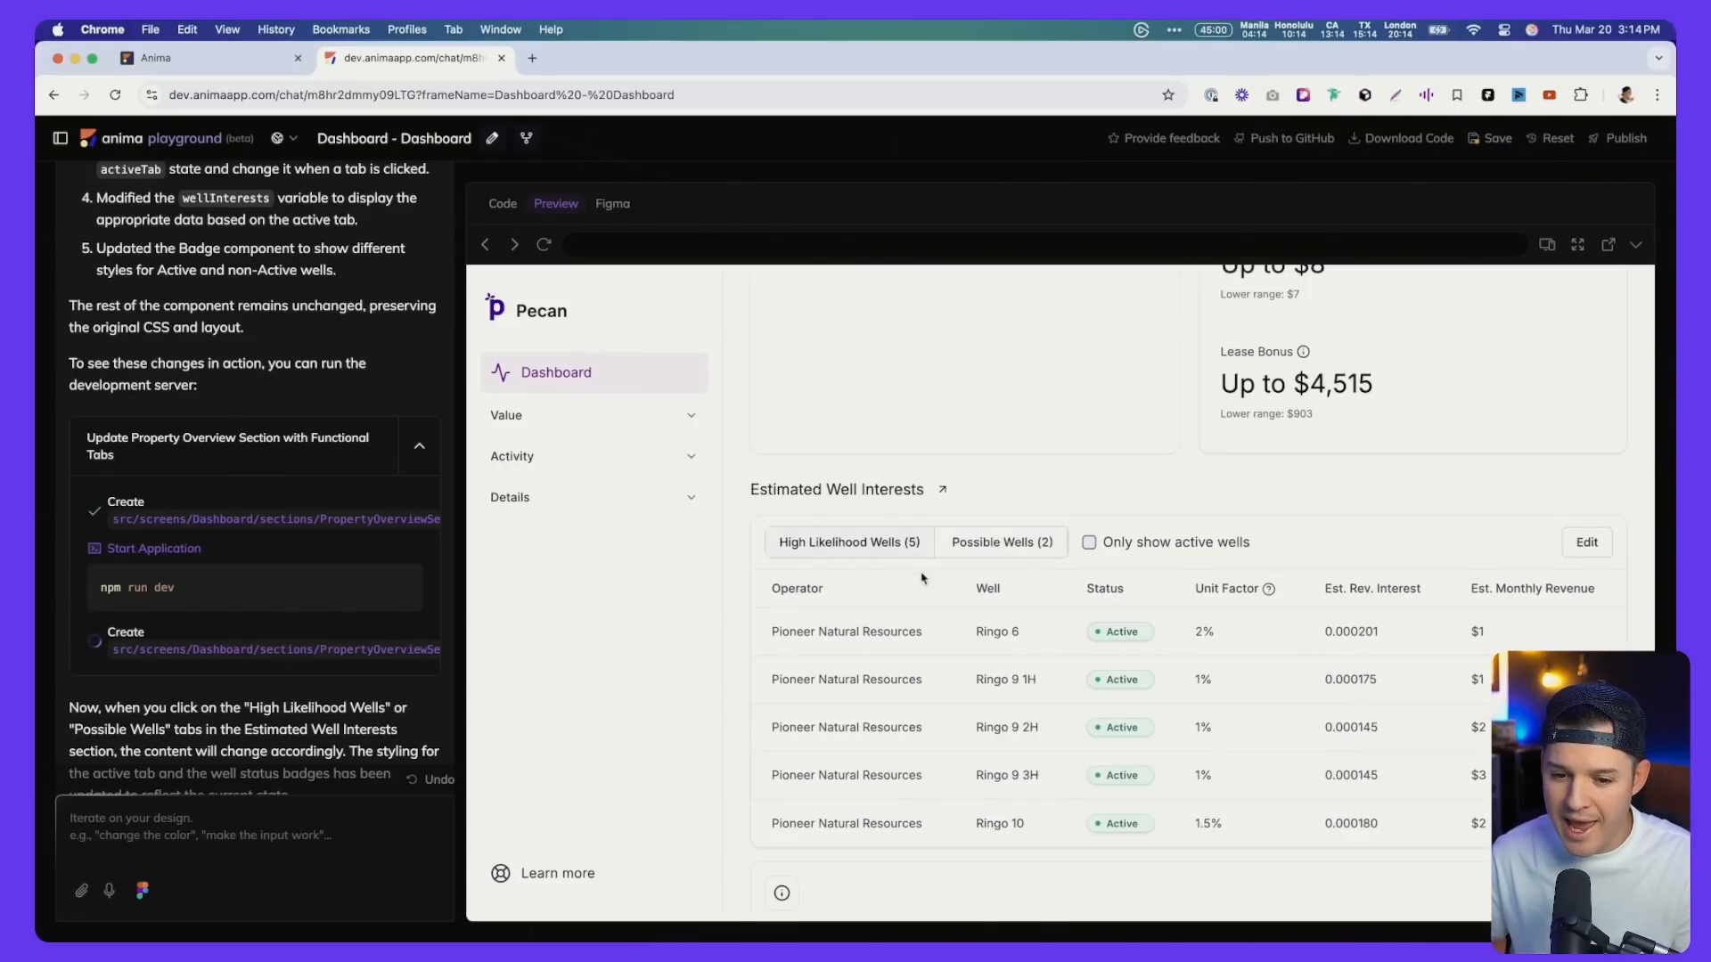
mouse_move(620, 342)
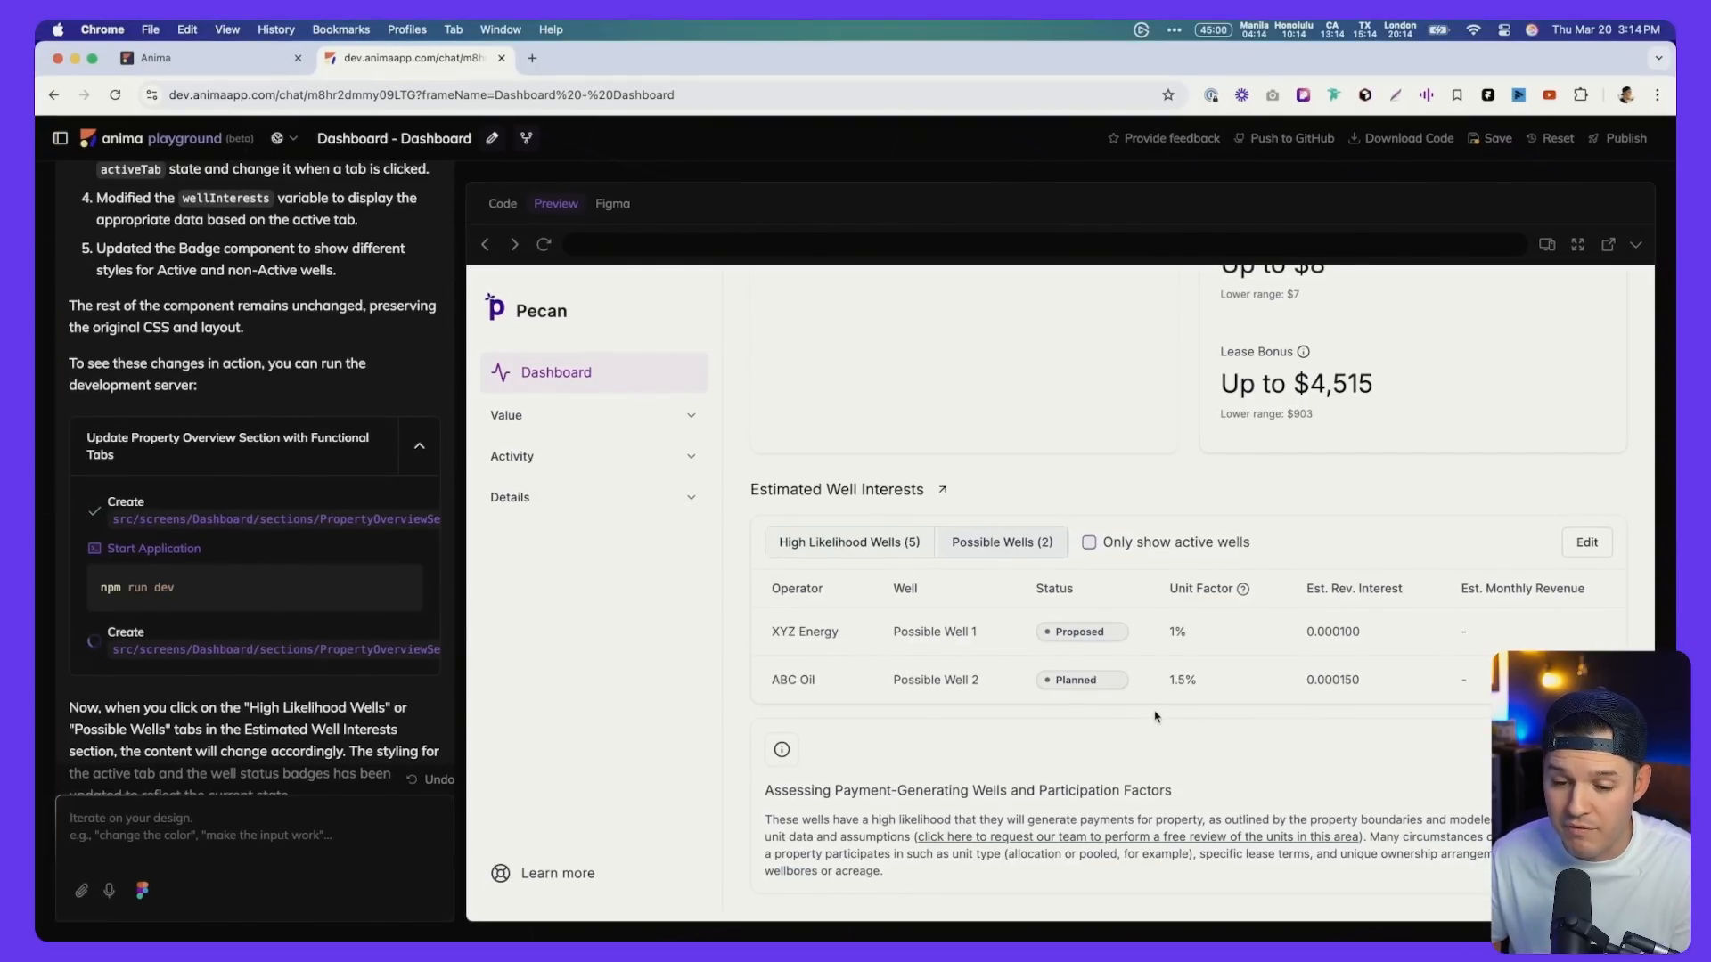
Enable 'Only show active wells' and view the filtered Possible Wells list
click(1087, 542)
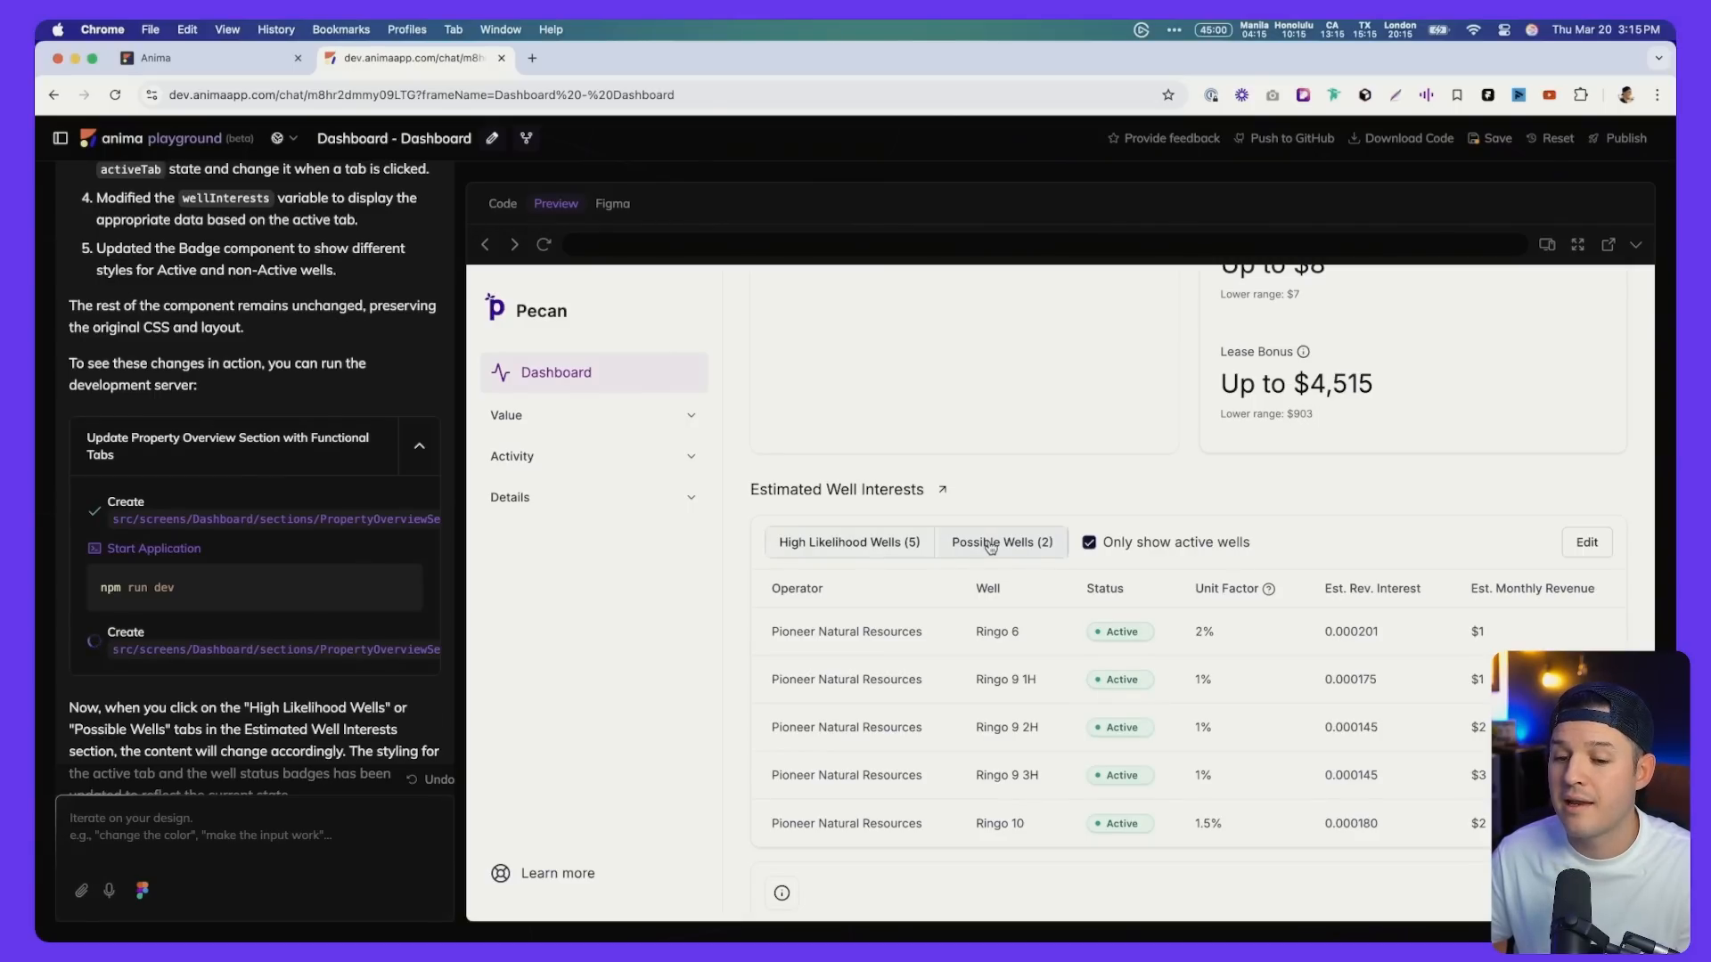
click(999, 542)
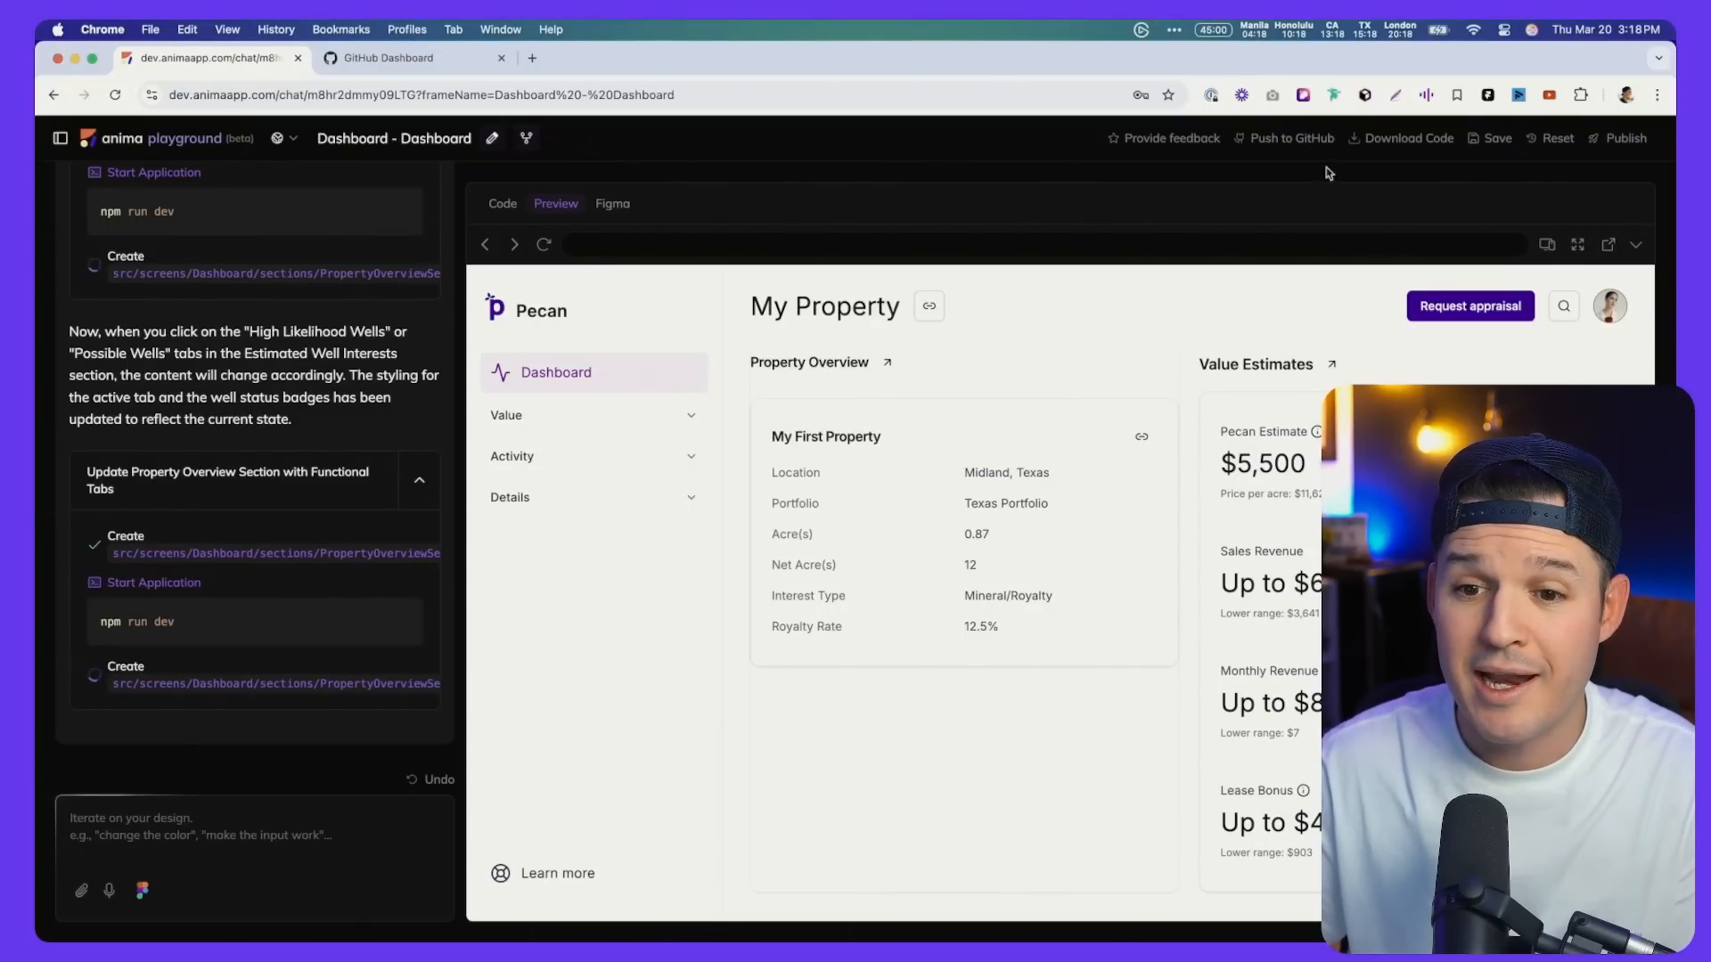
Start the GitHub push and mark the new dashboard---dashboard repository as private
click(1291, 137)
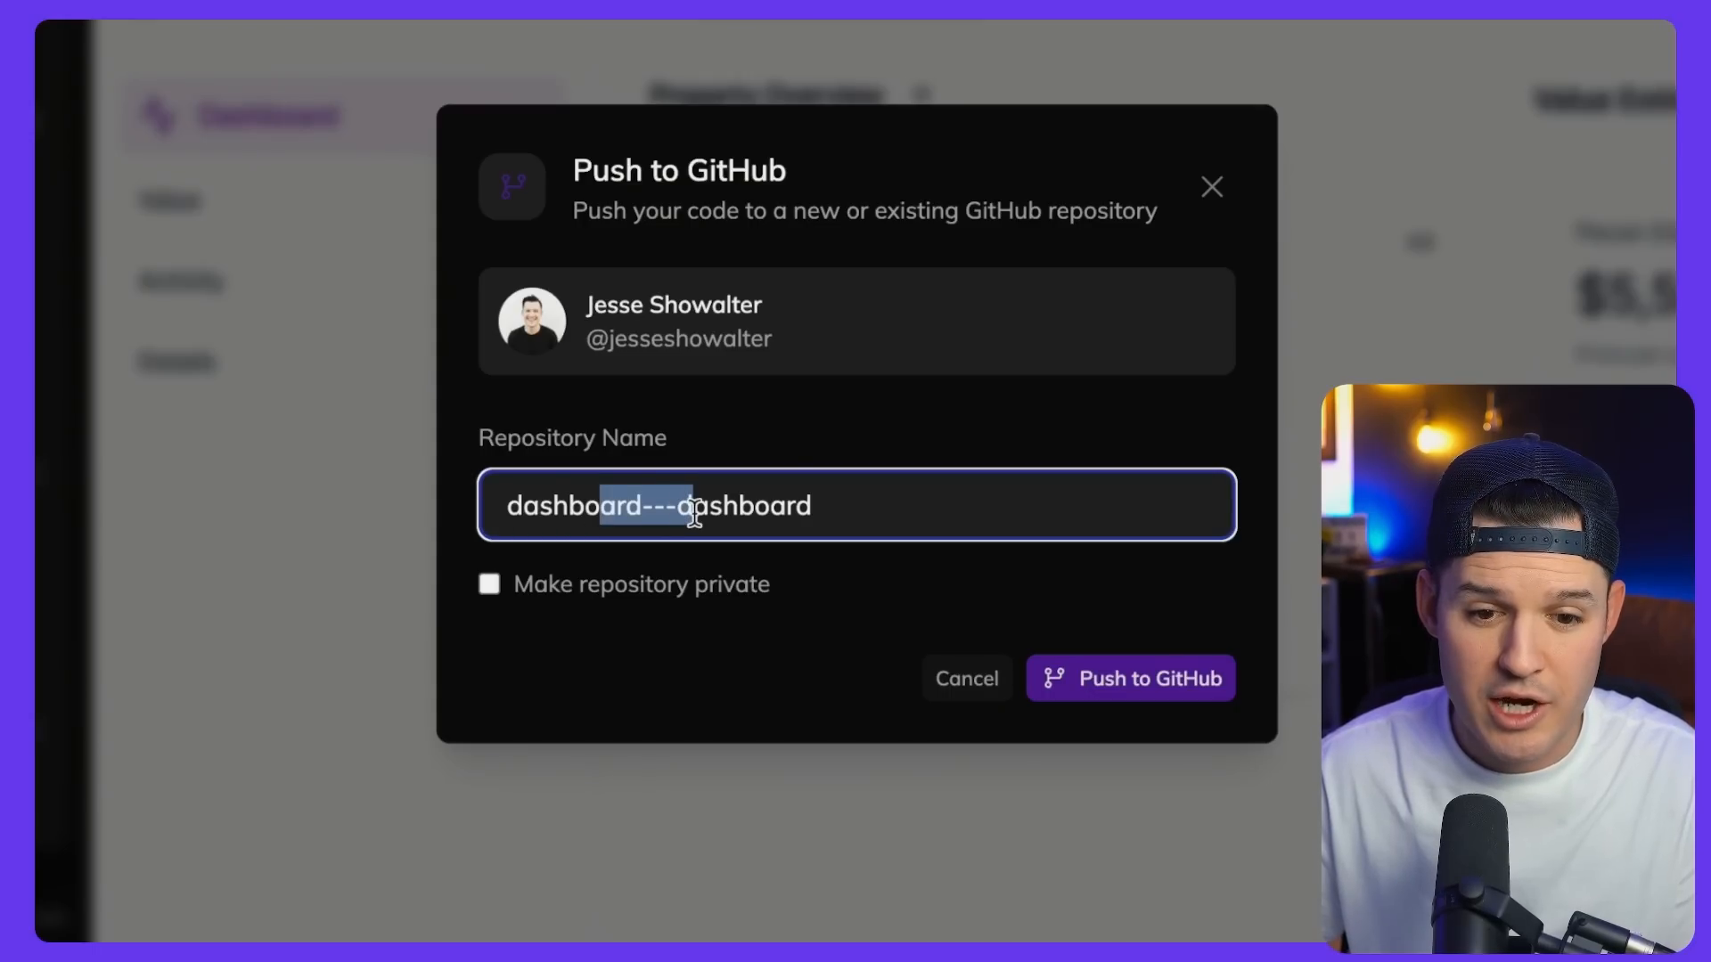
click(488, 585)
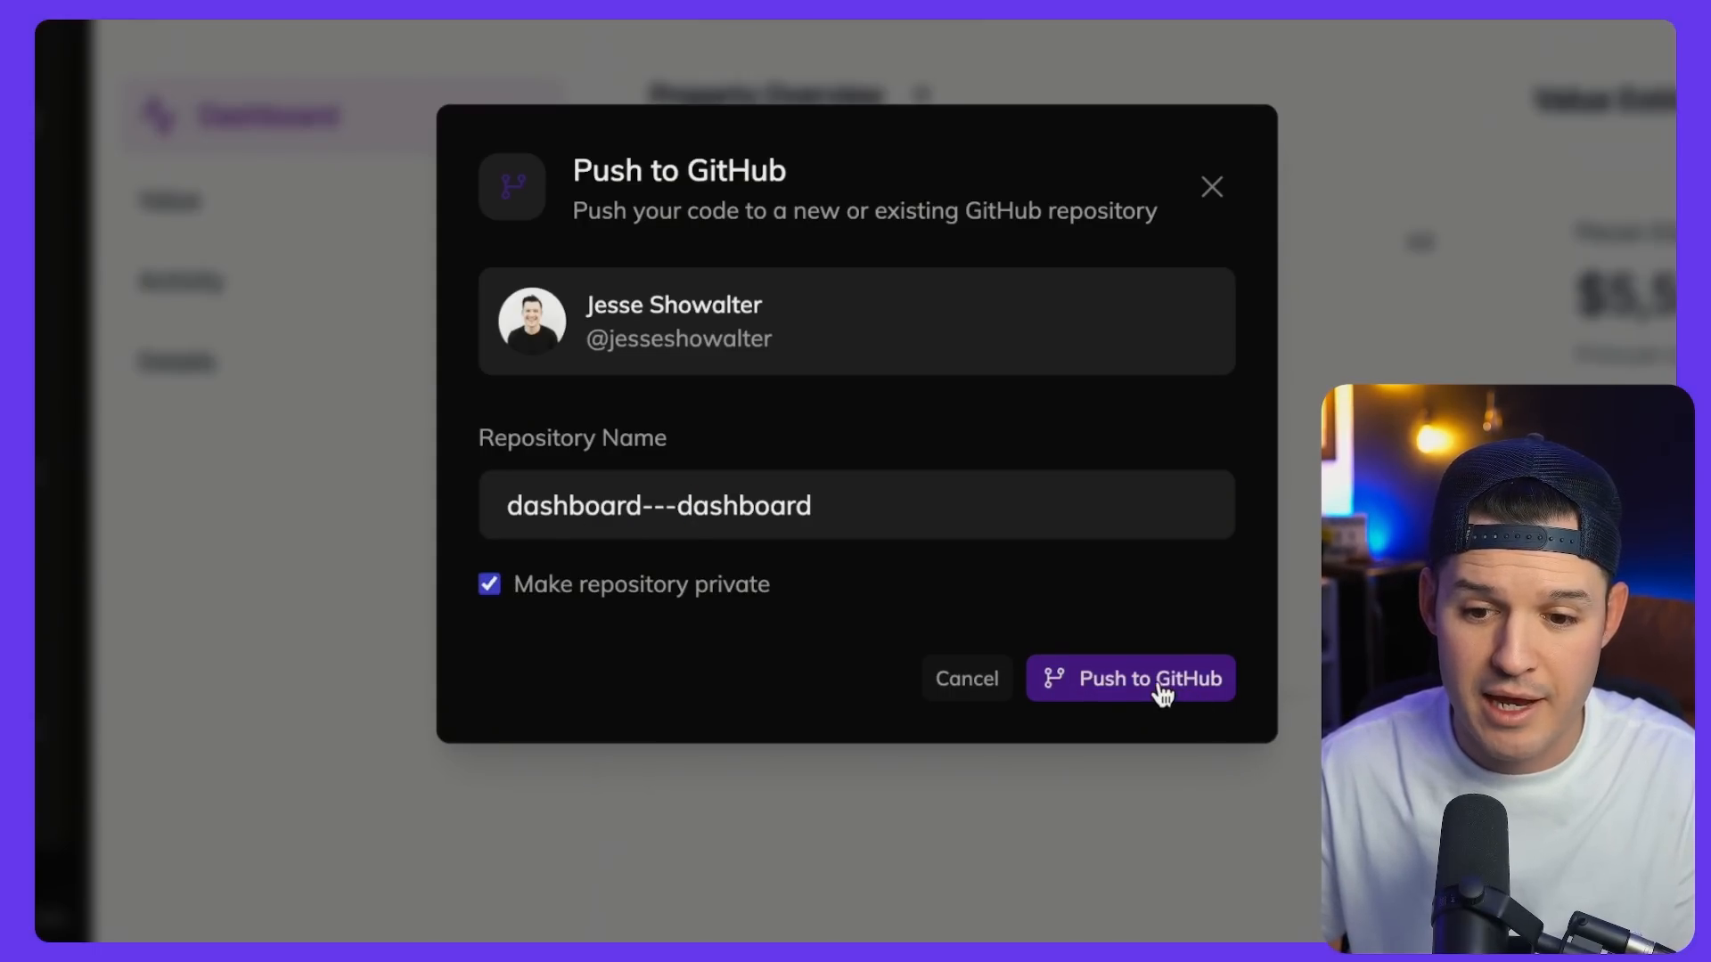